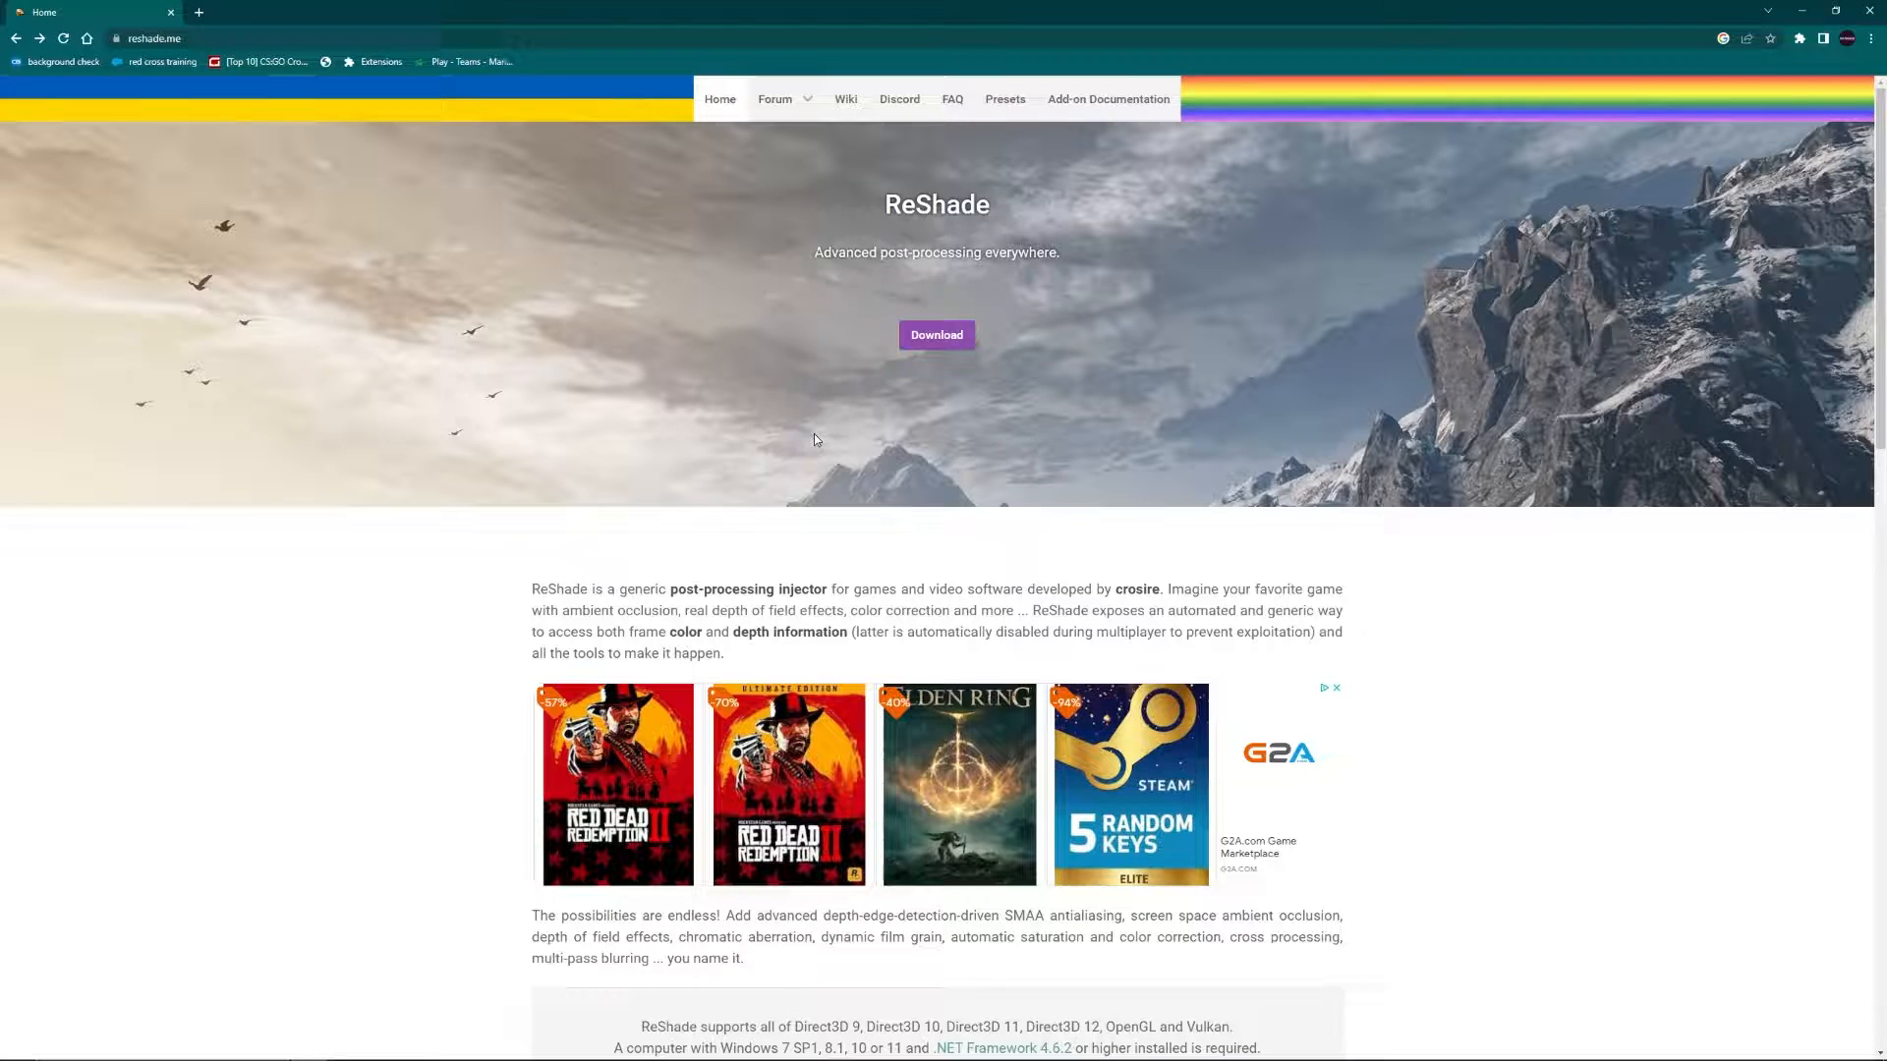
# Step: Download the ReShade 5.5.0 setup from reshade.me in Chrome
pyautogui.click(936, 334)
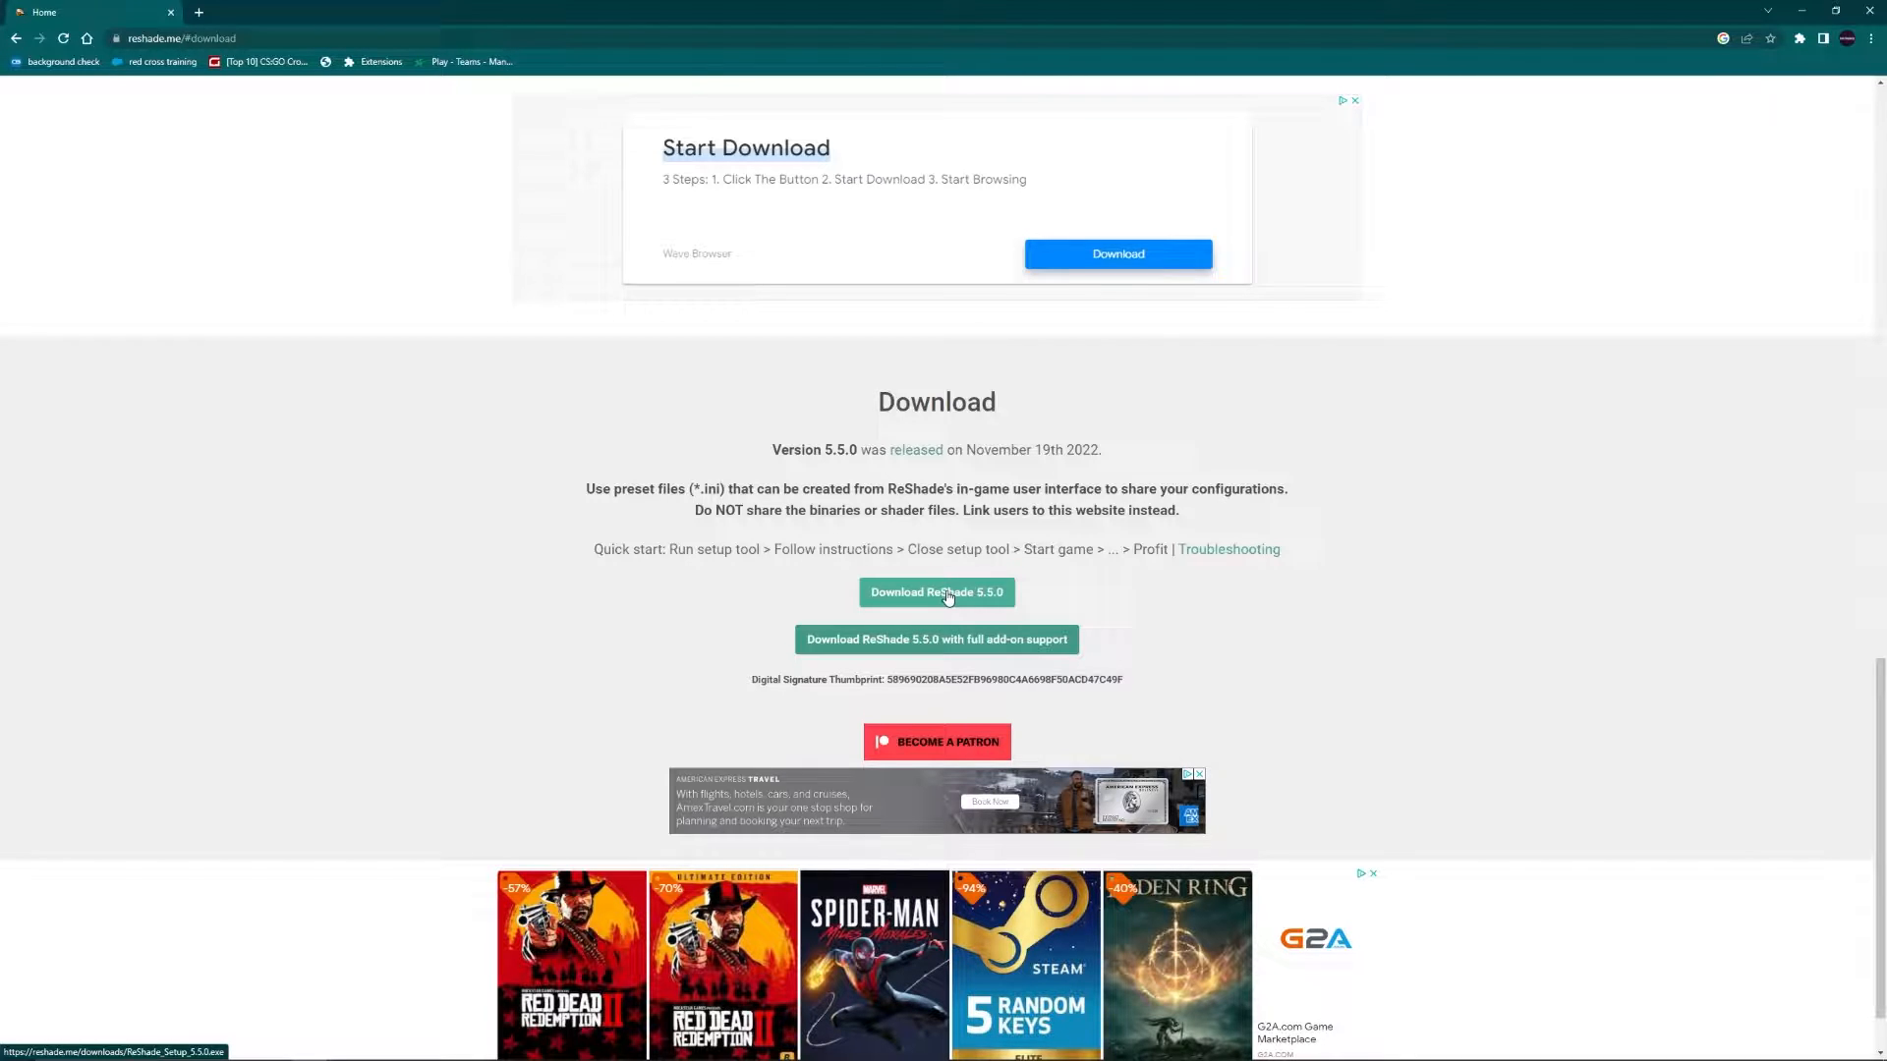
pyautogui.click(935, 591)
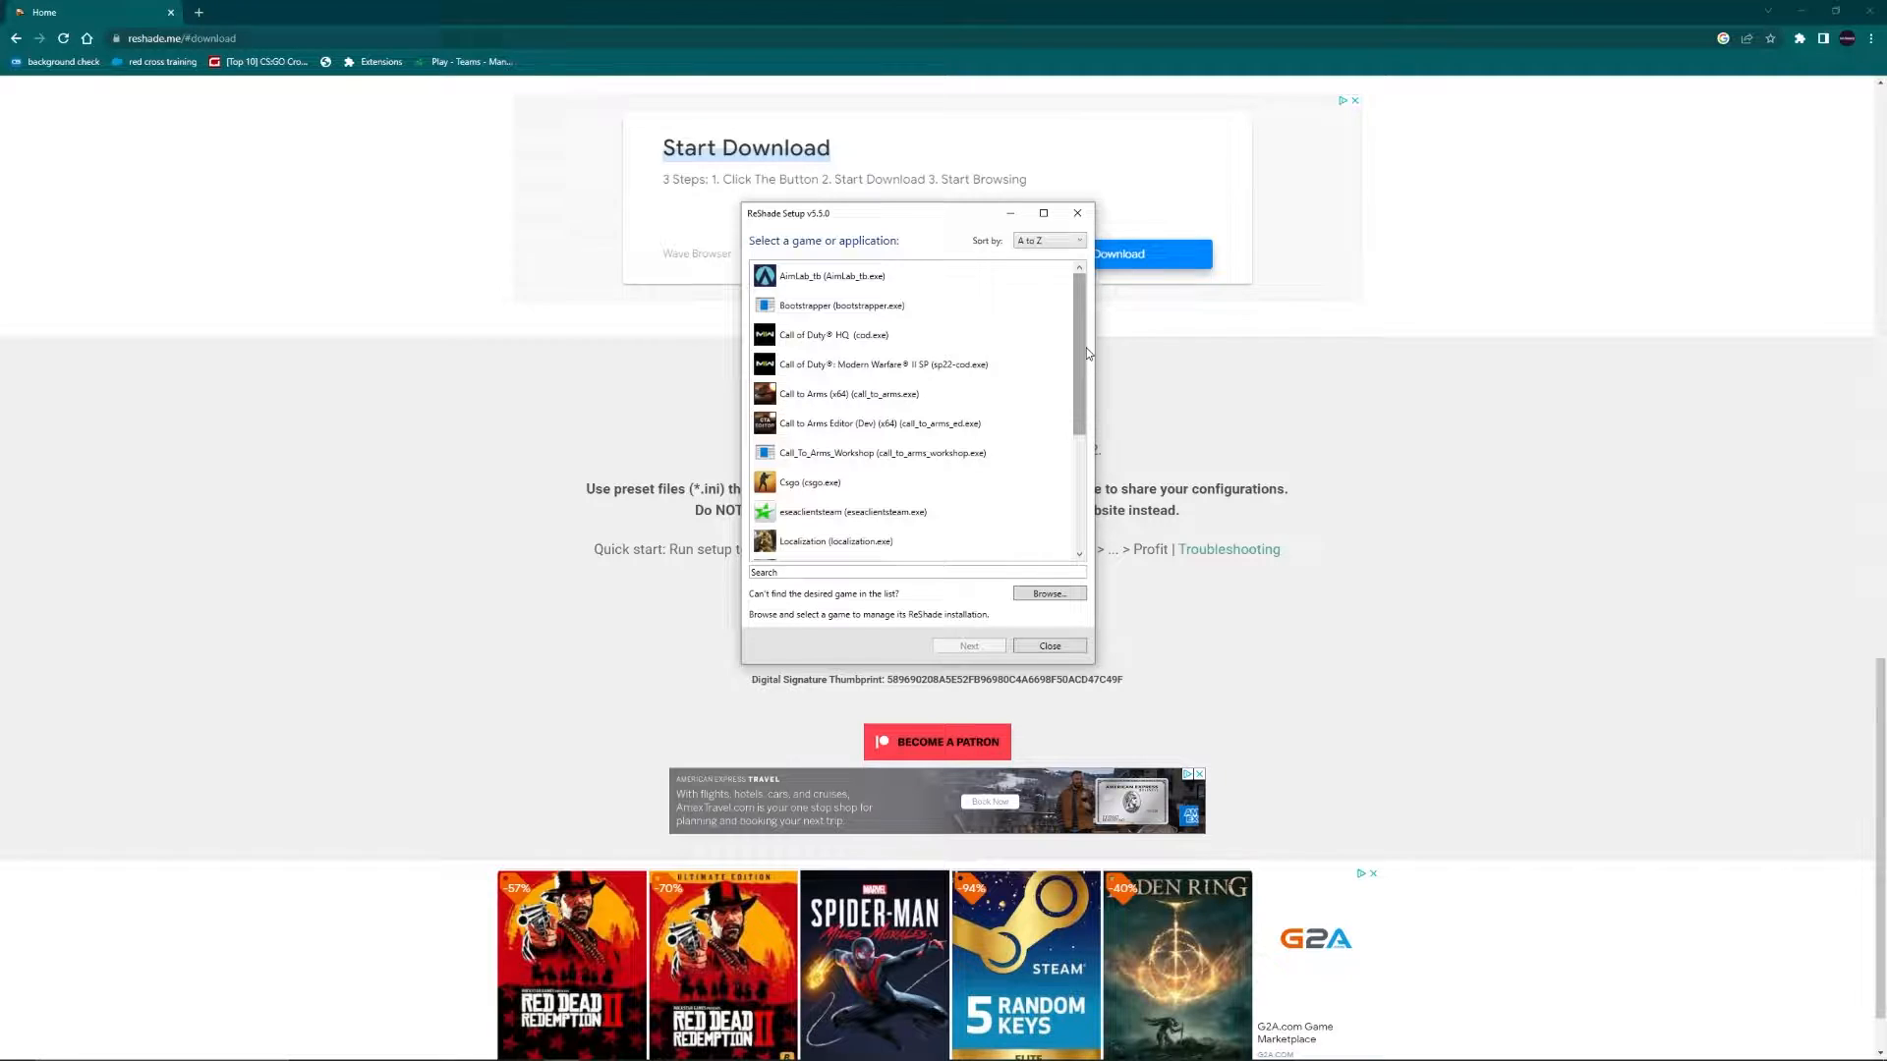
# Step: Choose Men of War – Assault Squad 2 (mowas_2.exe) as the target game and continue
pyautogui.scroll(-3)
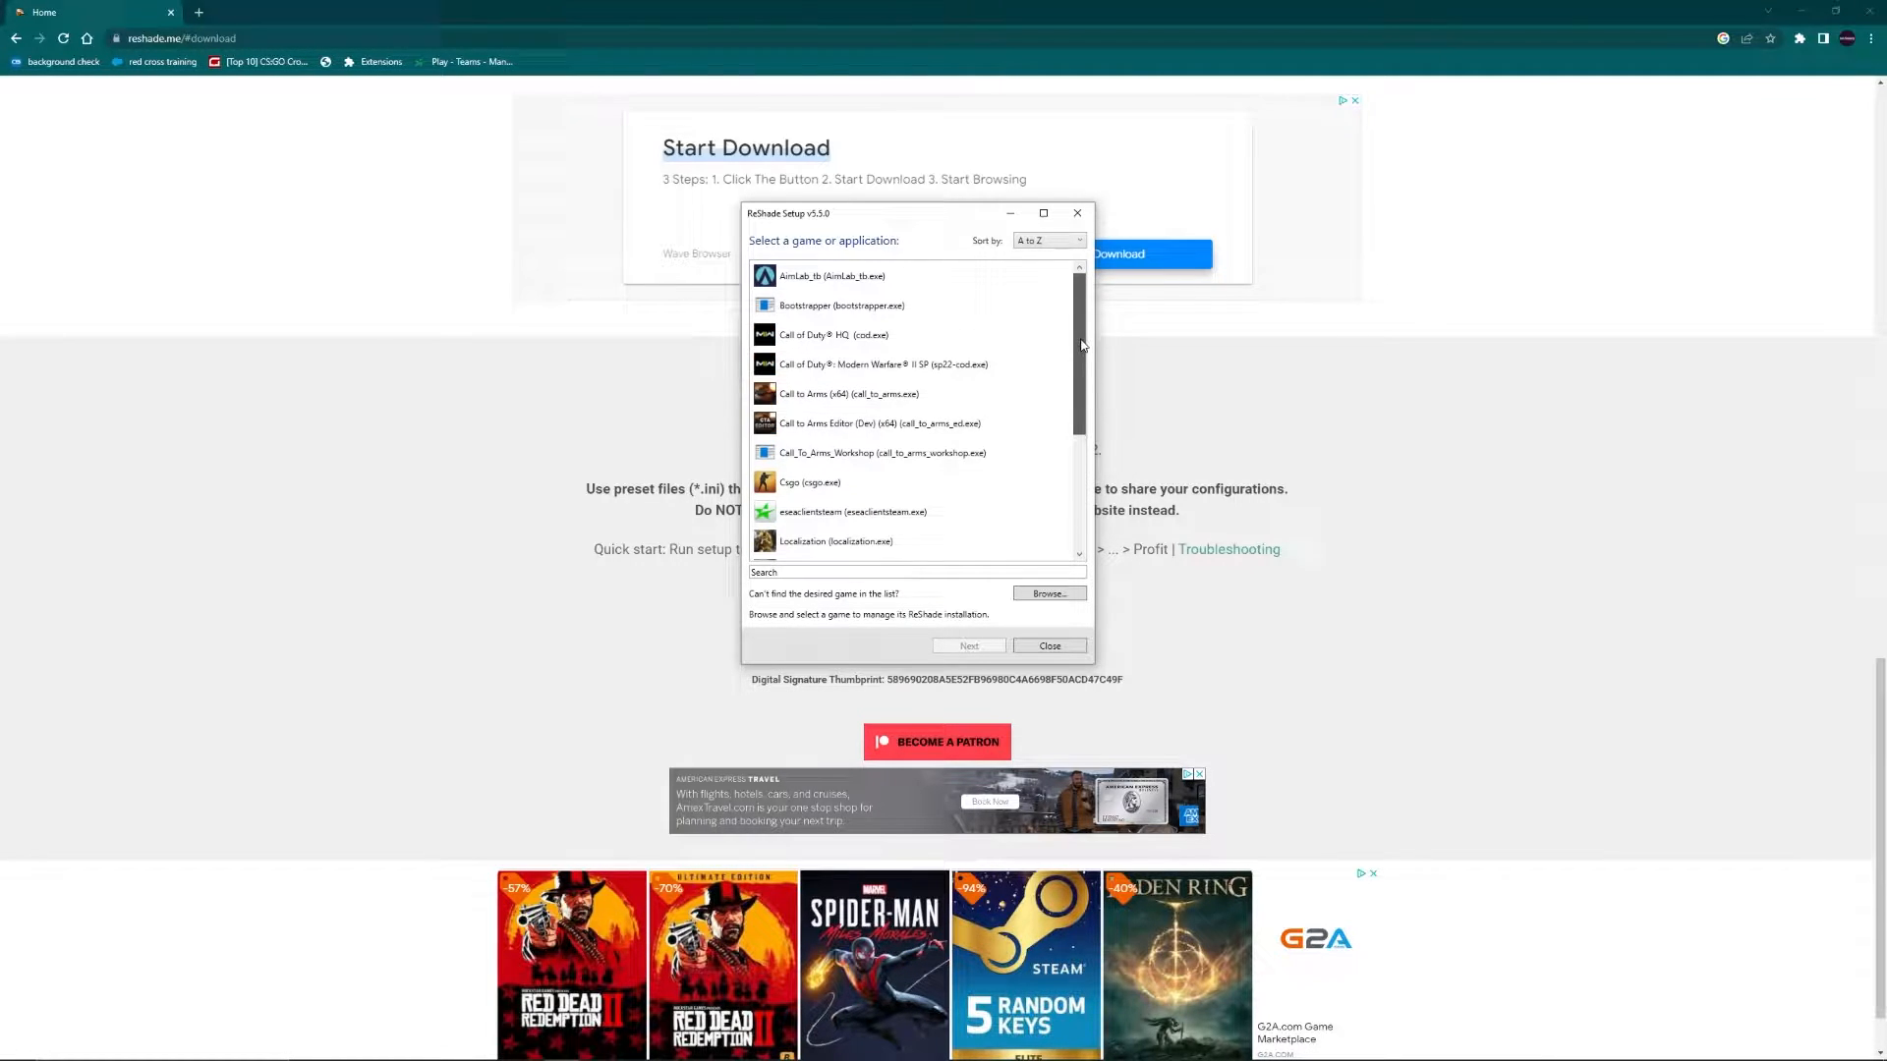
pyautogui.moveTo(849, 393)
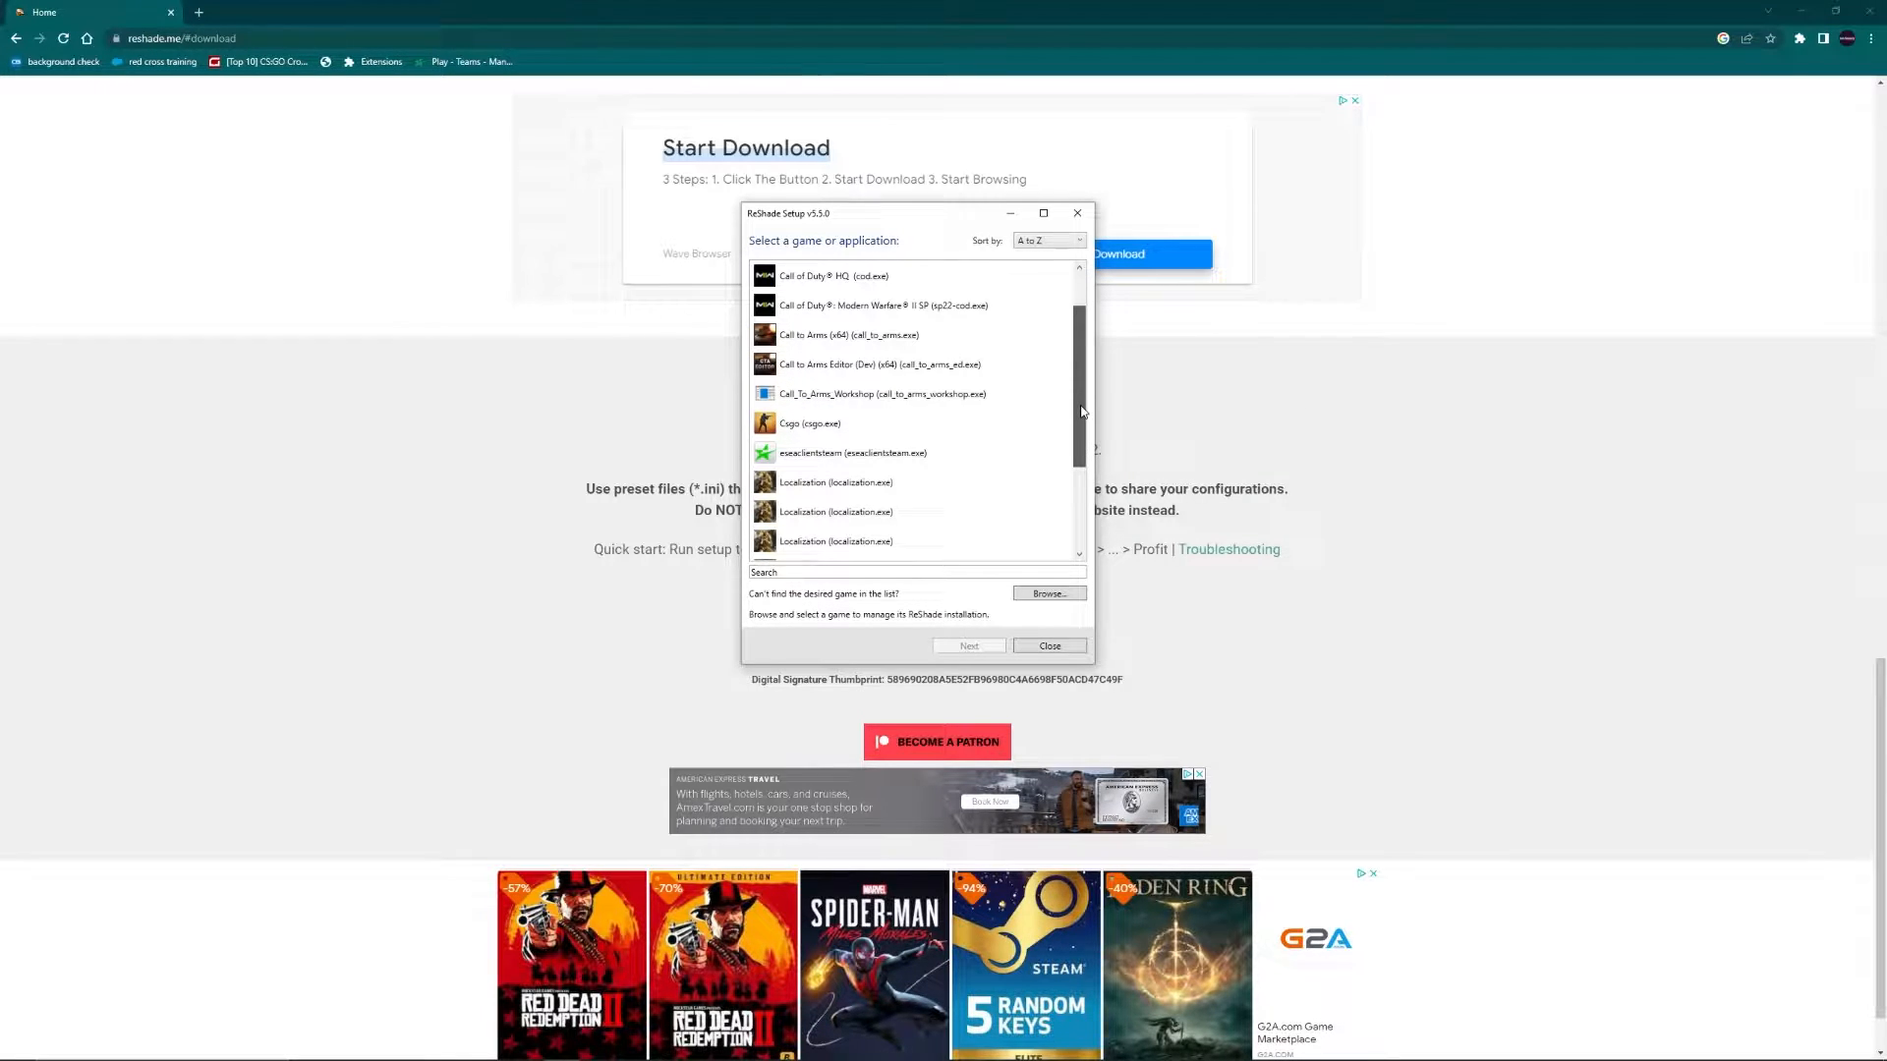
pyautogui.scroll(-3)
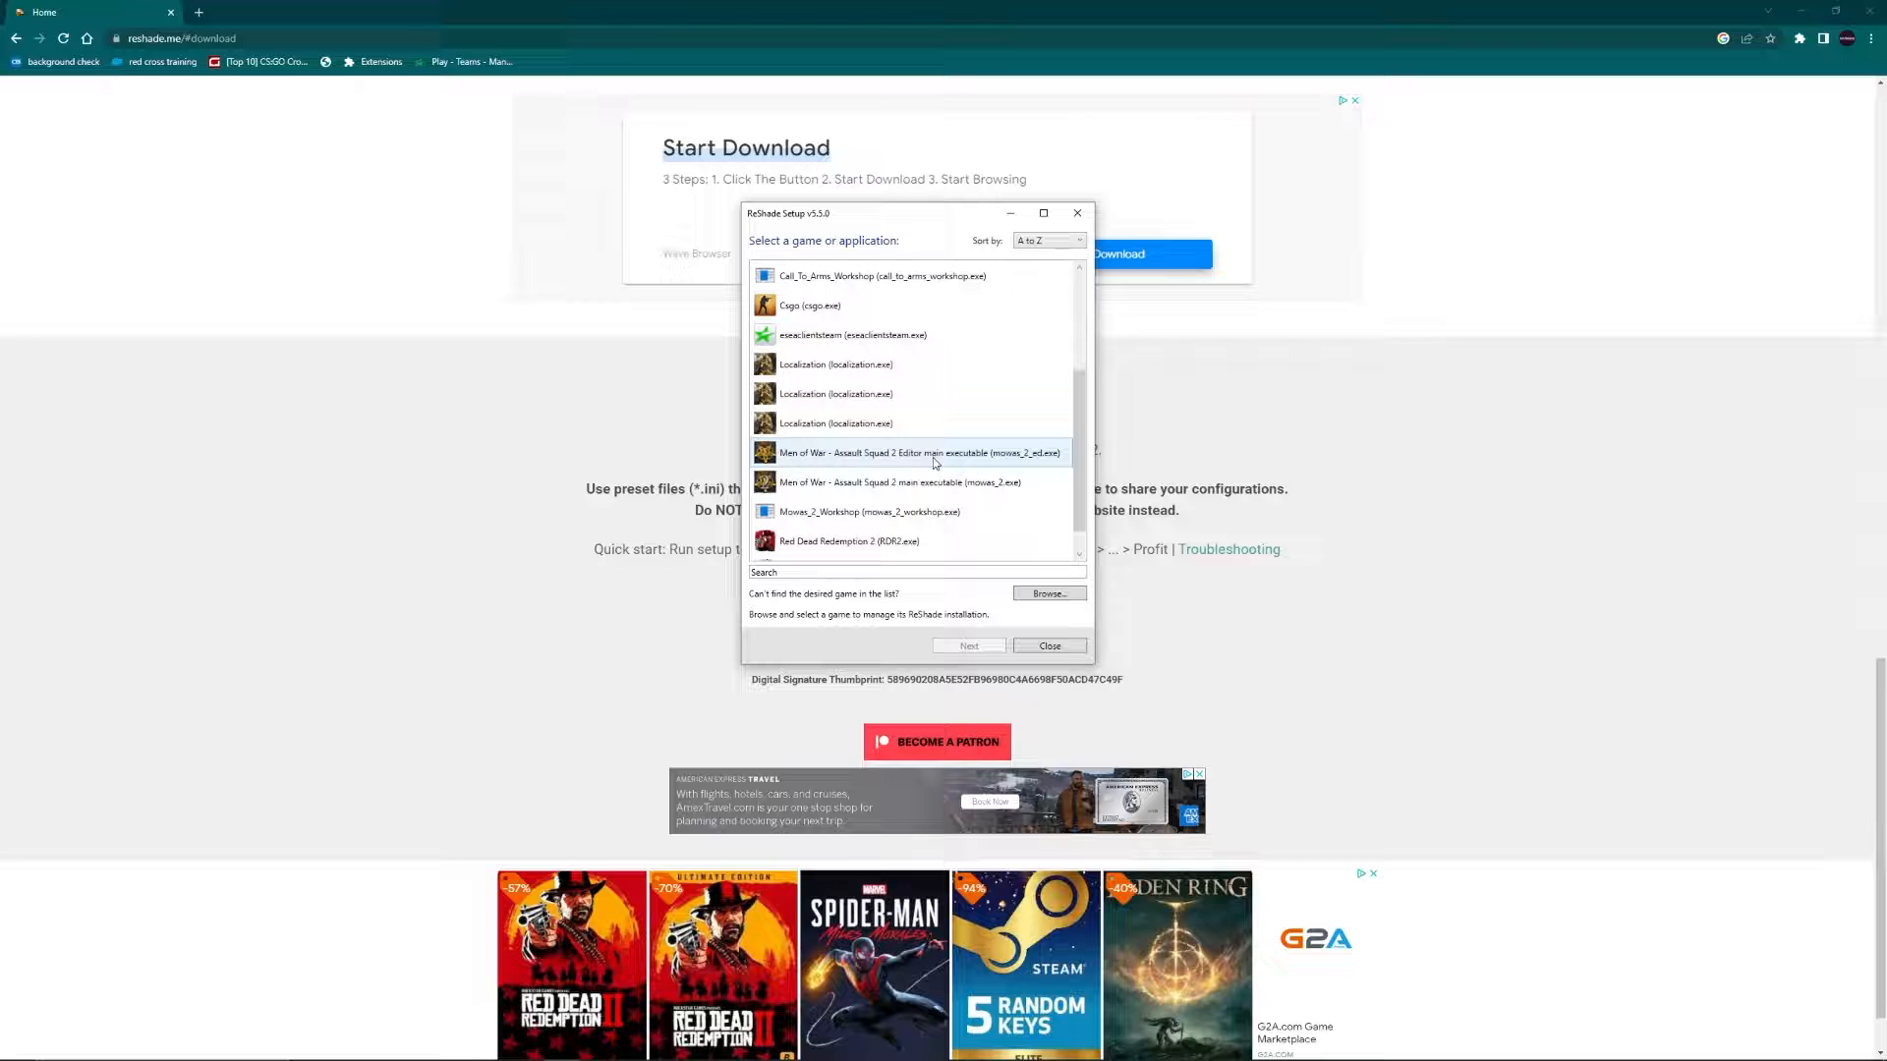
pyautogui.click(908, 483)
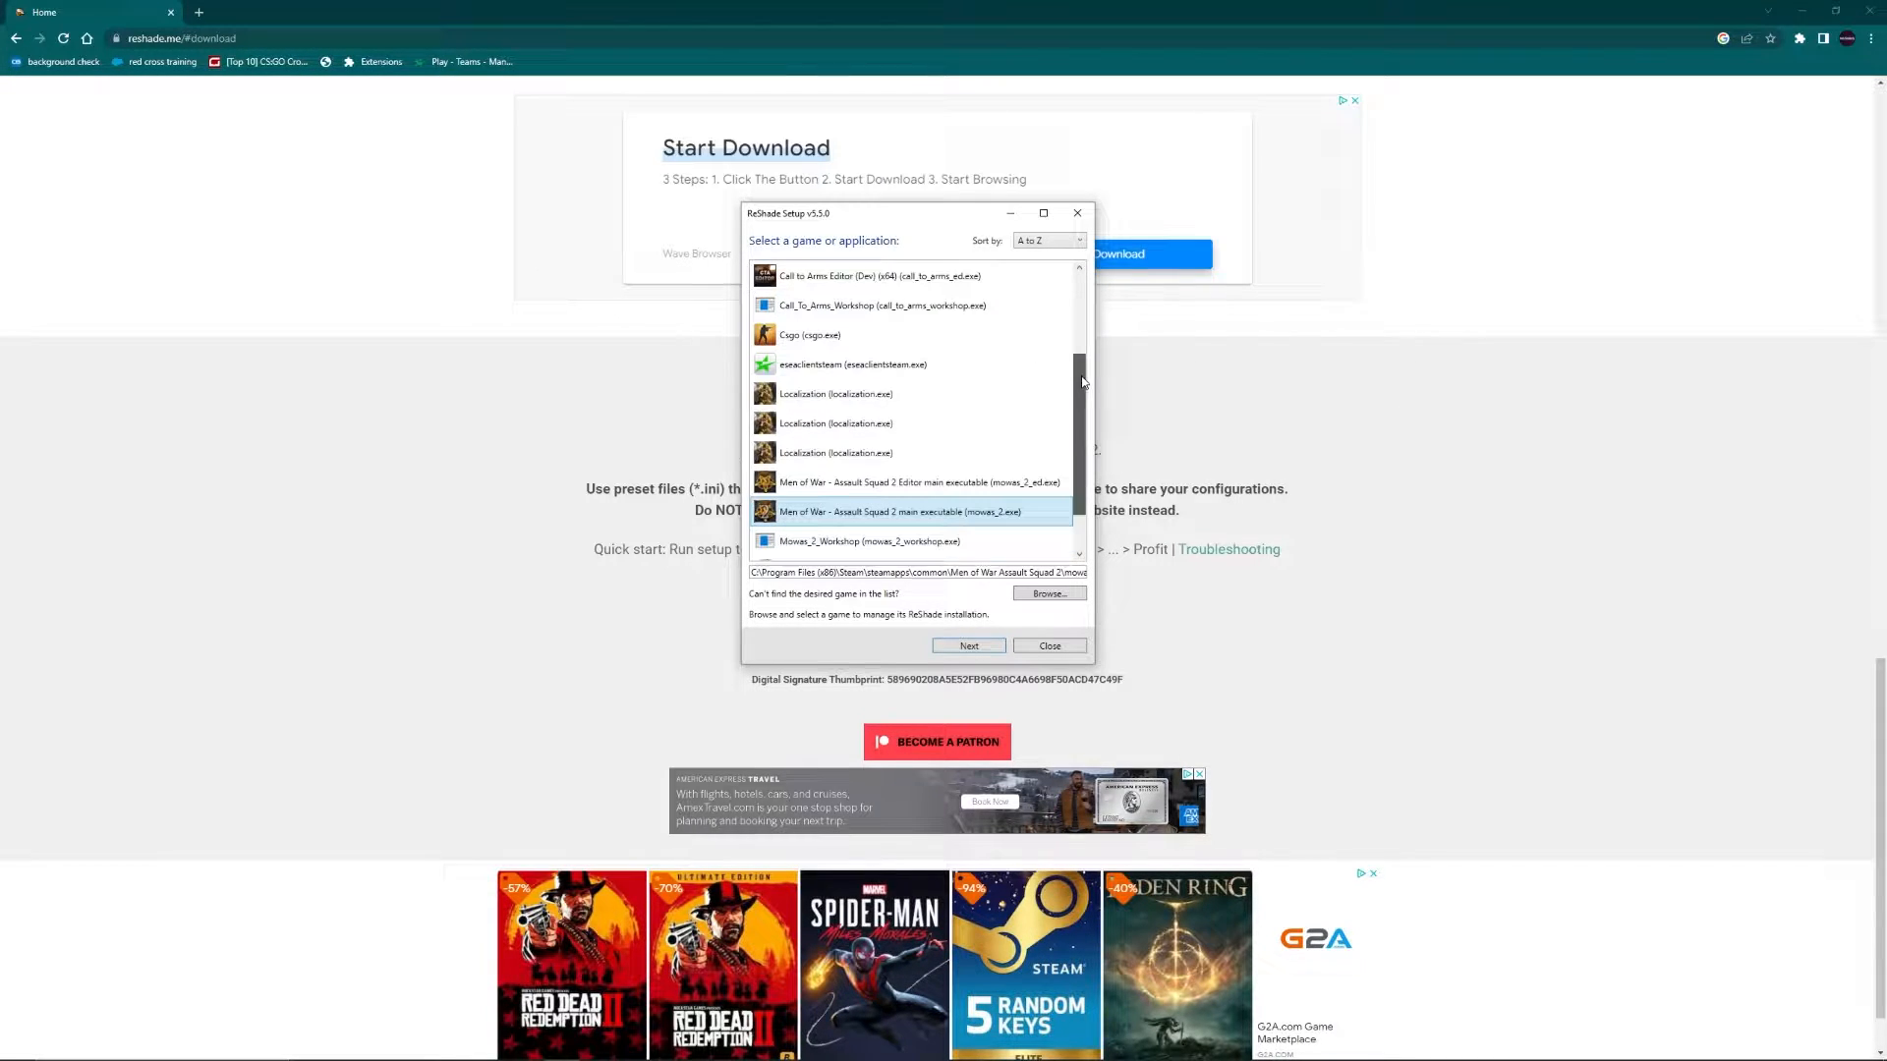
pyautogui.click(967, 645)
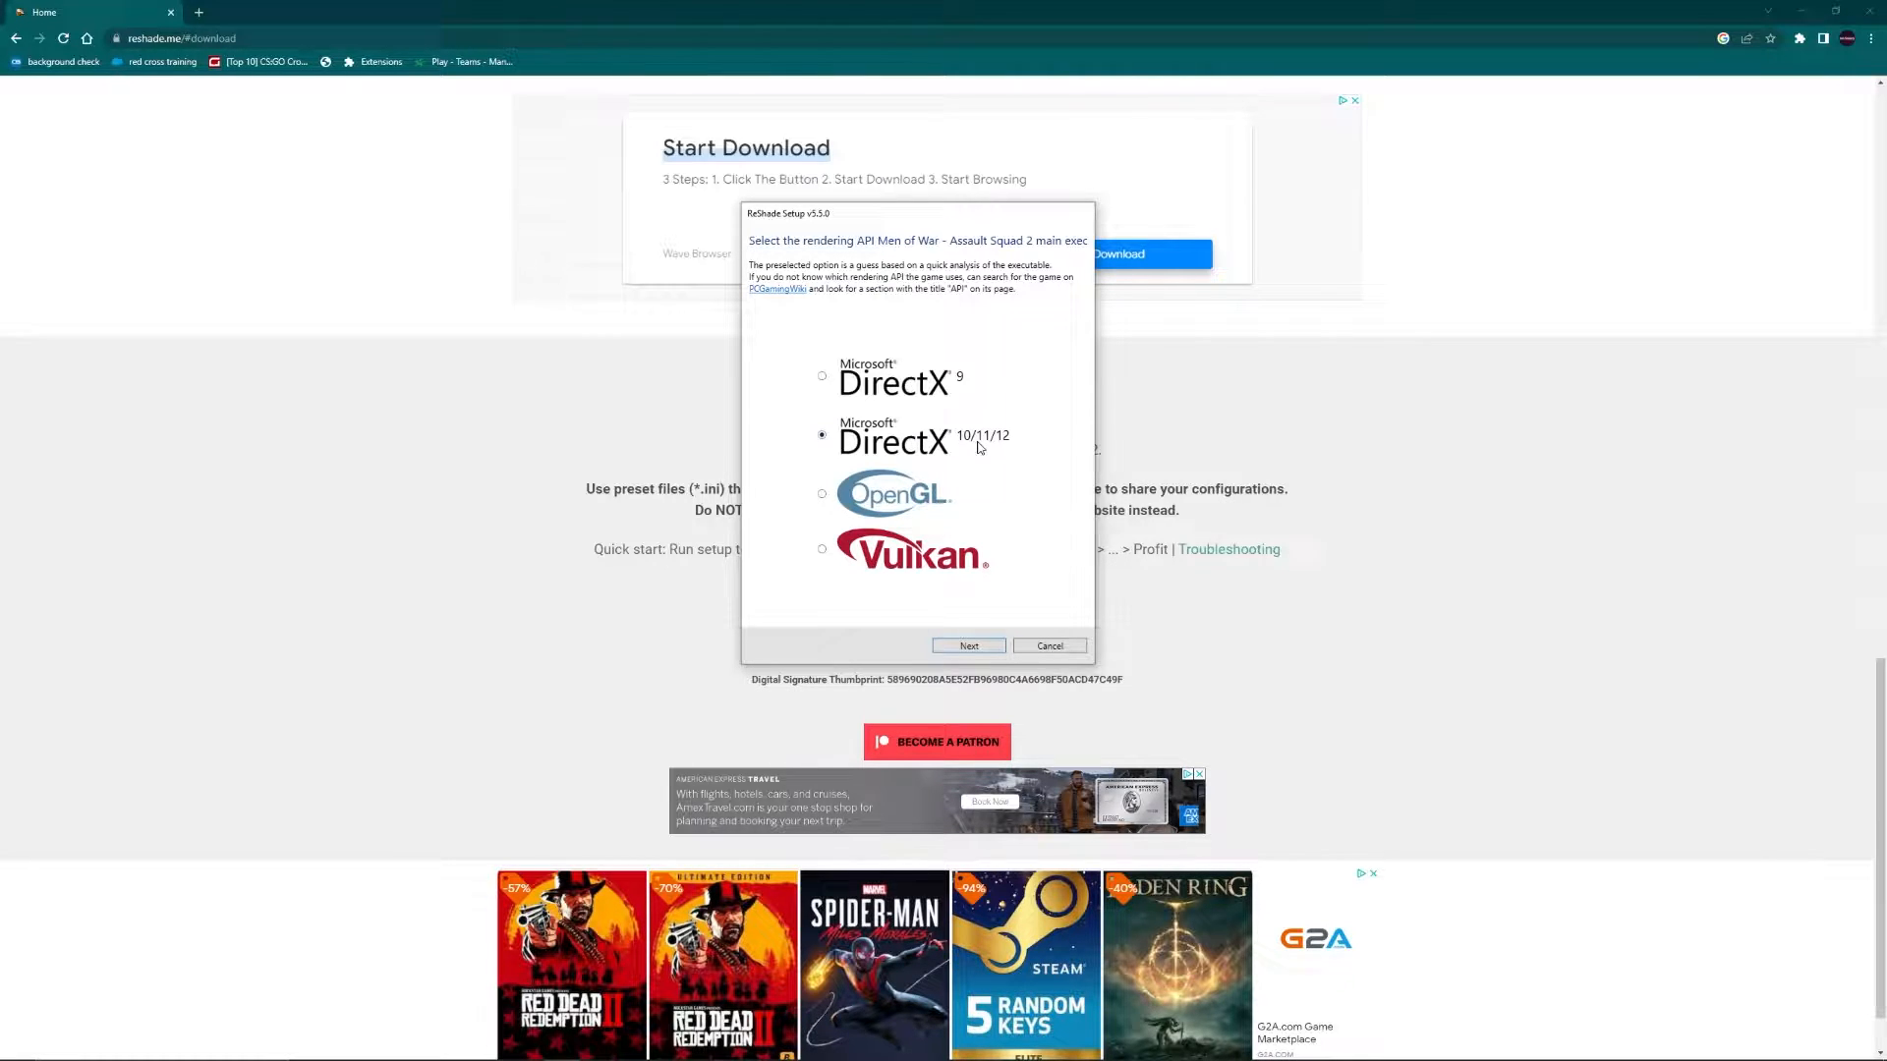
# Step: Keep DirectX 10/11/12, modify the existing installation and skip the preset choice
pyautogui.click(967, 647)
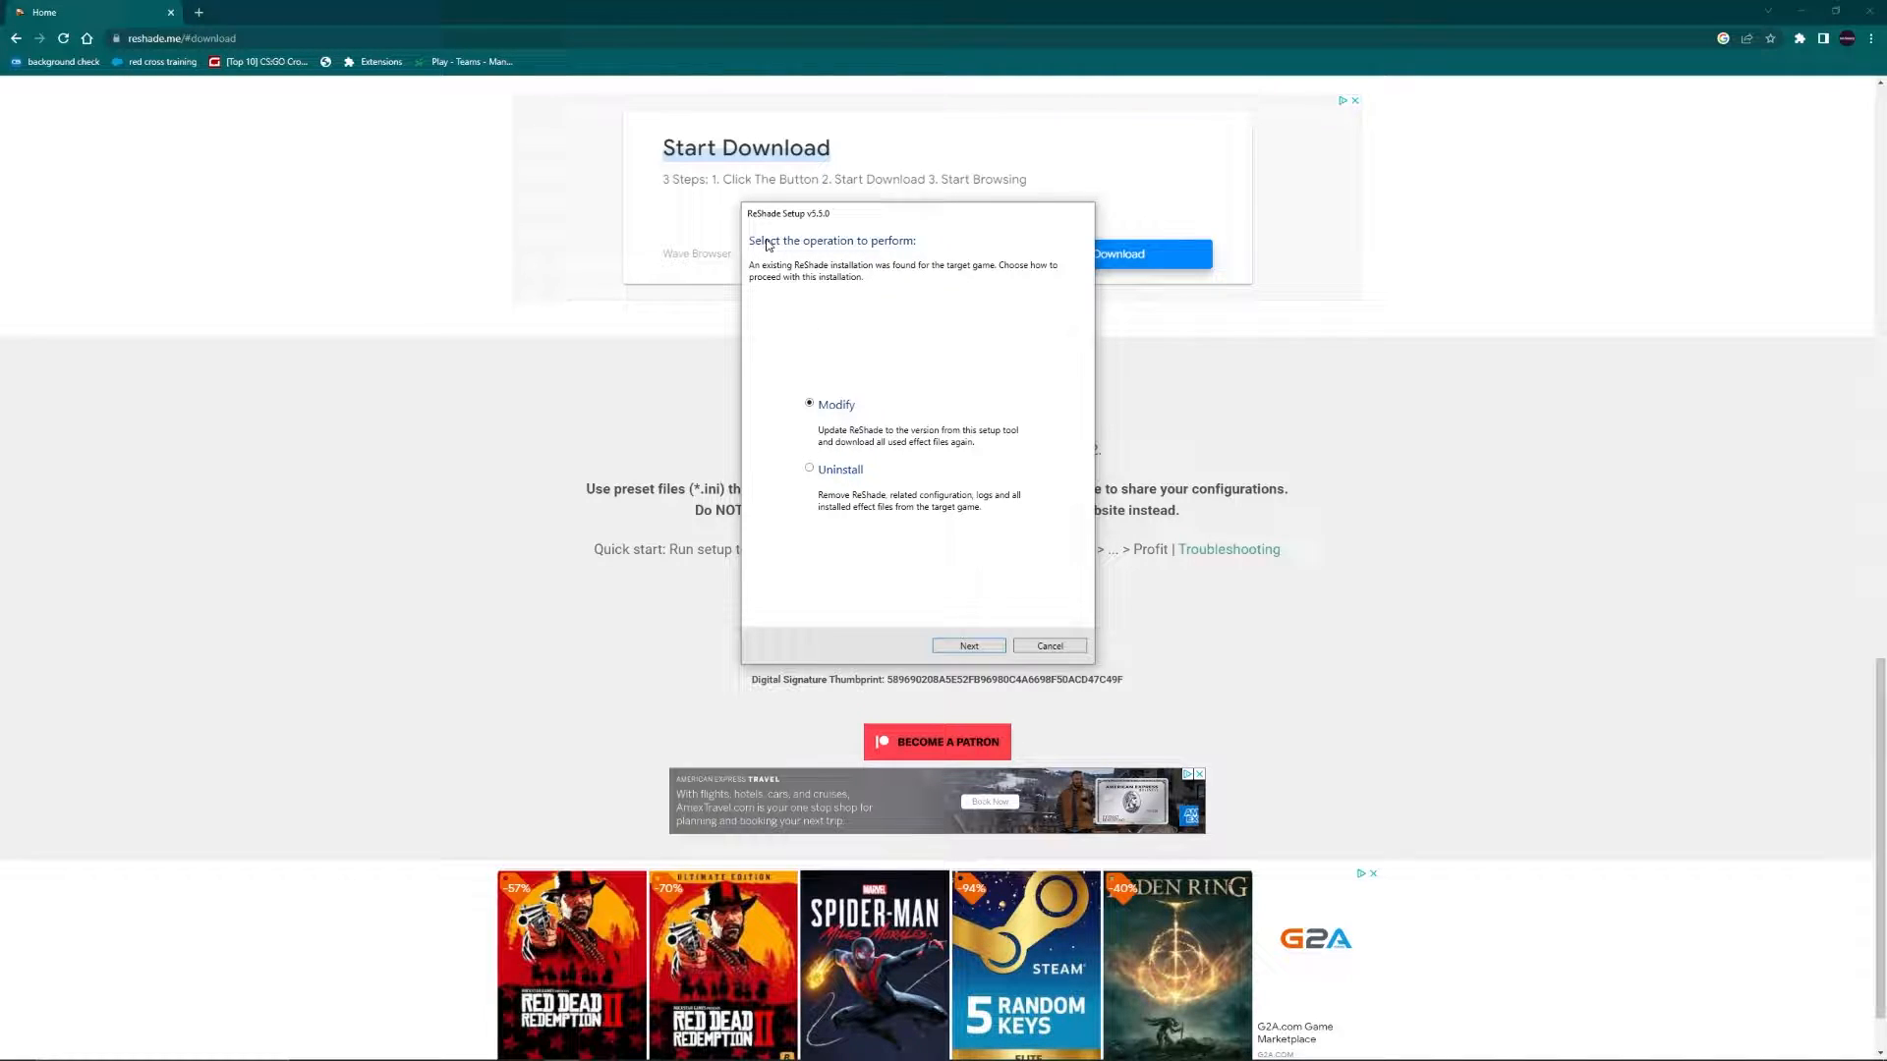
pyautogui.moveTo(875, 218)
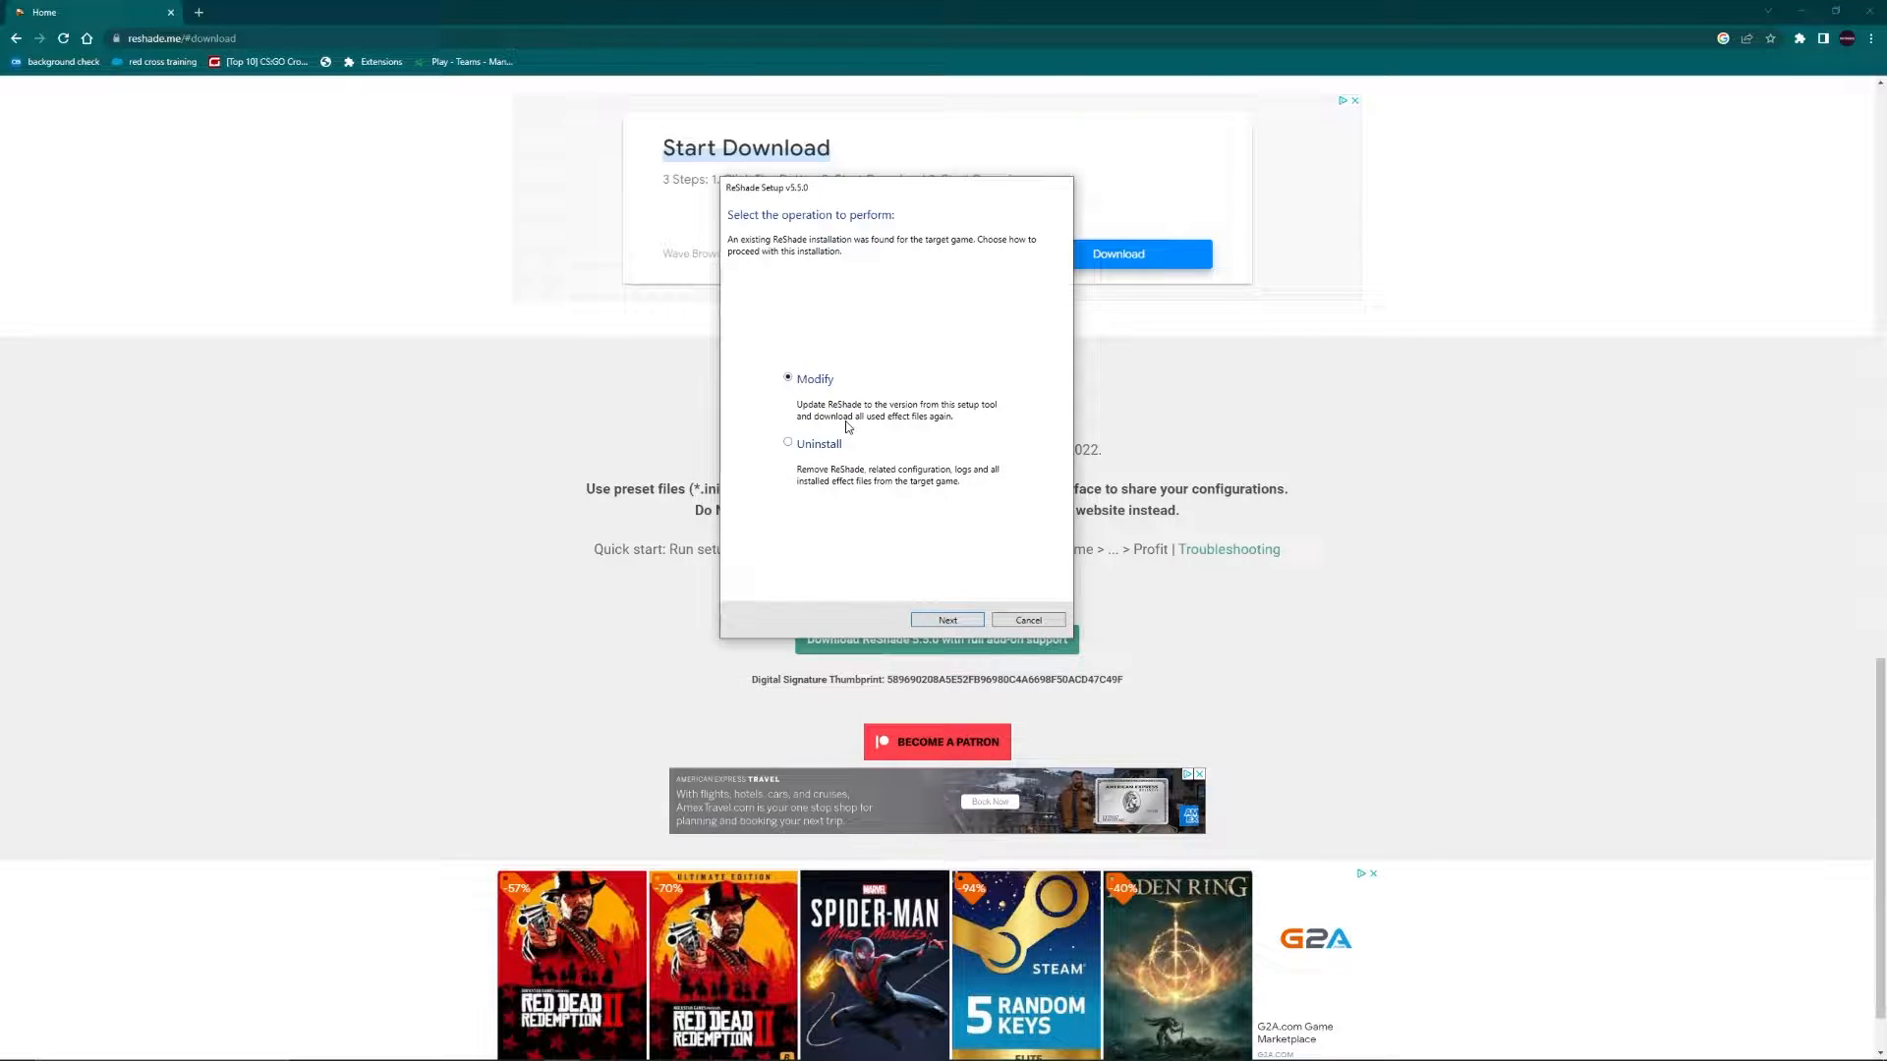
pyautogui.moveTo(788, 336)
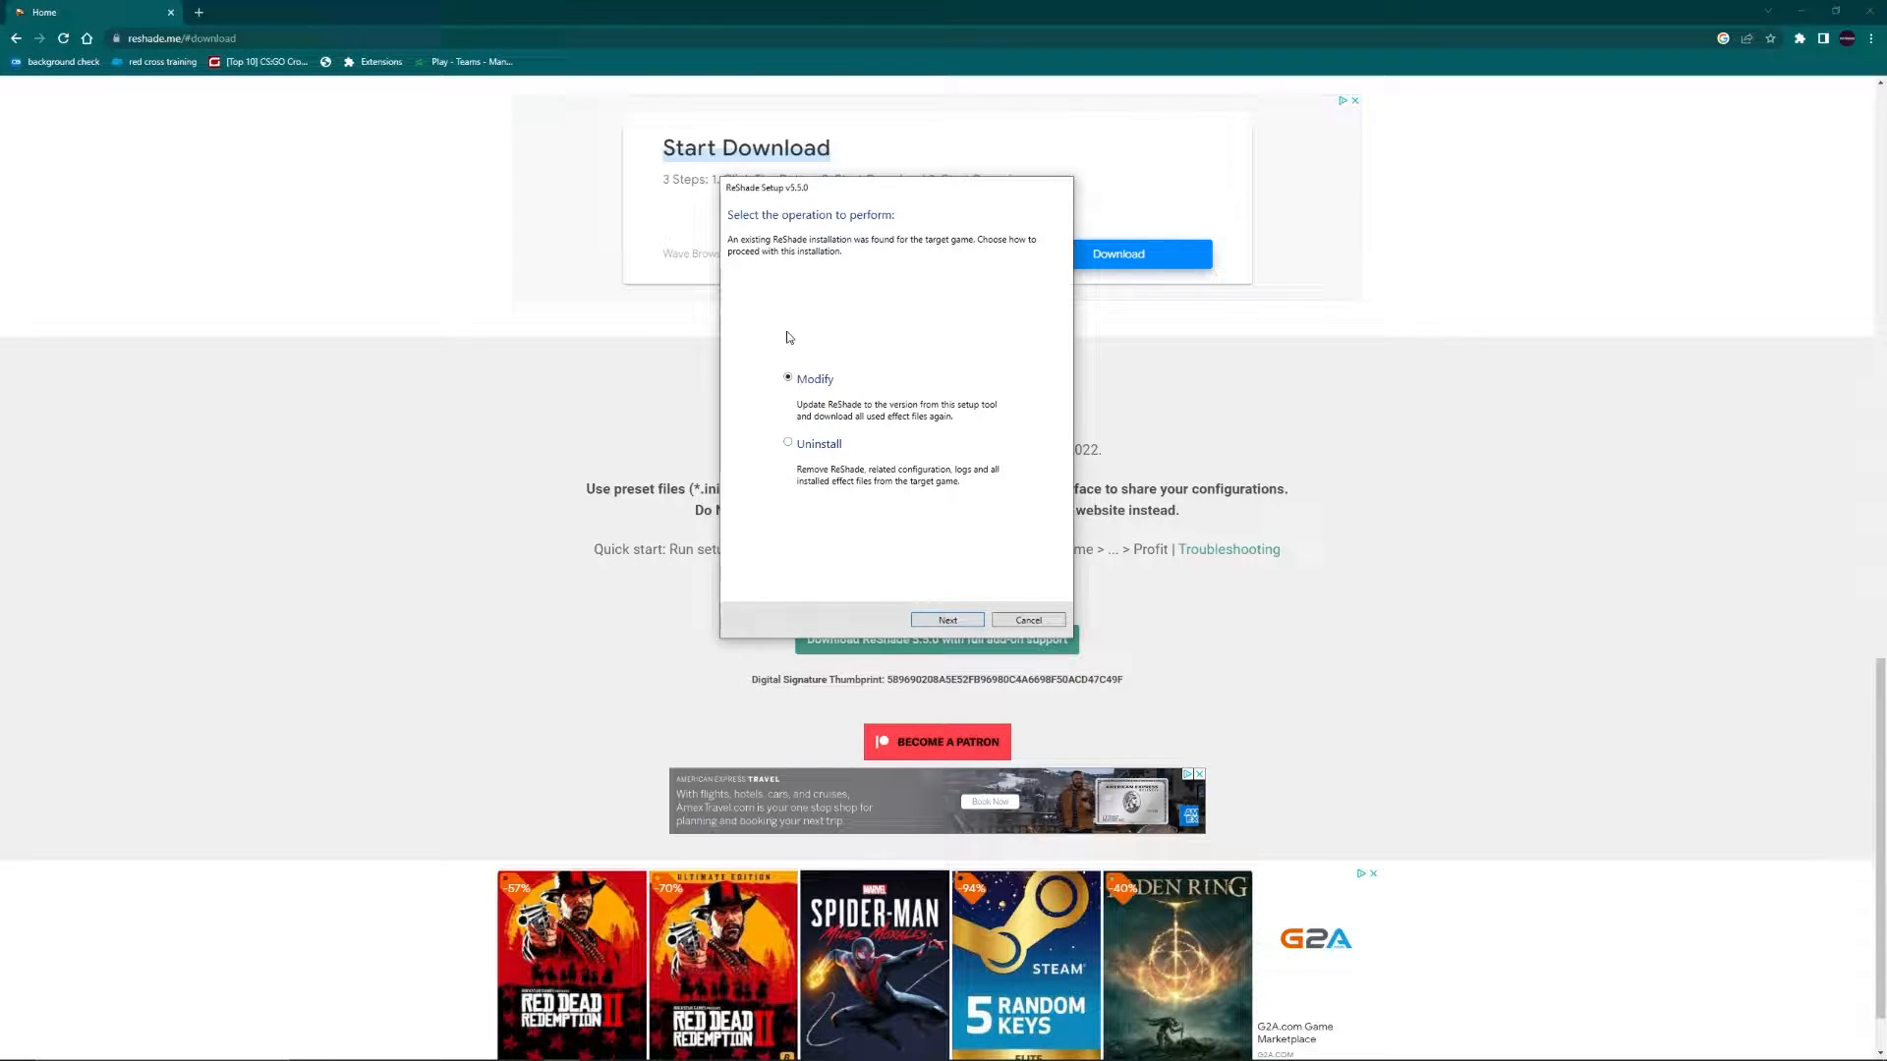
pyautogui.click(947, 619)
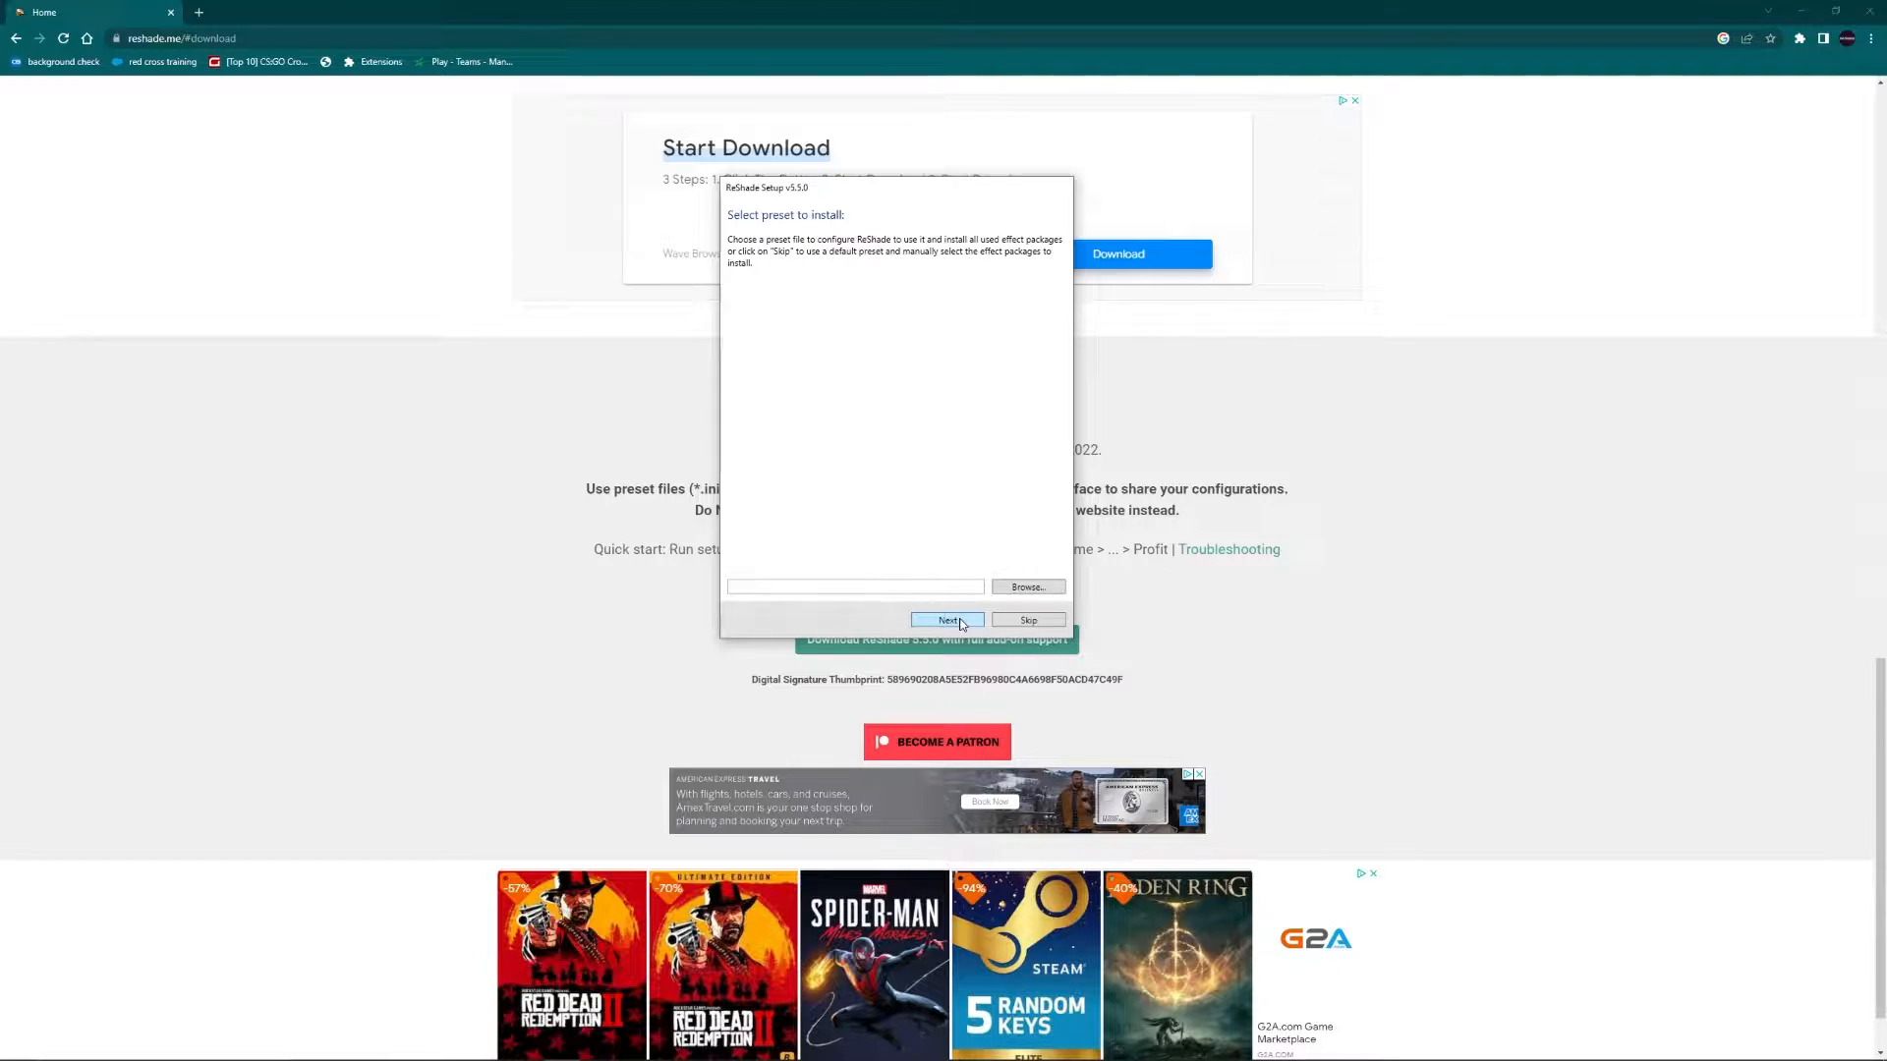
pyautogui.click(947, 619)
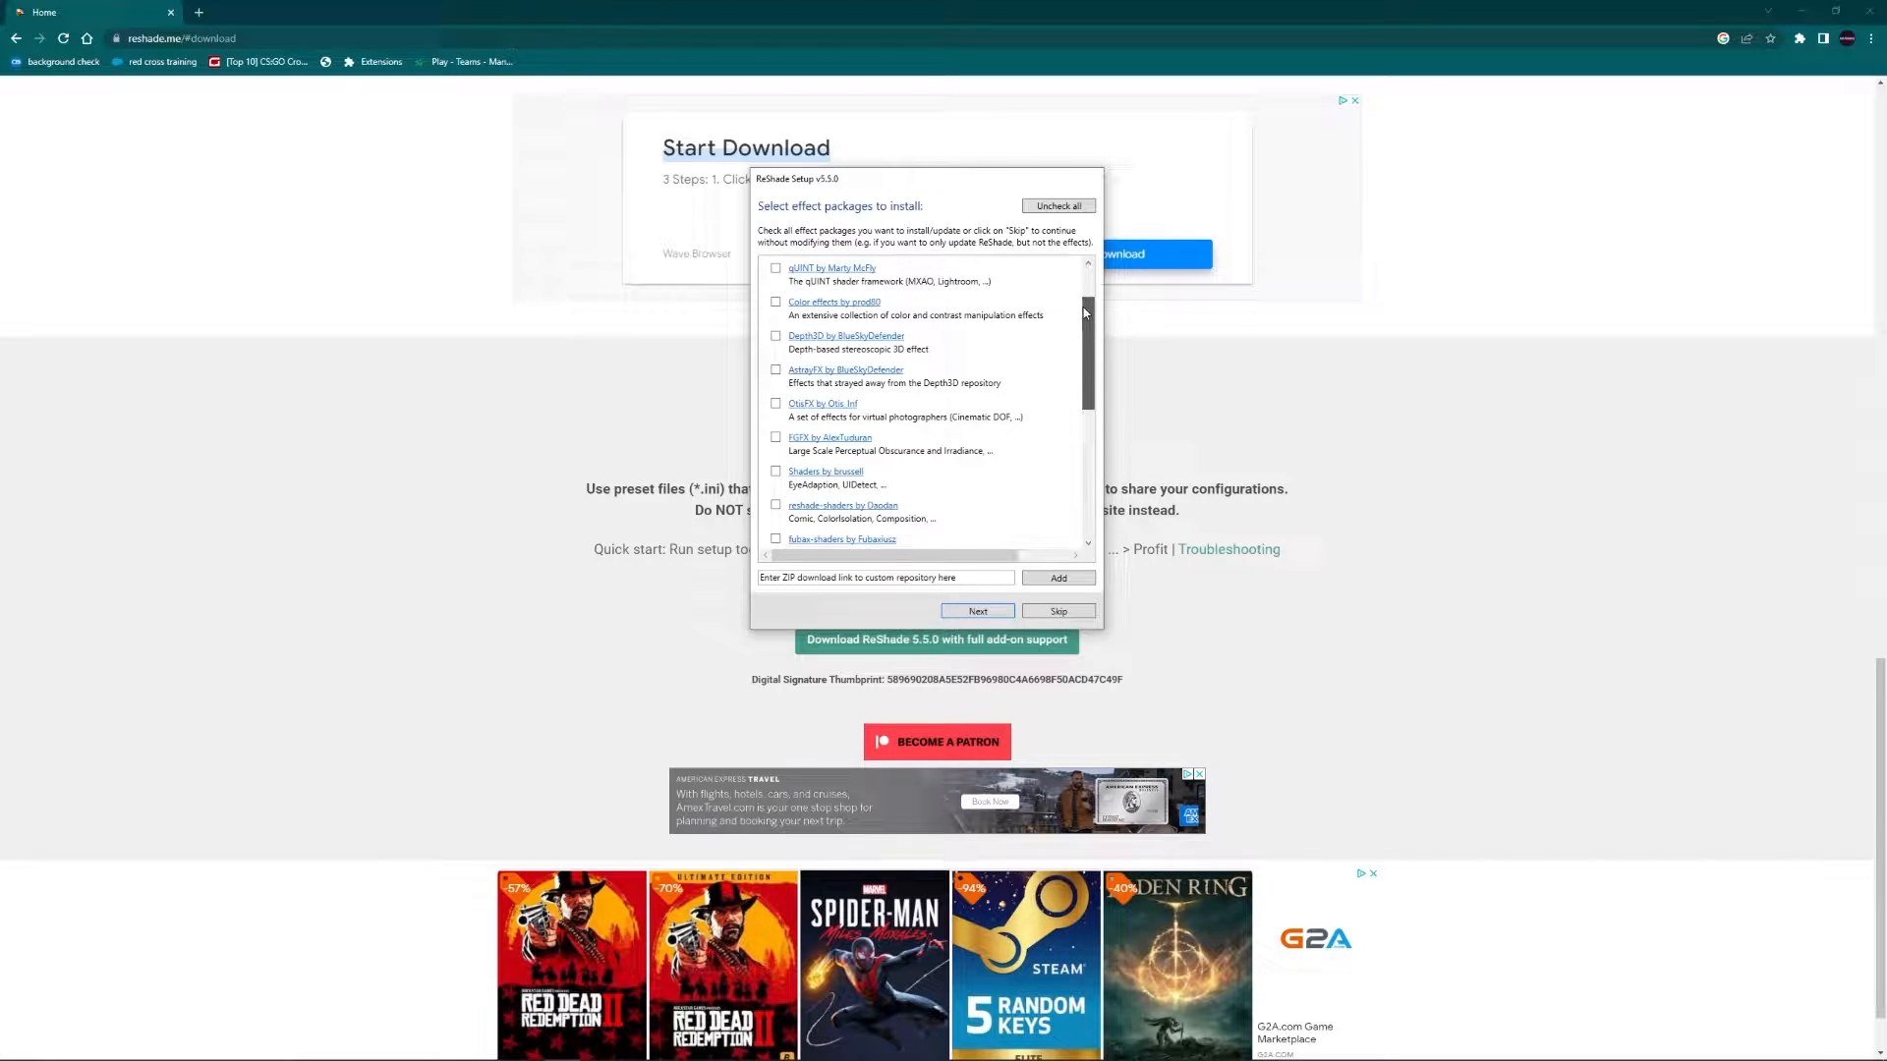
# Step: Install with Standard effects and all SweetFX .fx files, then finish the setup
pyautogui.scroll(-3)
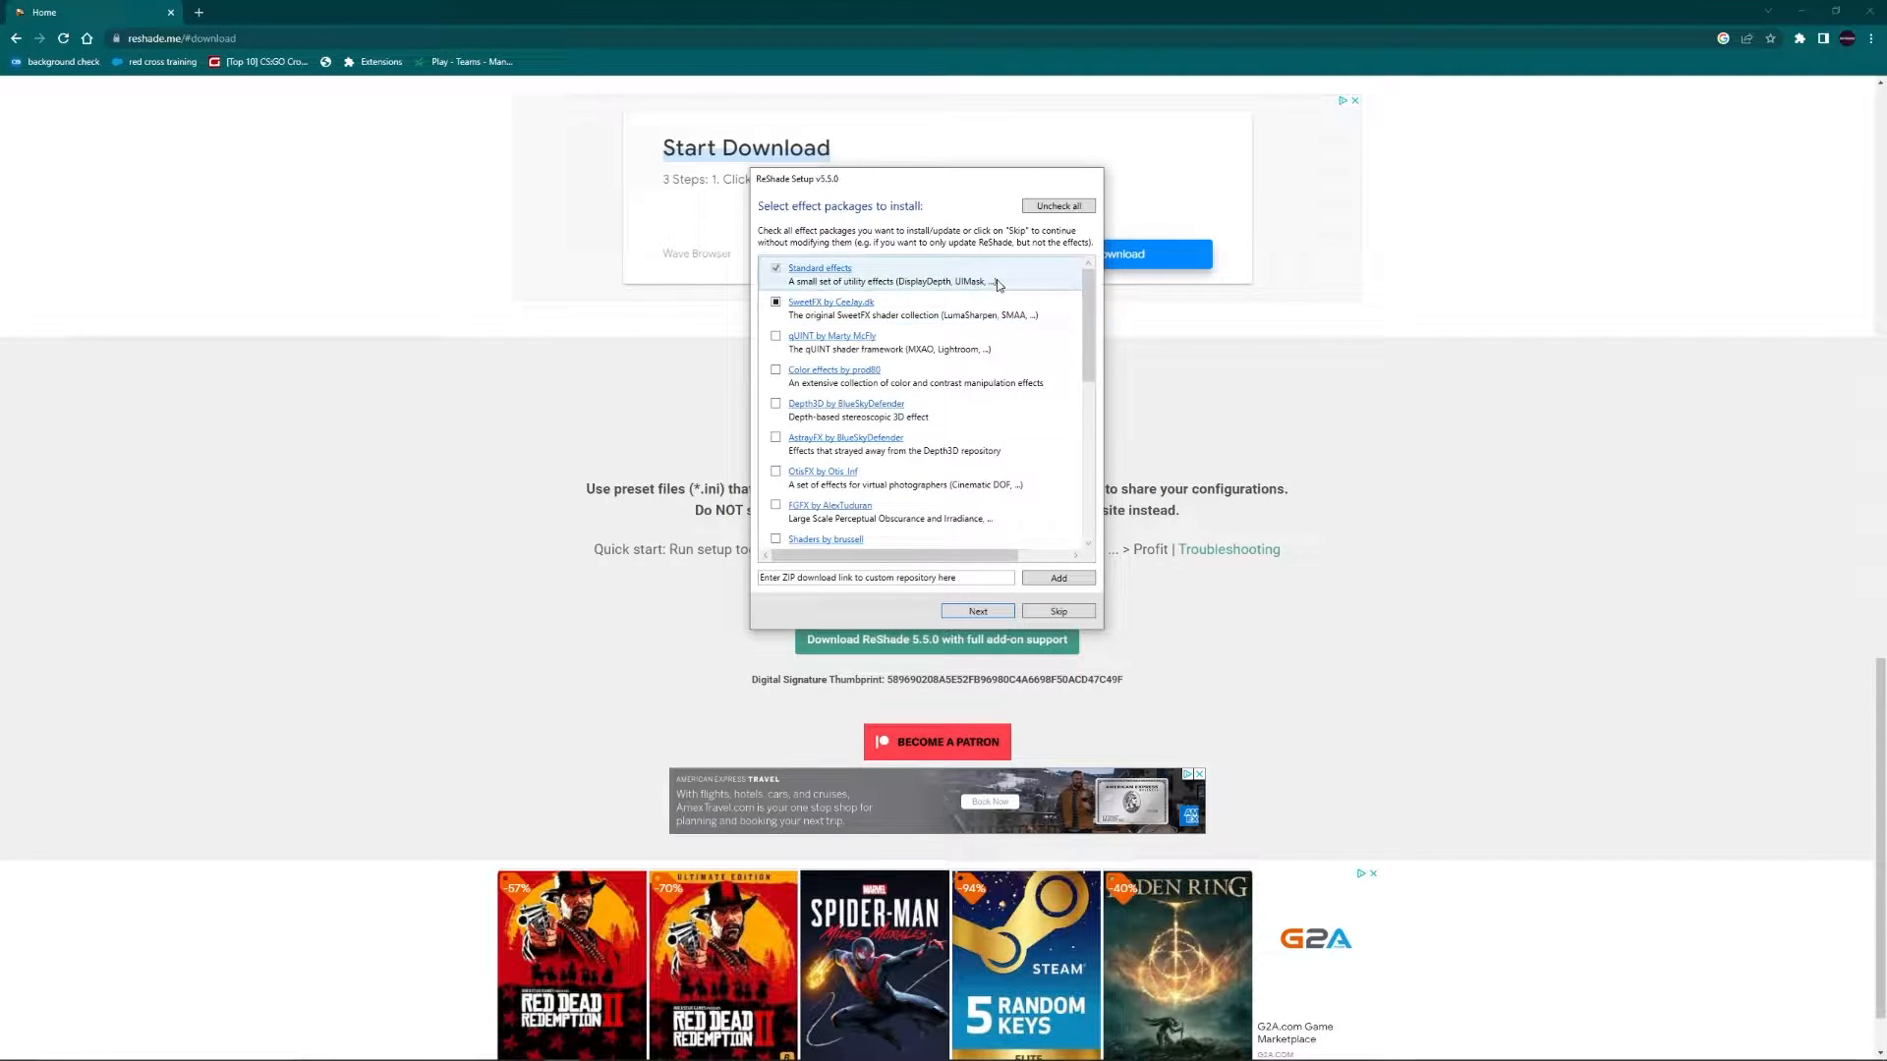
pyautogui.scroll(-3)
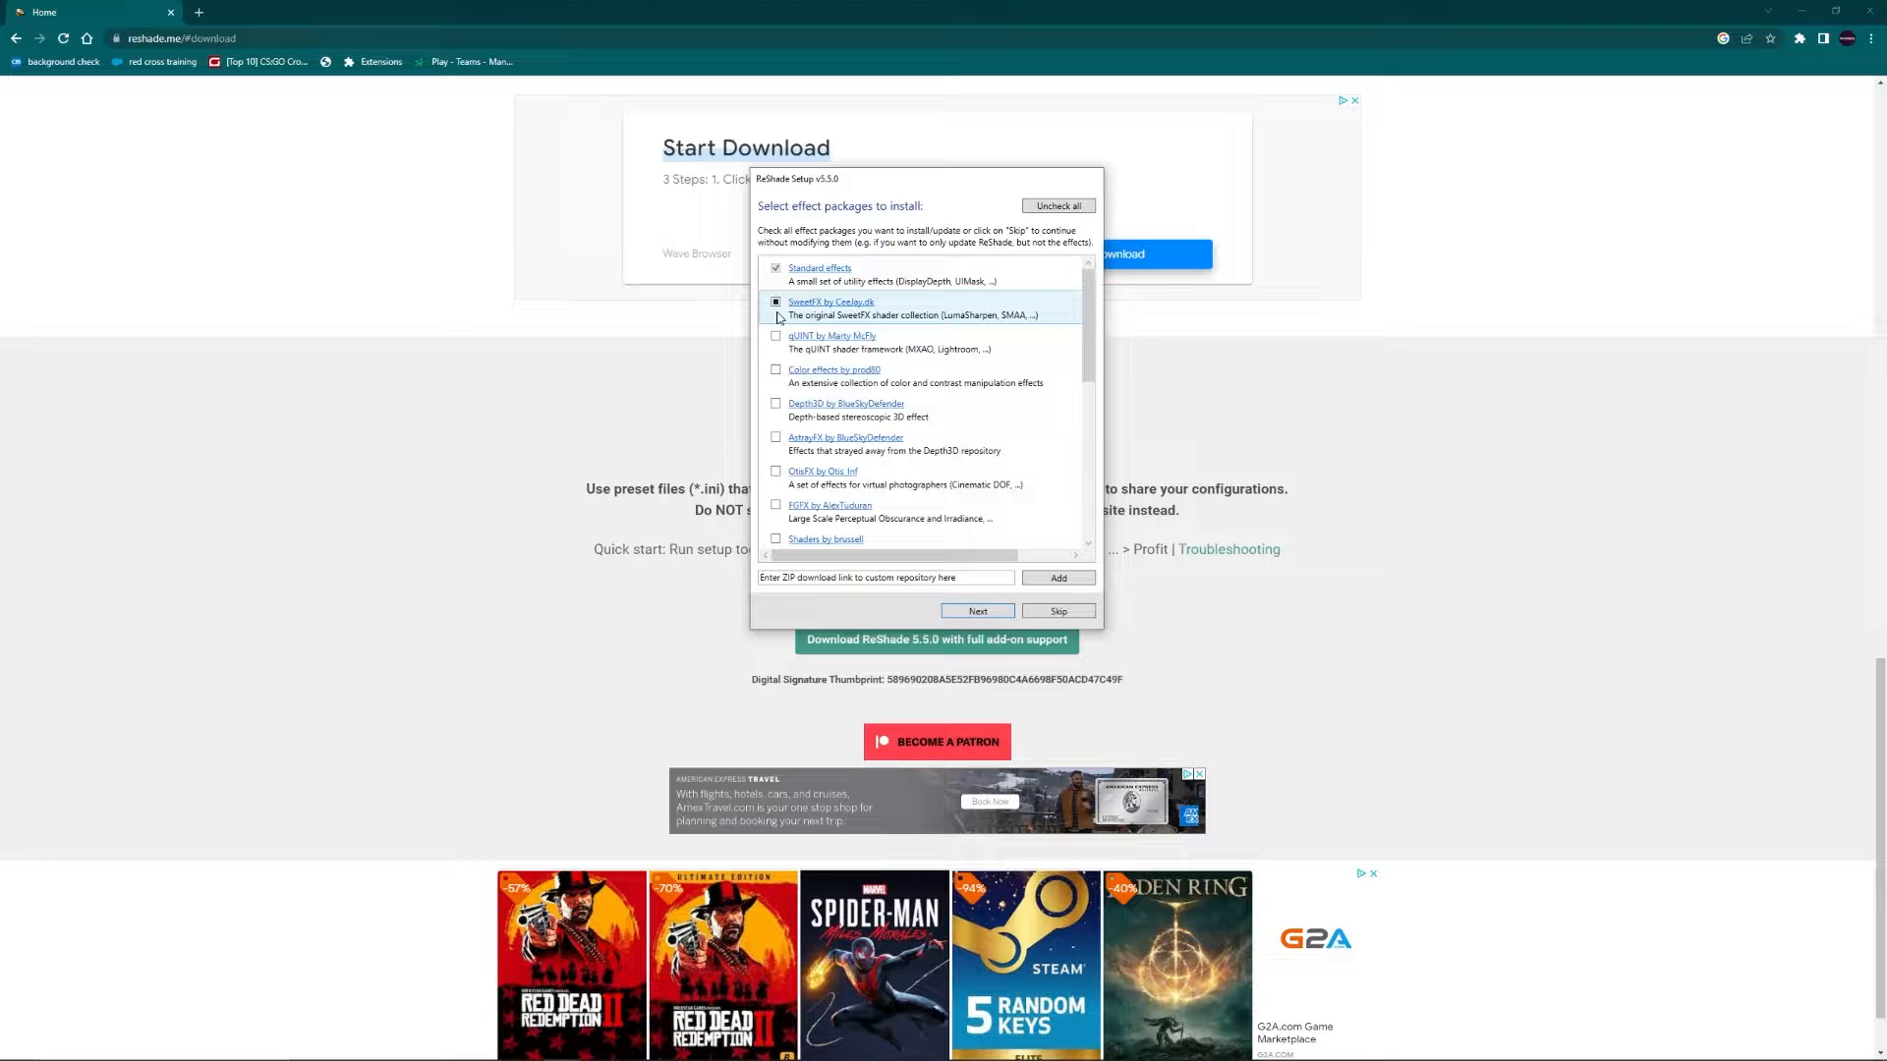
pyautogui.click(977, 609)
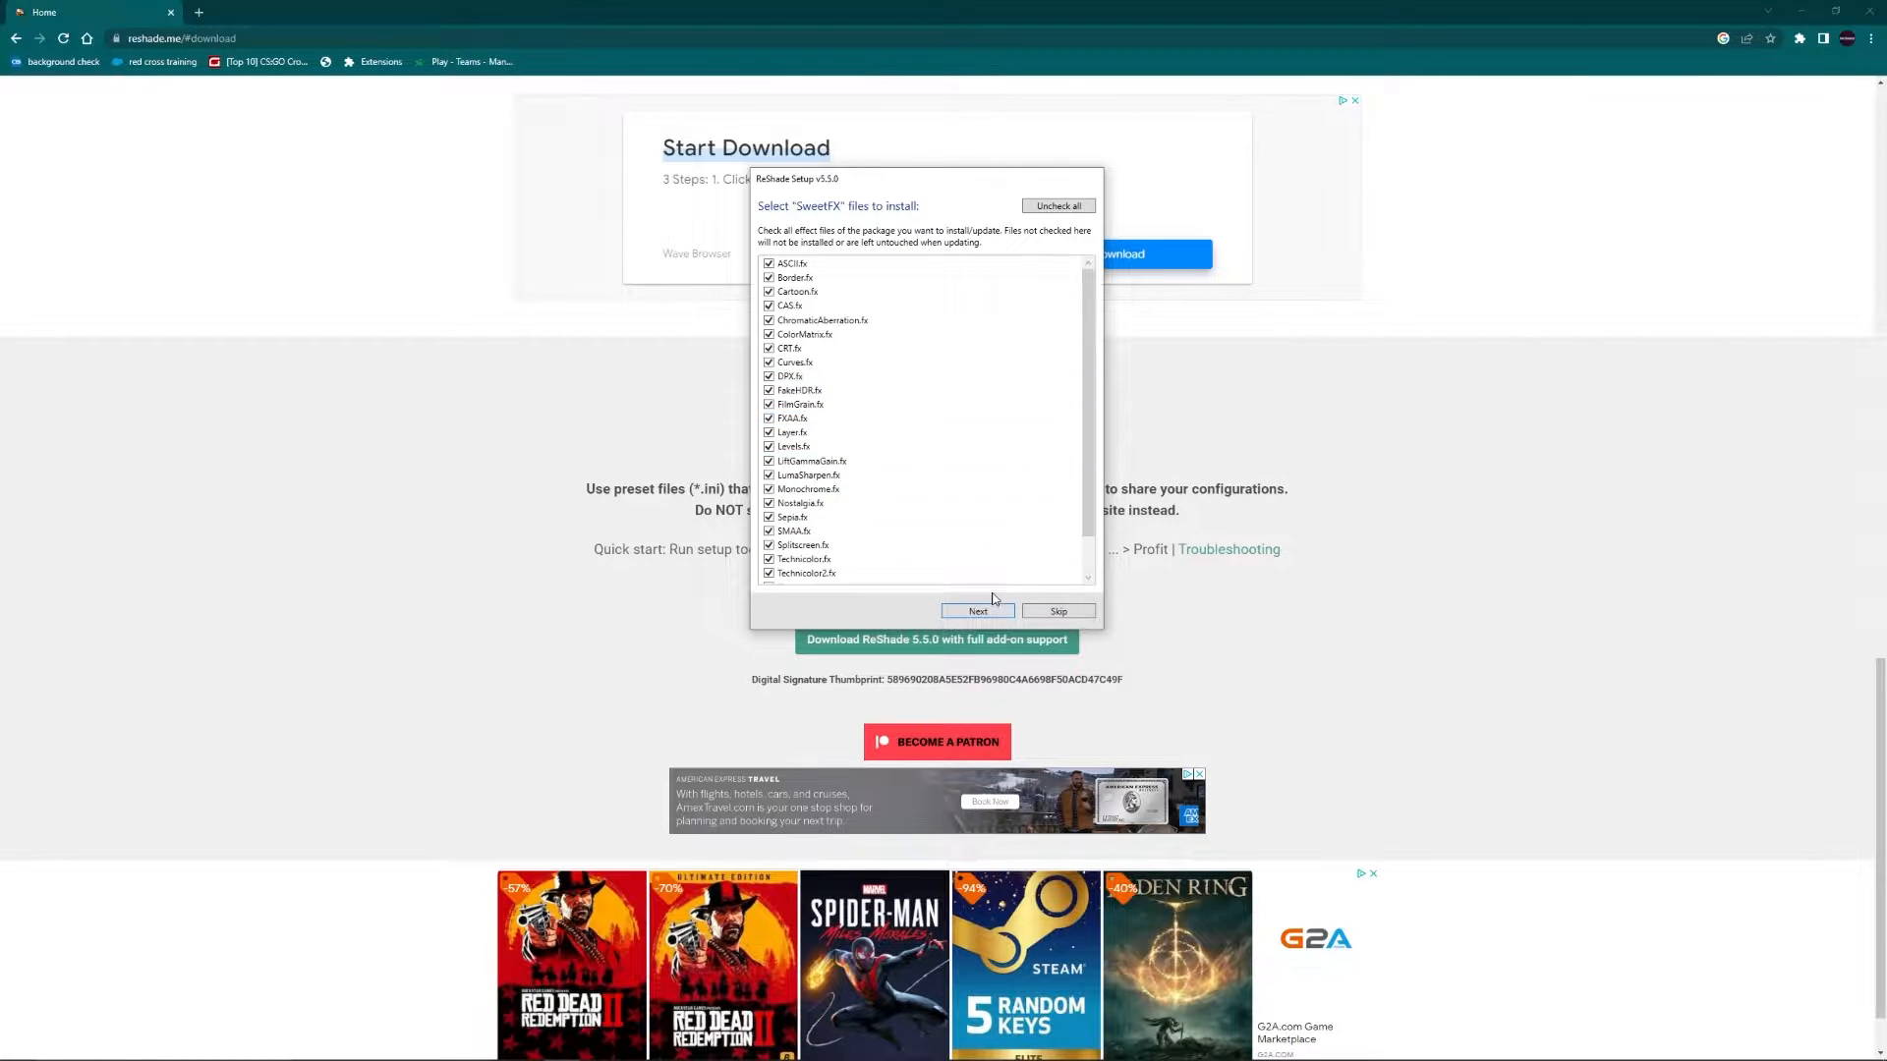
pyautogui.click(977, 611)
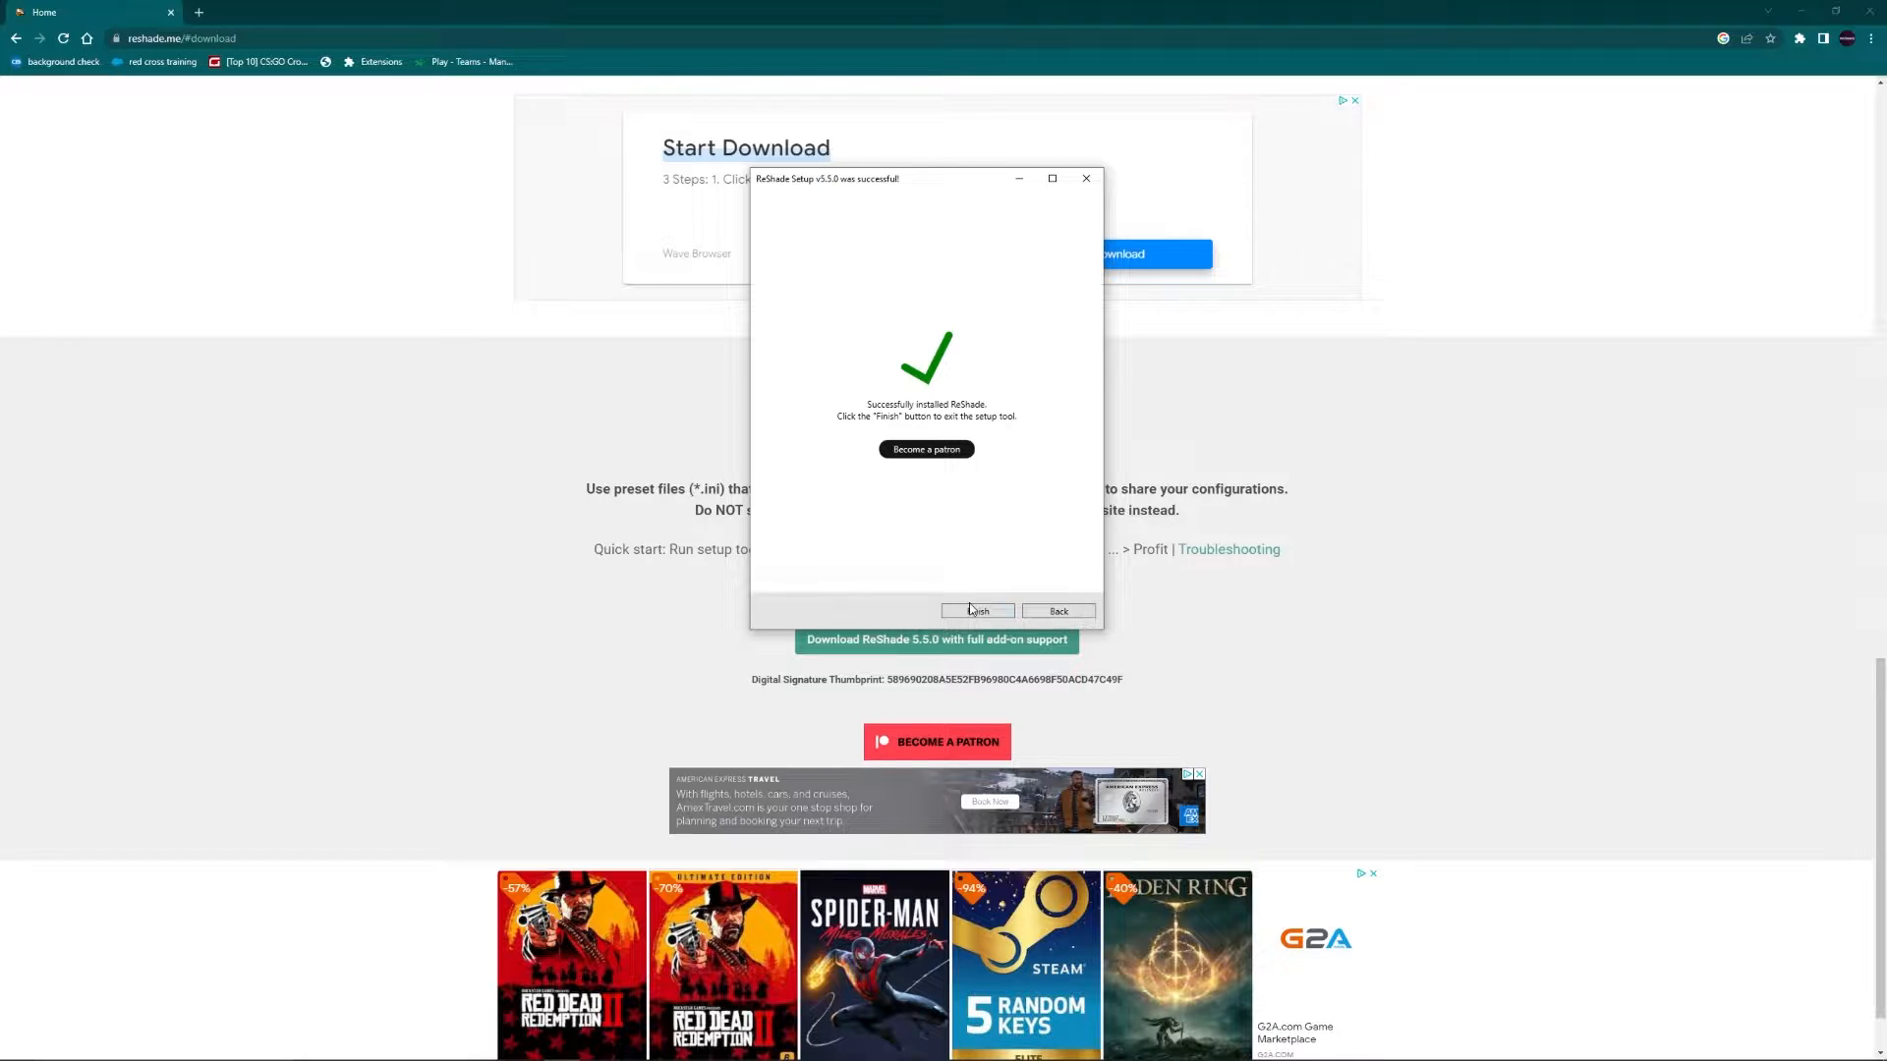
pyautogui.click(976, 609)
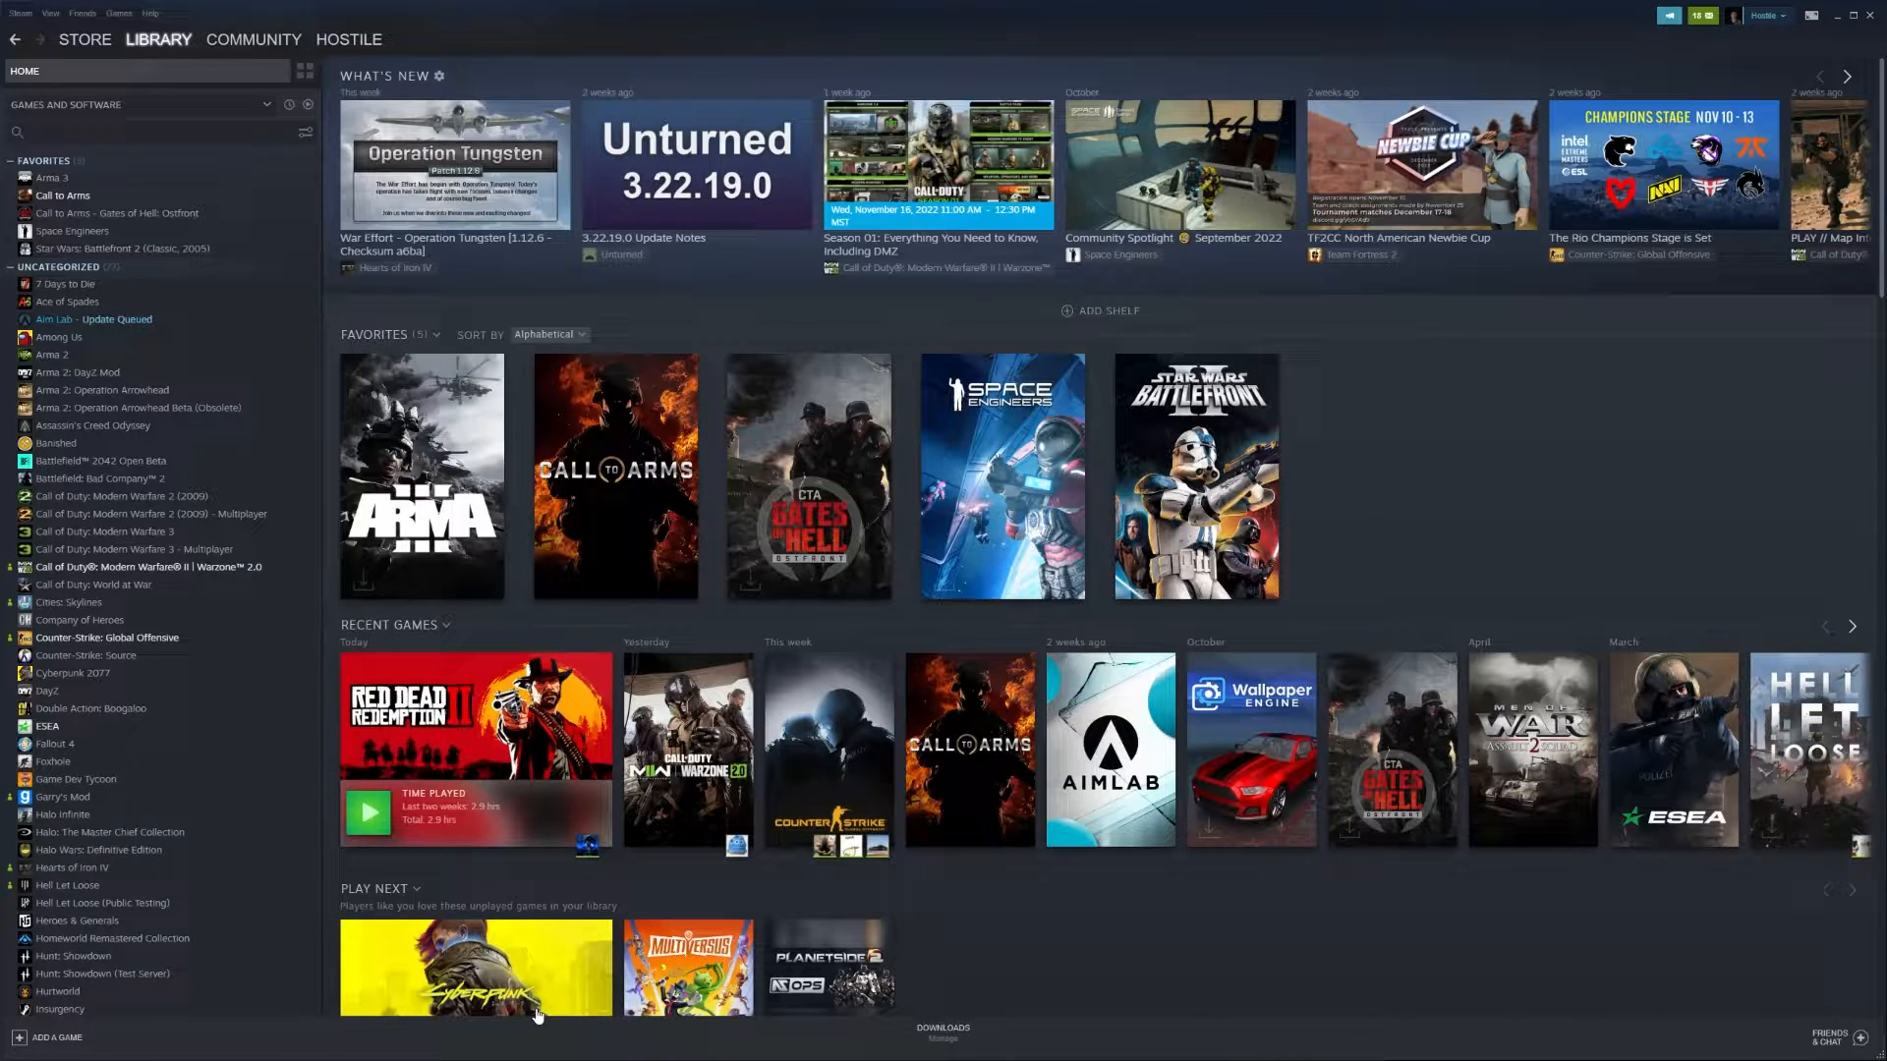
pyautogui.moveTo(75, 778)
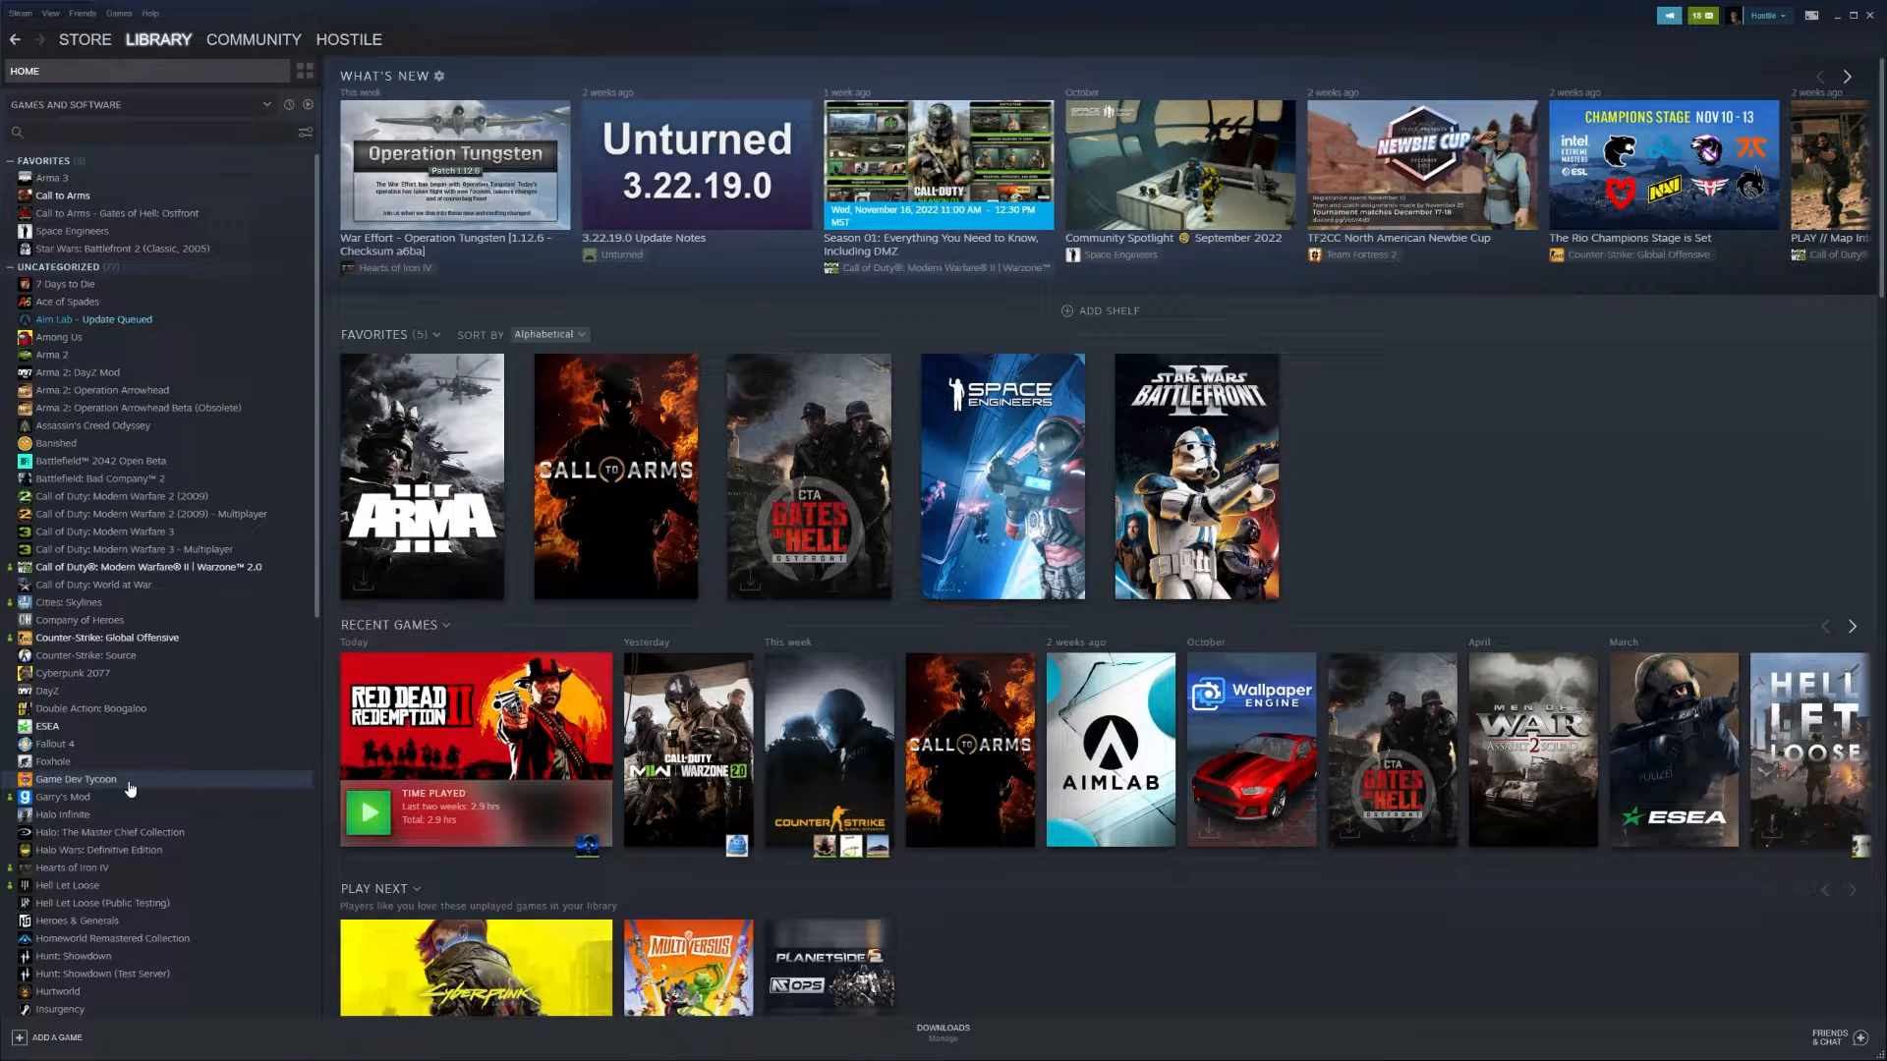
# Step: Launch Call to Arms from the Steam Library in Editor mode
pyautogui.click(63, 194)
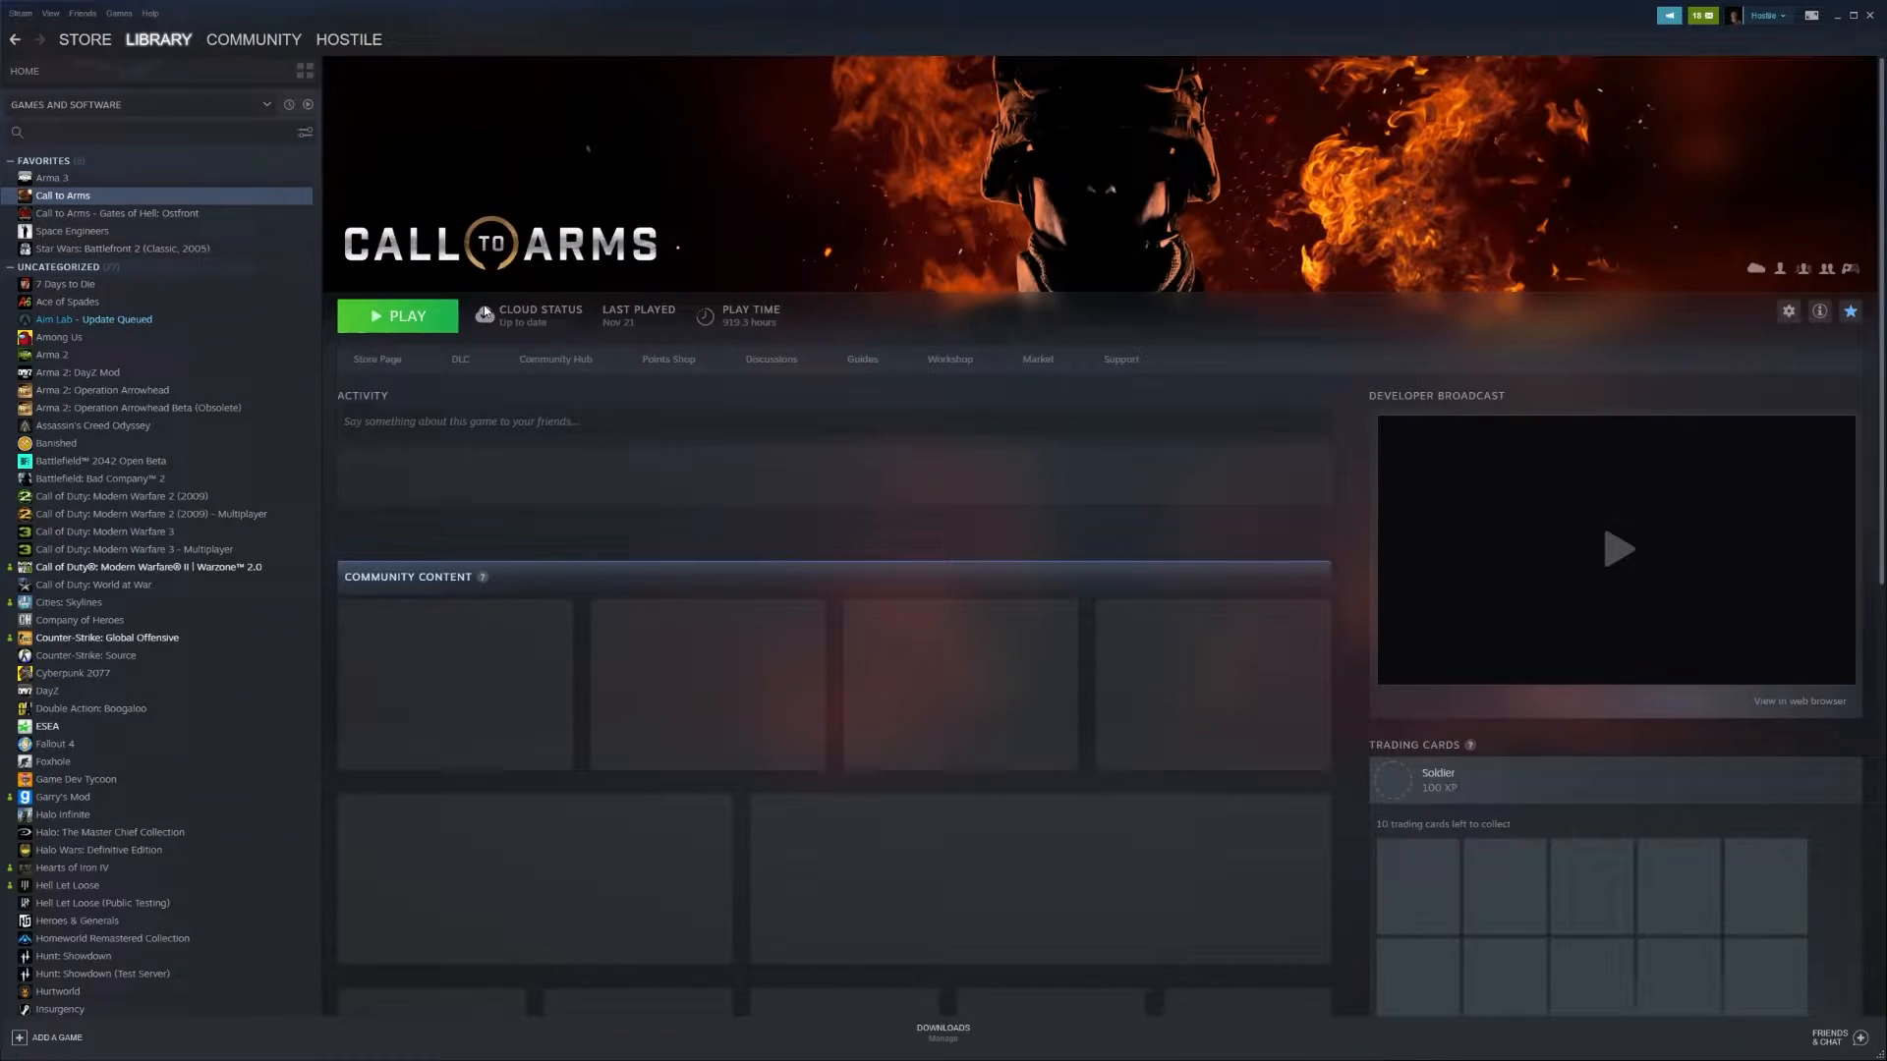
pyautogui.click(405, 314)
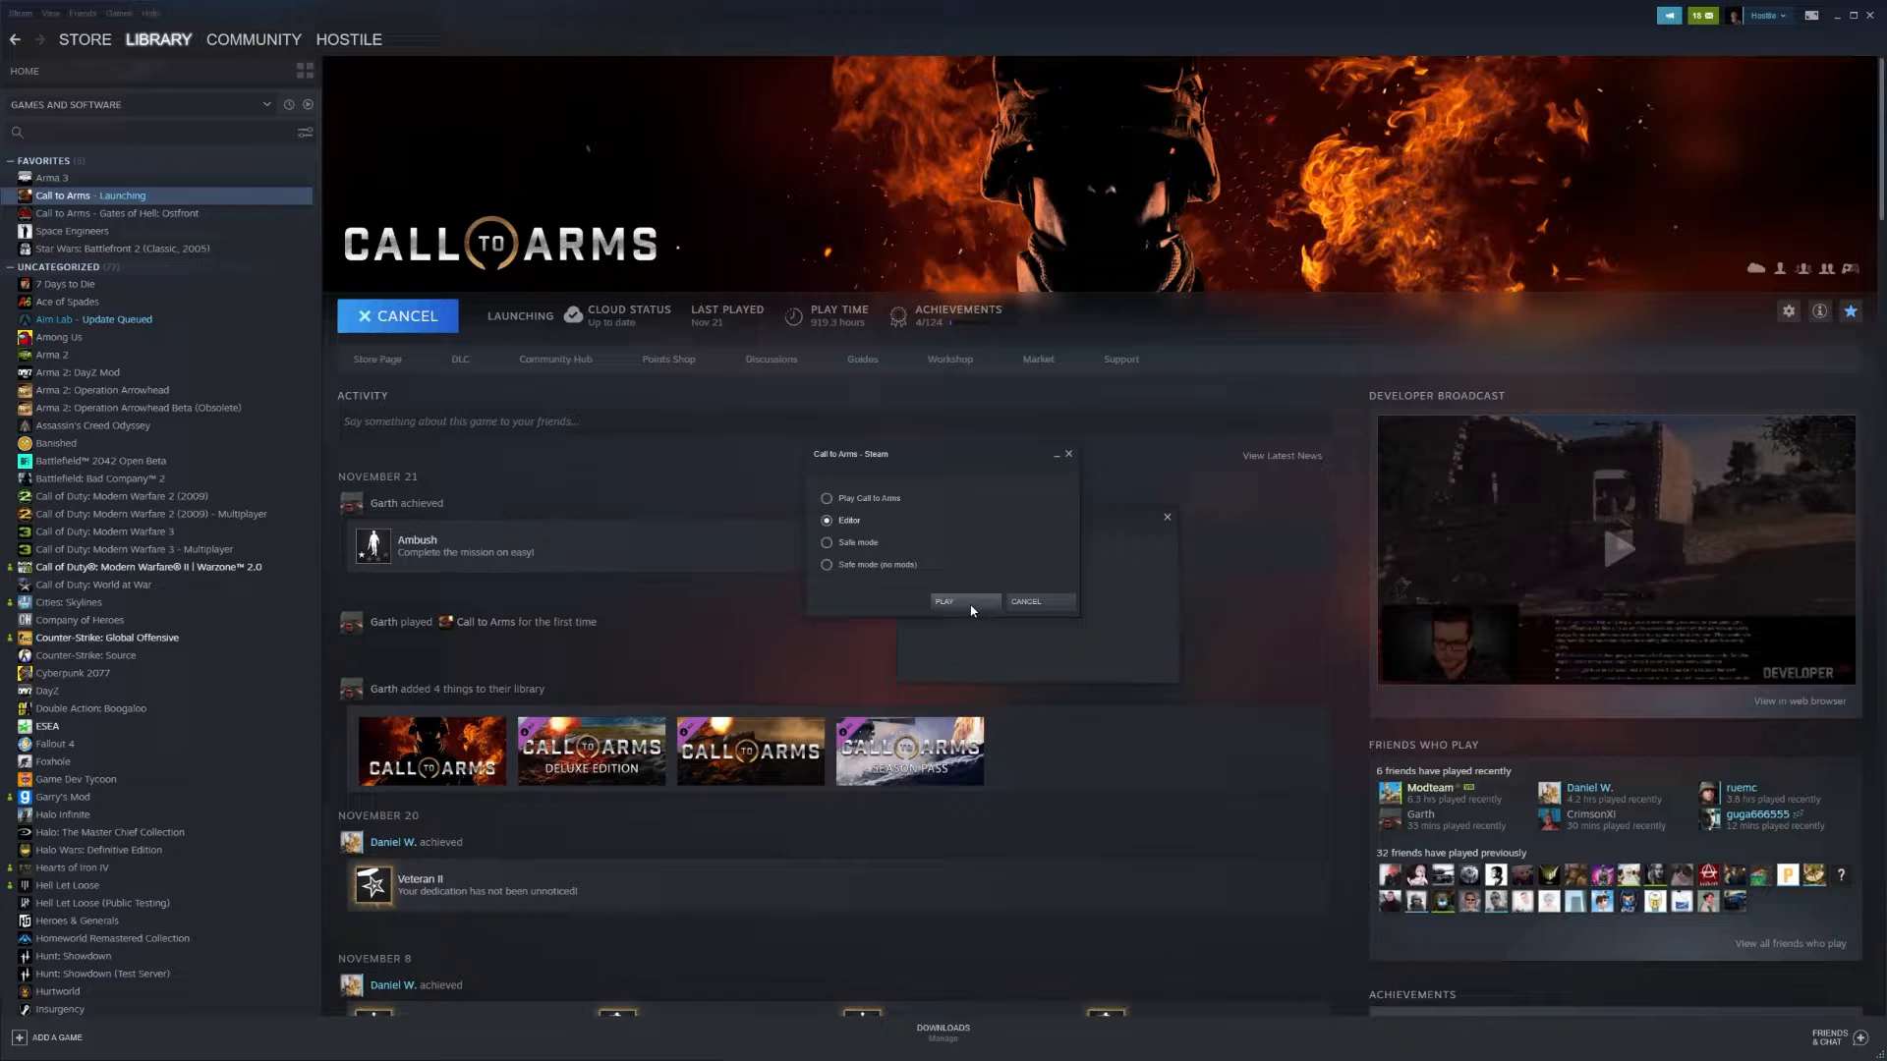
pyautogui.click(946, 601)
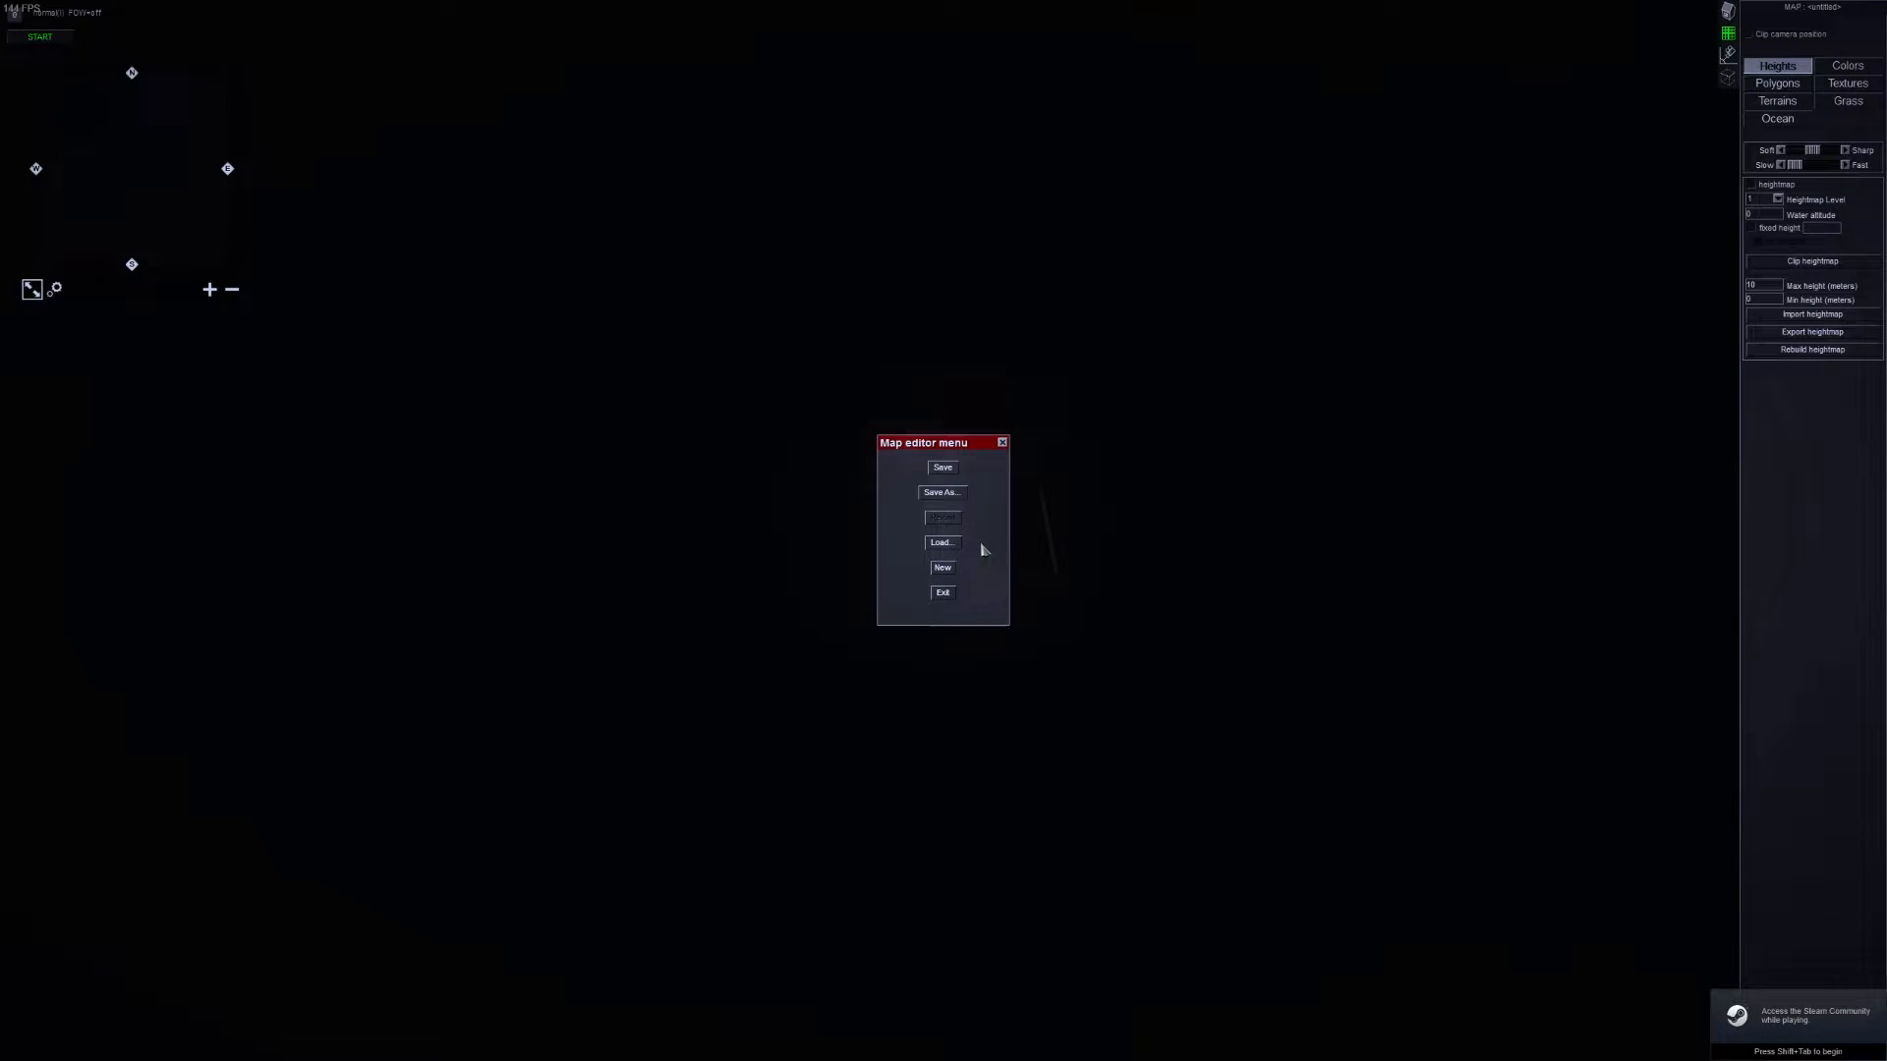
# Step: Load the 2v2_crash_site map in the editor and dismiss the Environment window
pyautogui.click(941, 542)
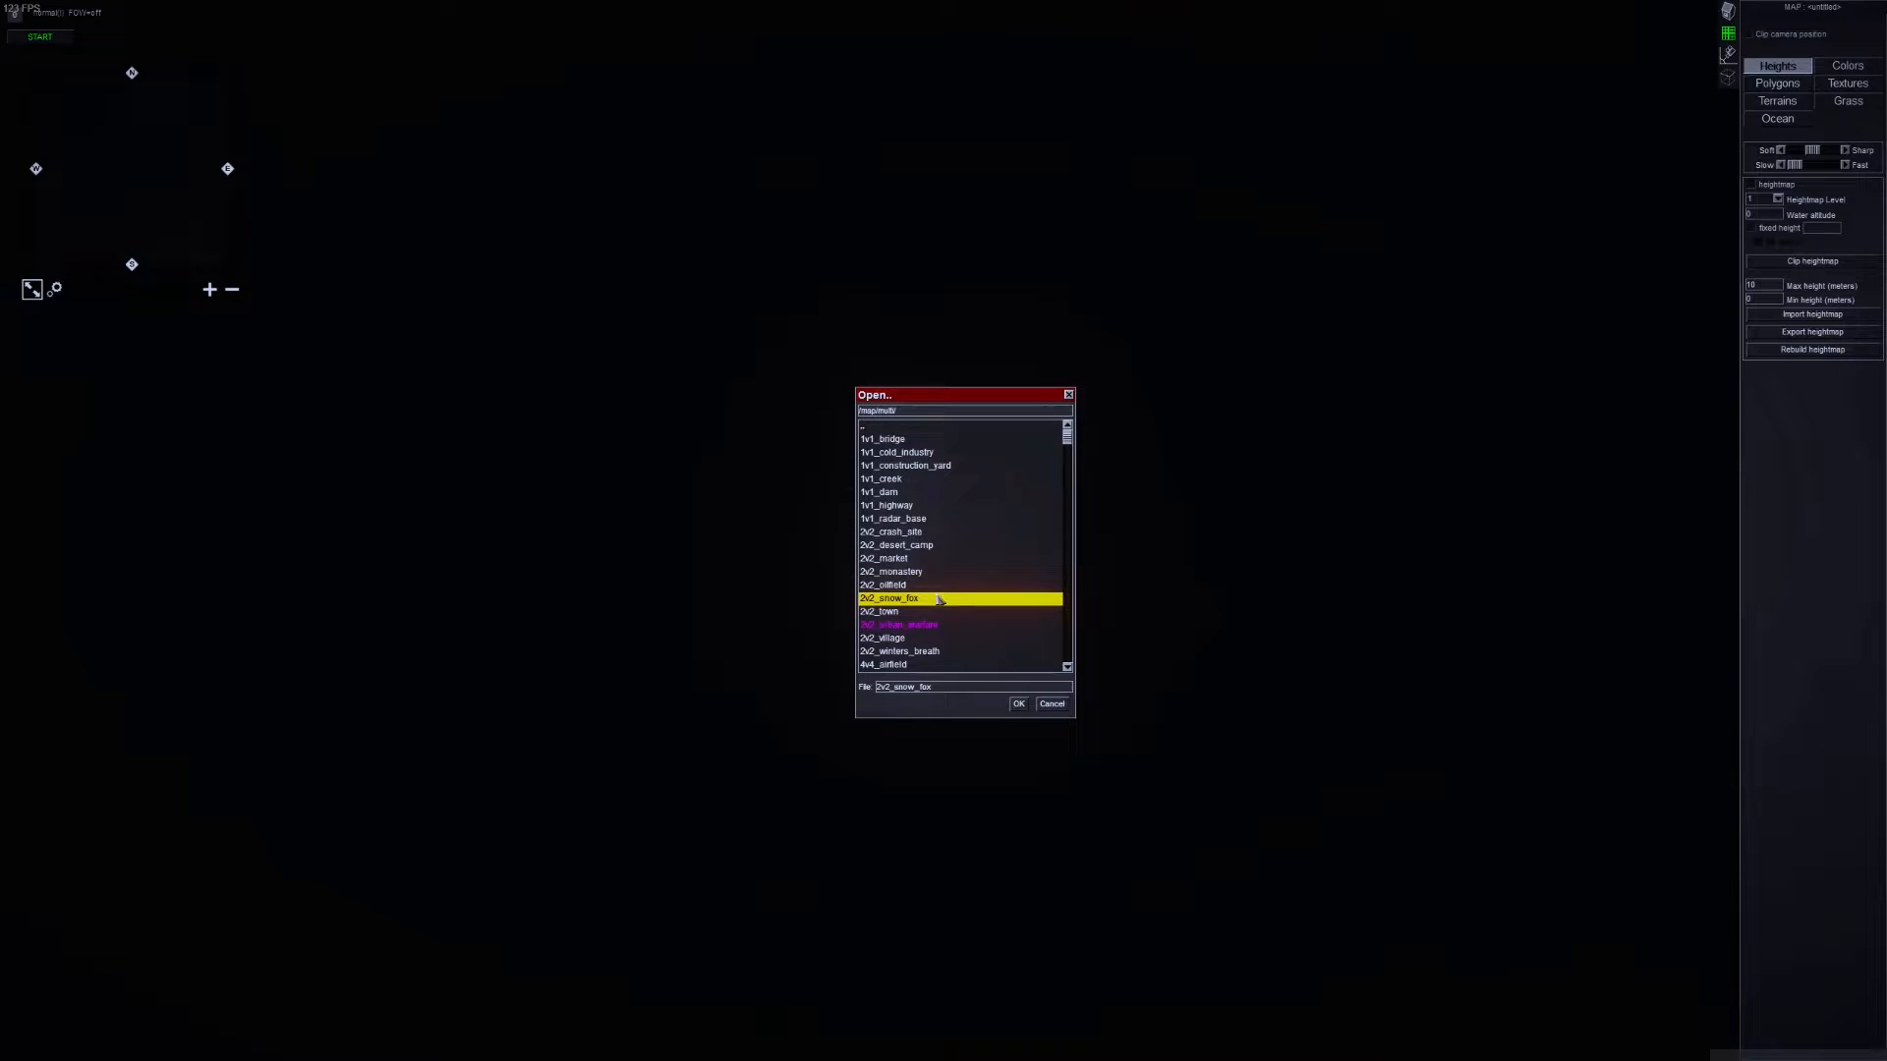
pyautogui.click(891, 533)
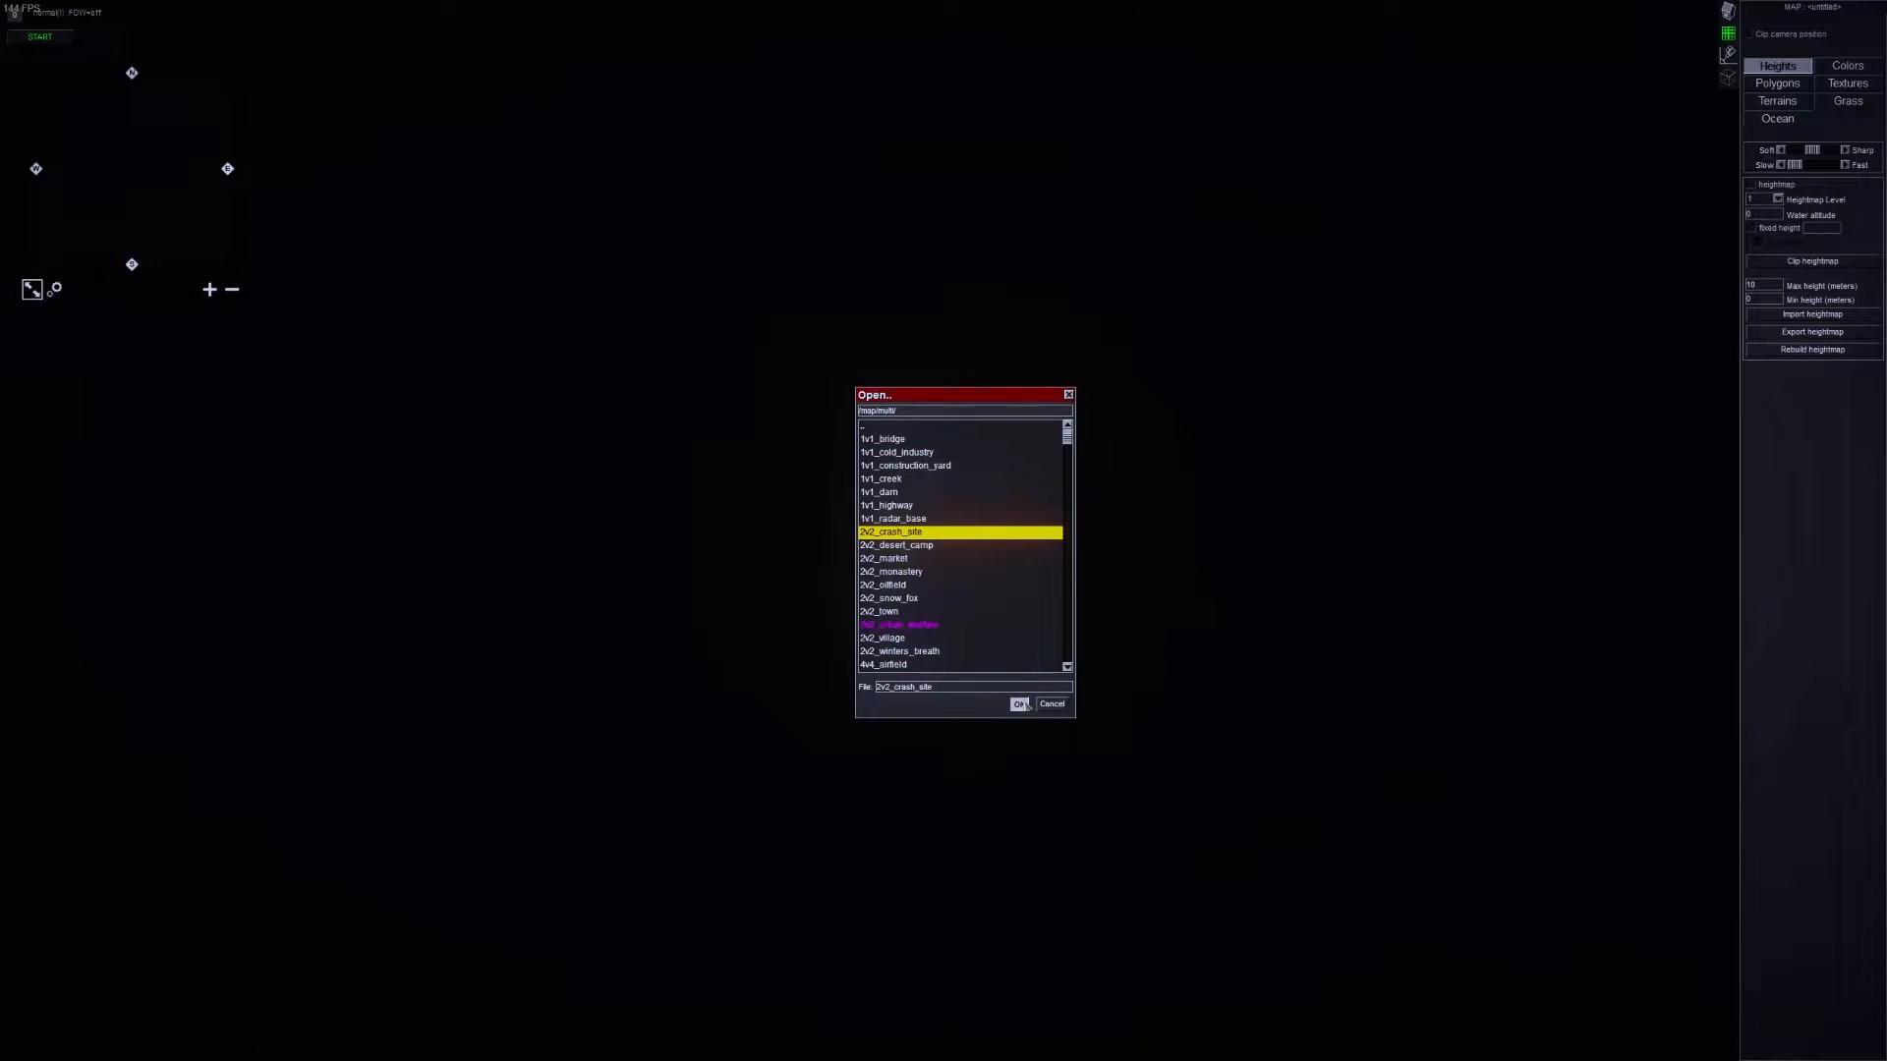
pyautogui.click(1020, 703)
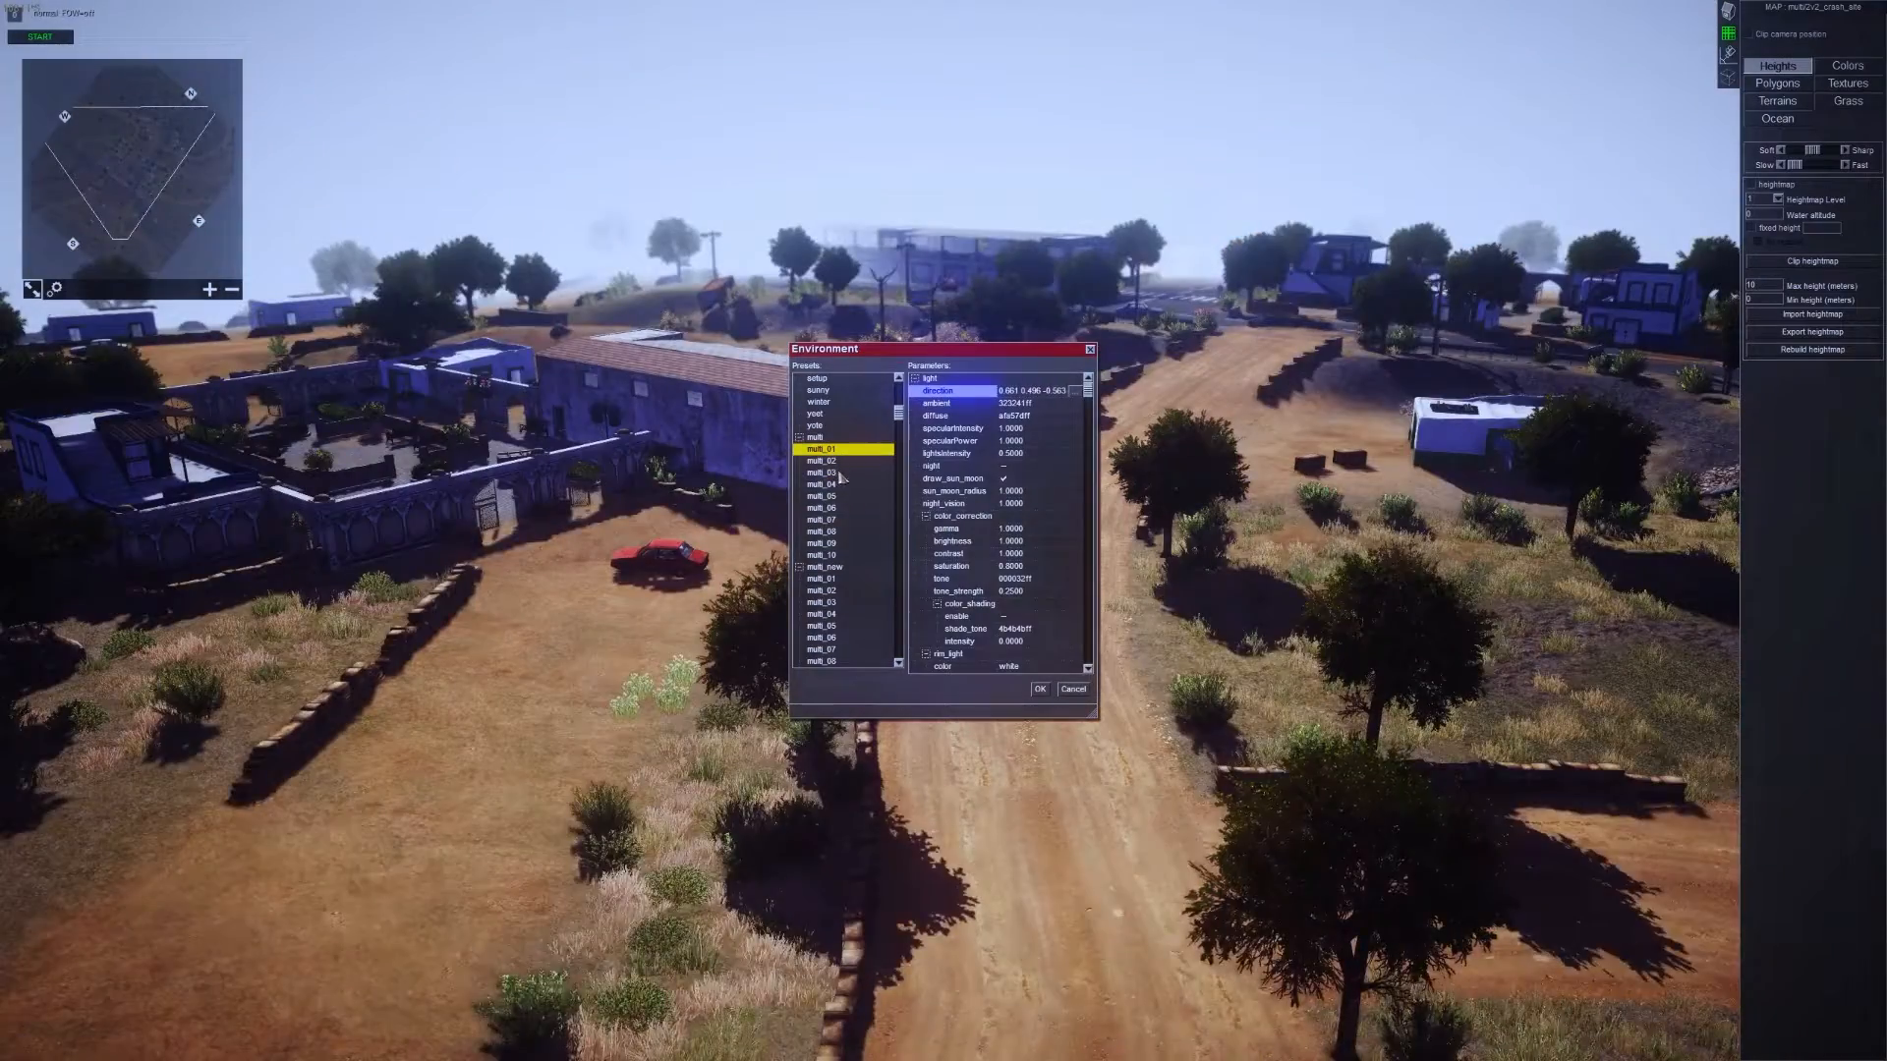
pyautogui.click(823, 496)
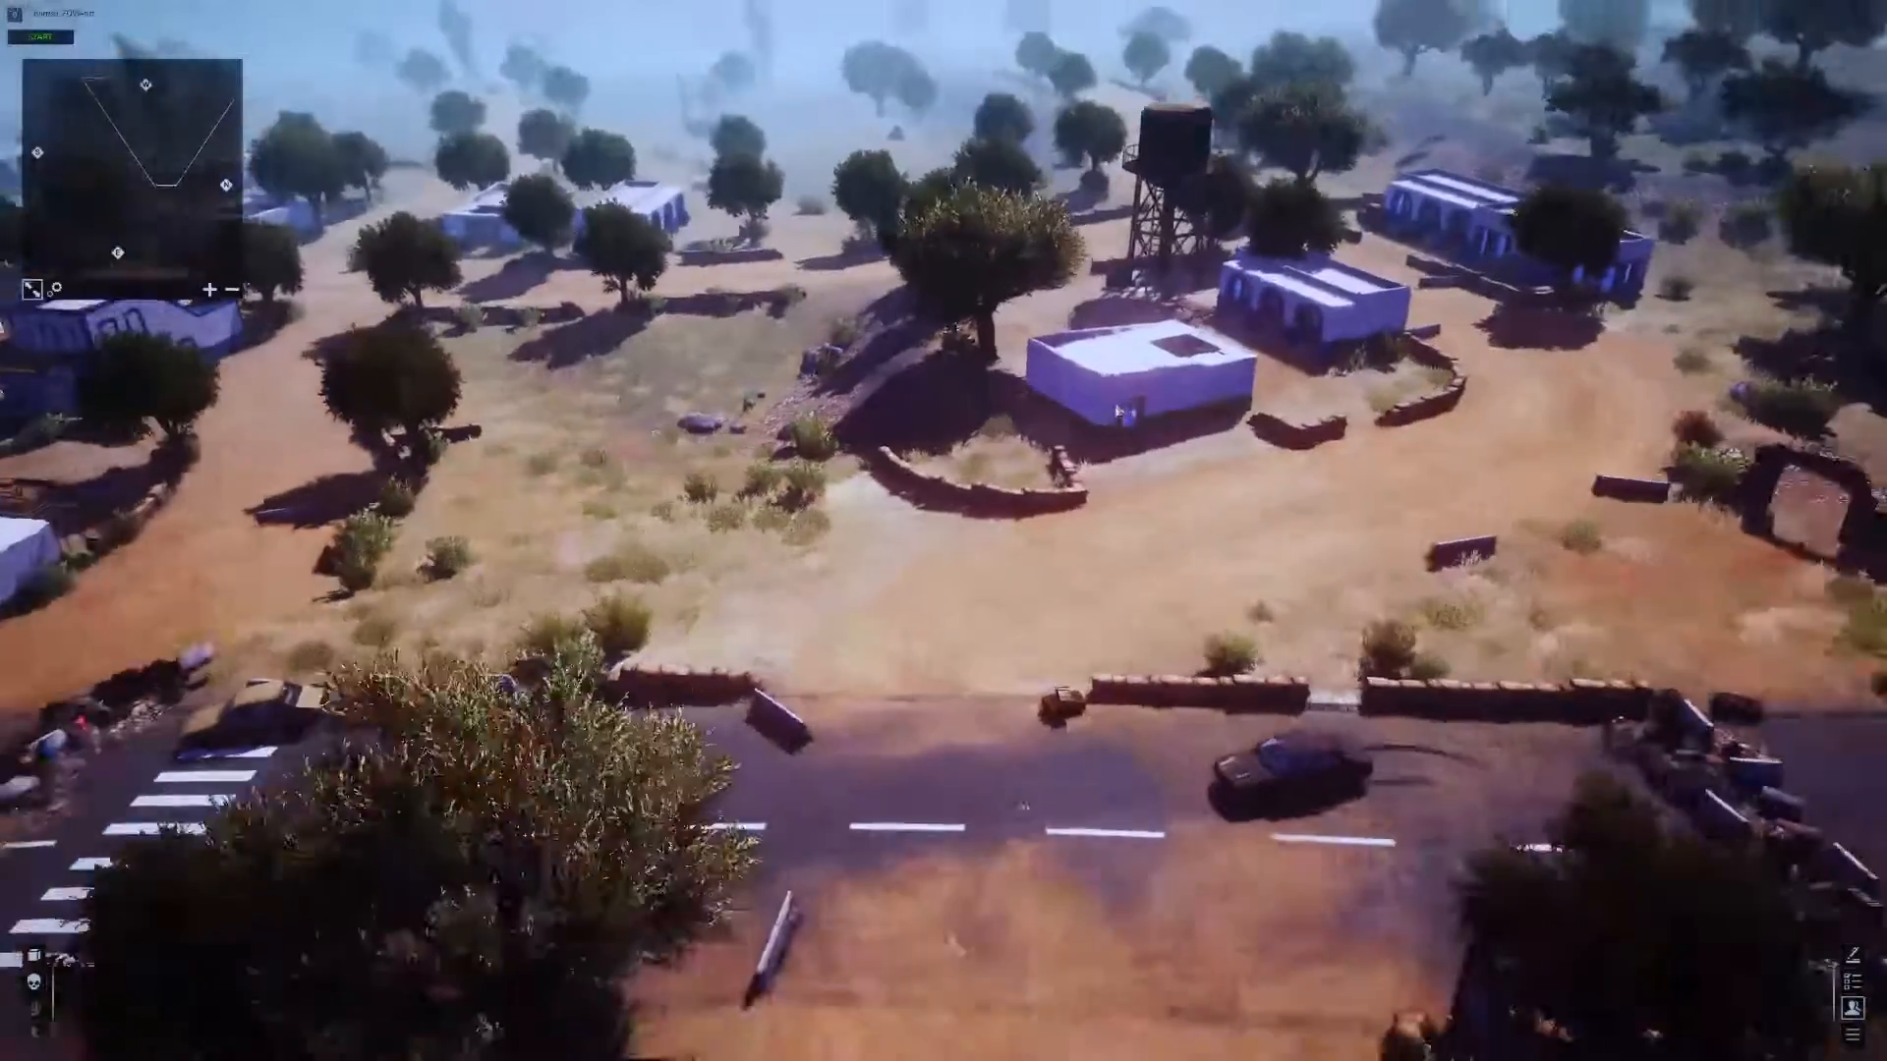
# Step: Bring up the ReShade overlay (Home) and try UnrealLens and chromatic aberration on and off
pyautogui.press('Home')
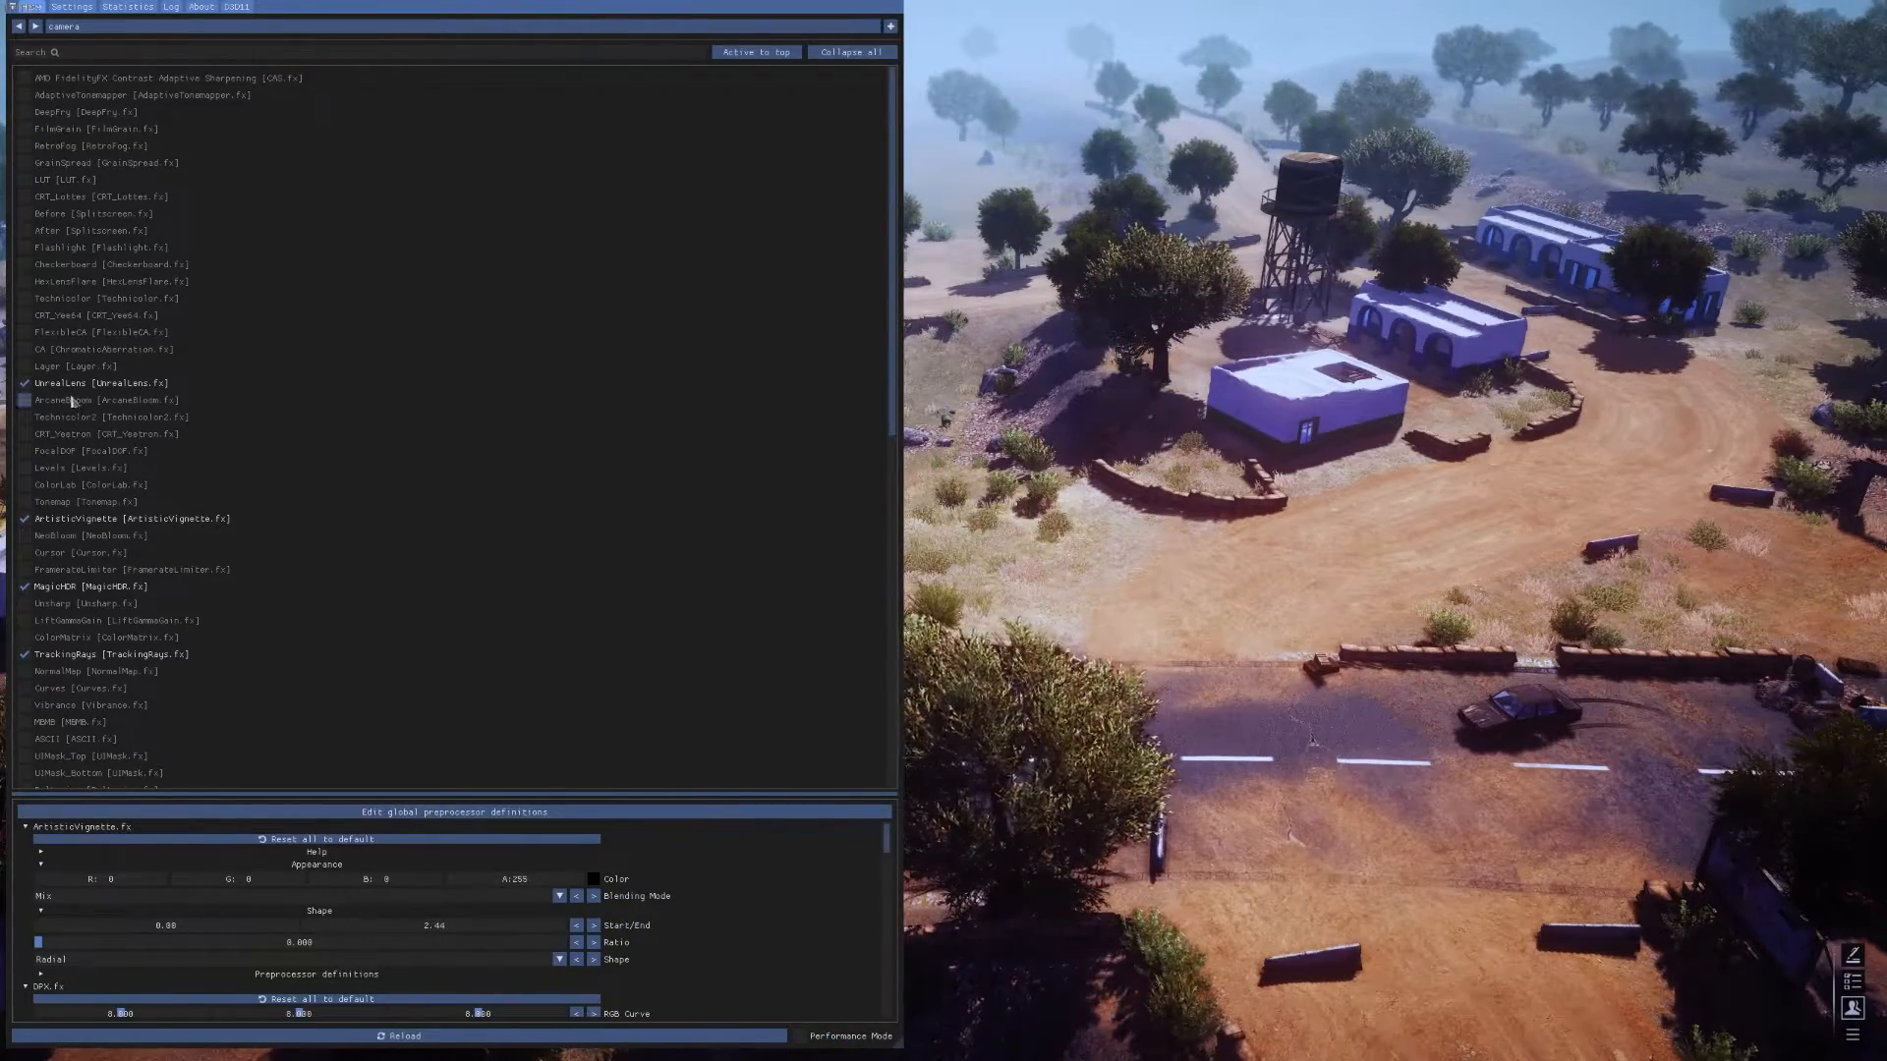
pyautogui.scroll(-3)
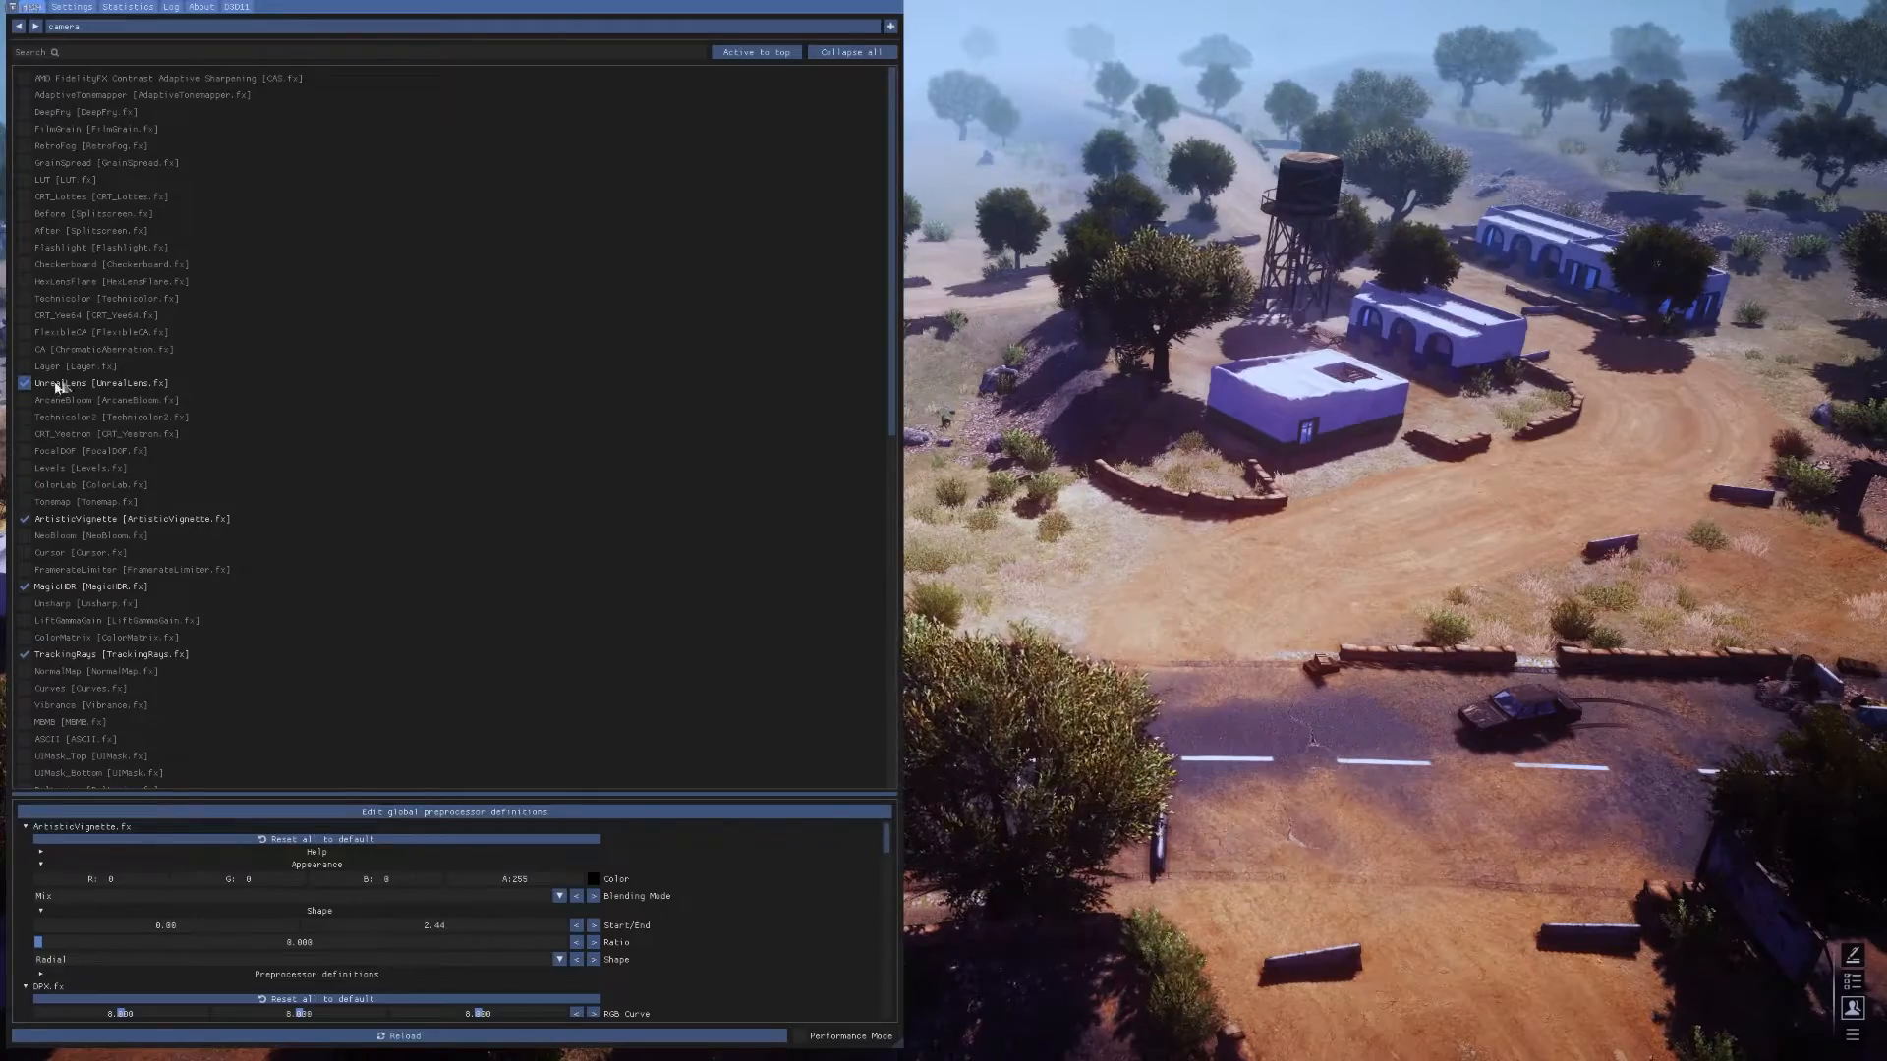
pyautogui.click(63, 384)
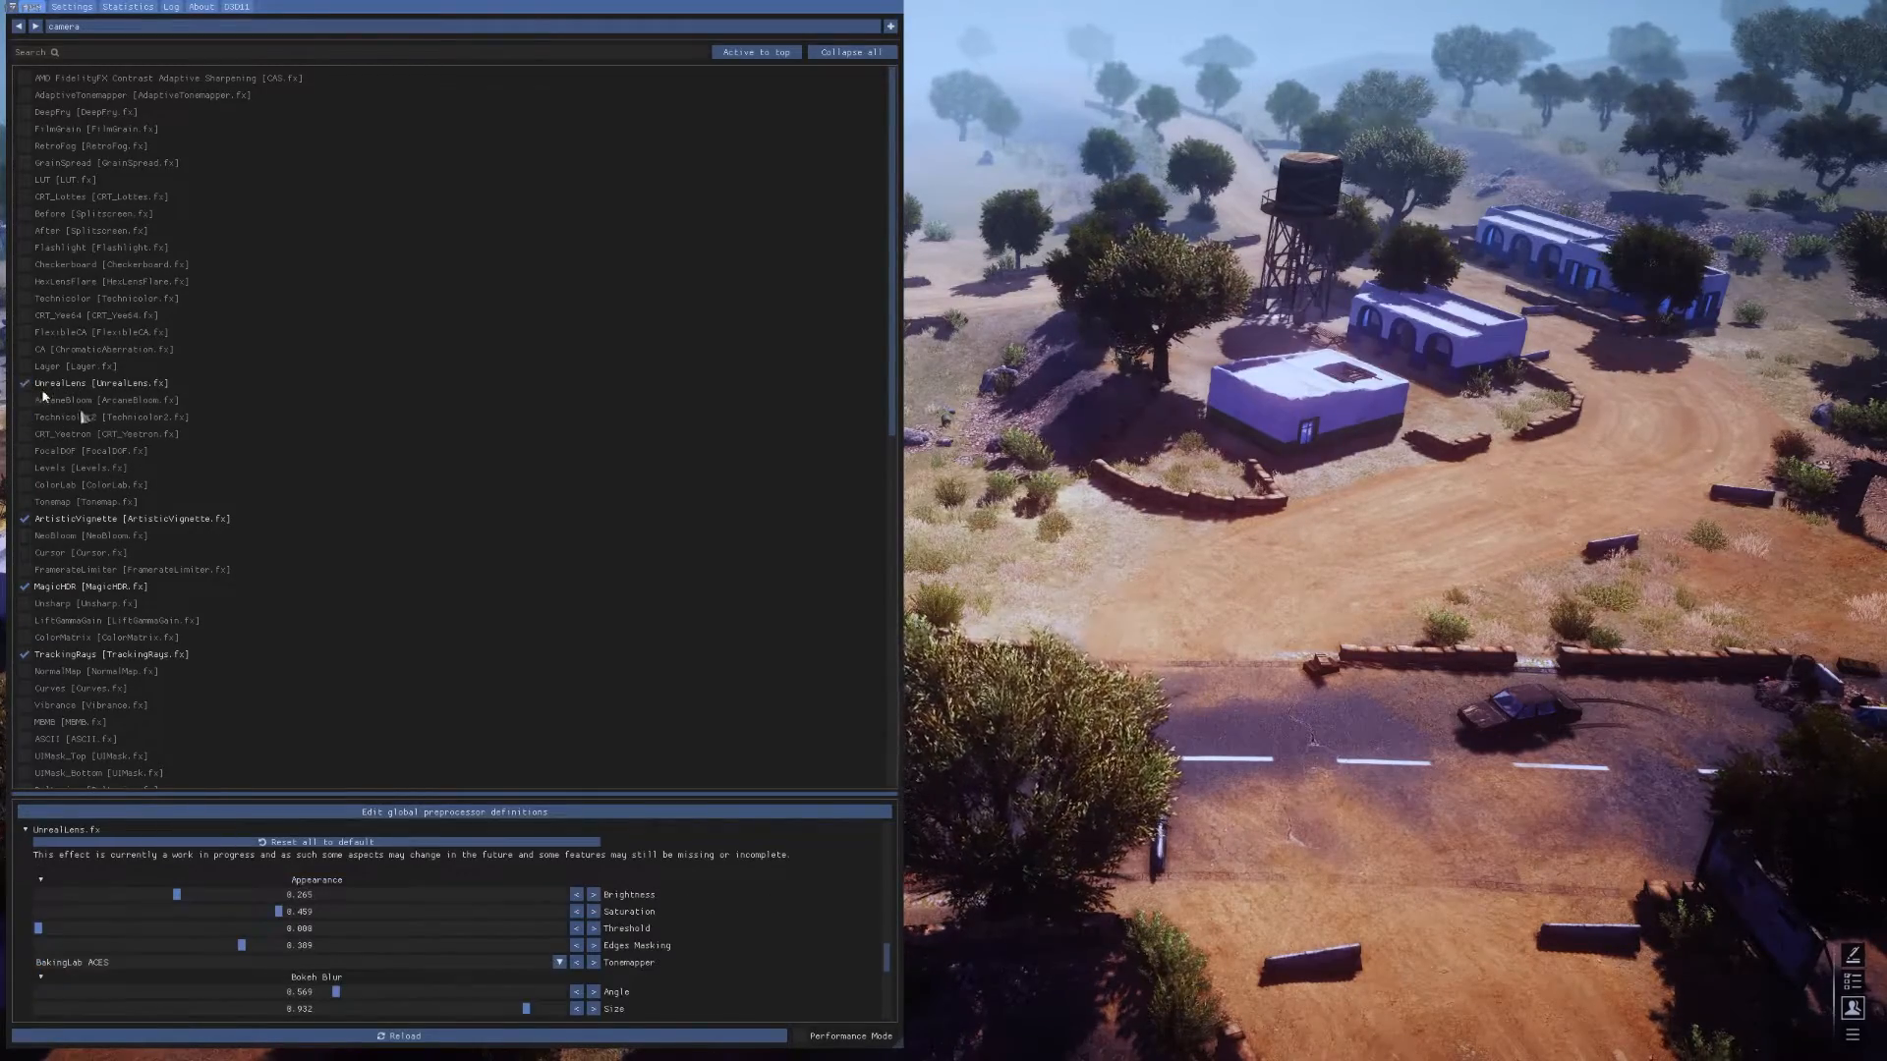
pyautogui.click(24, 350)
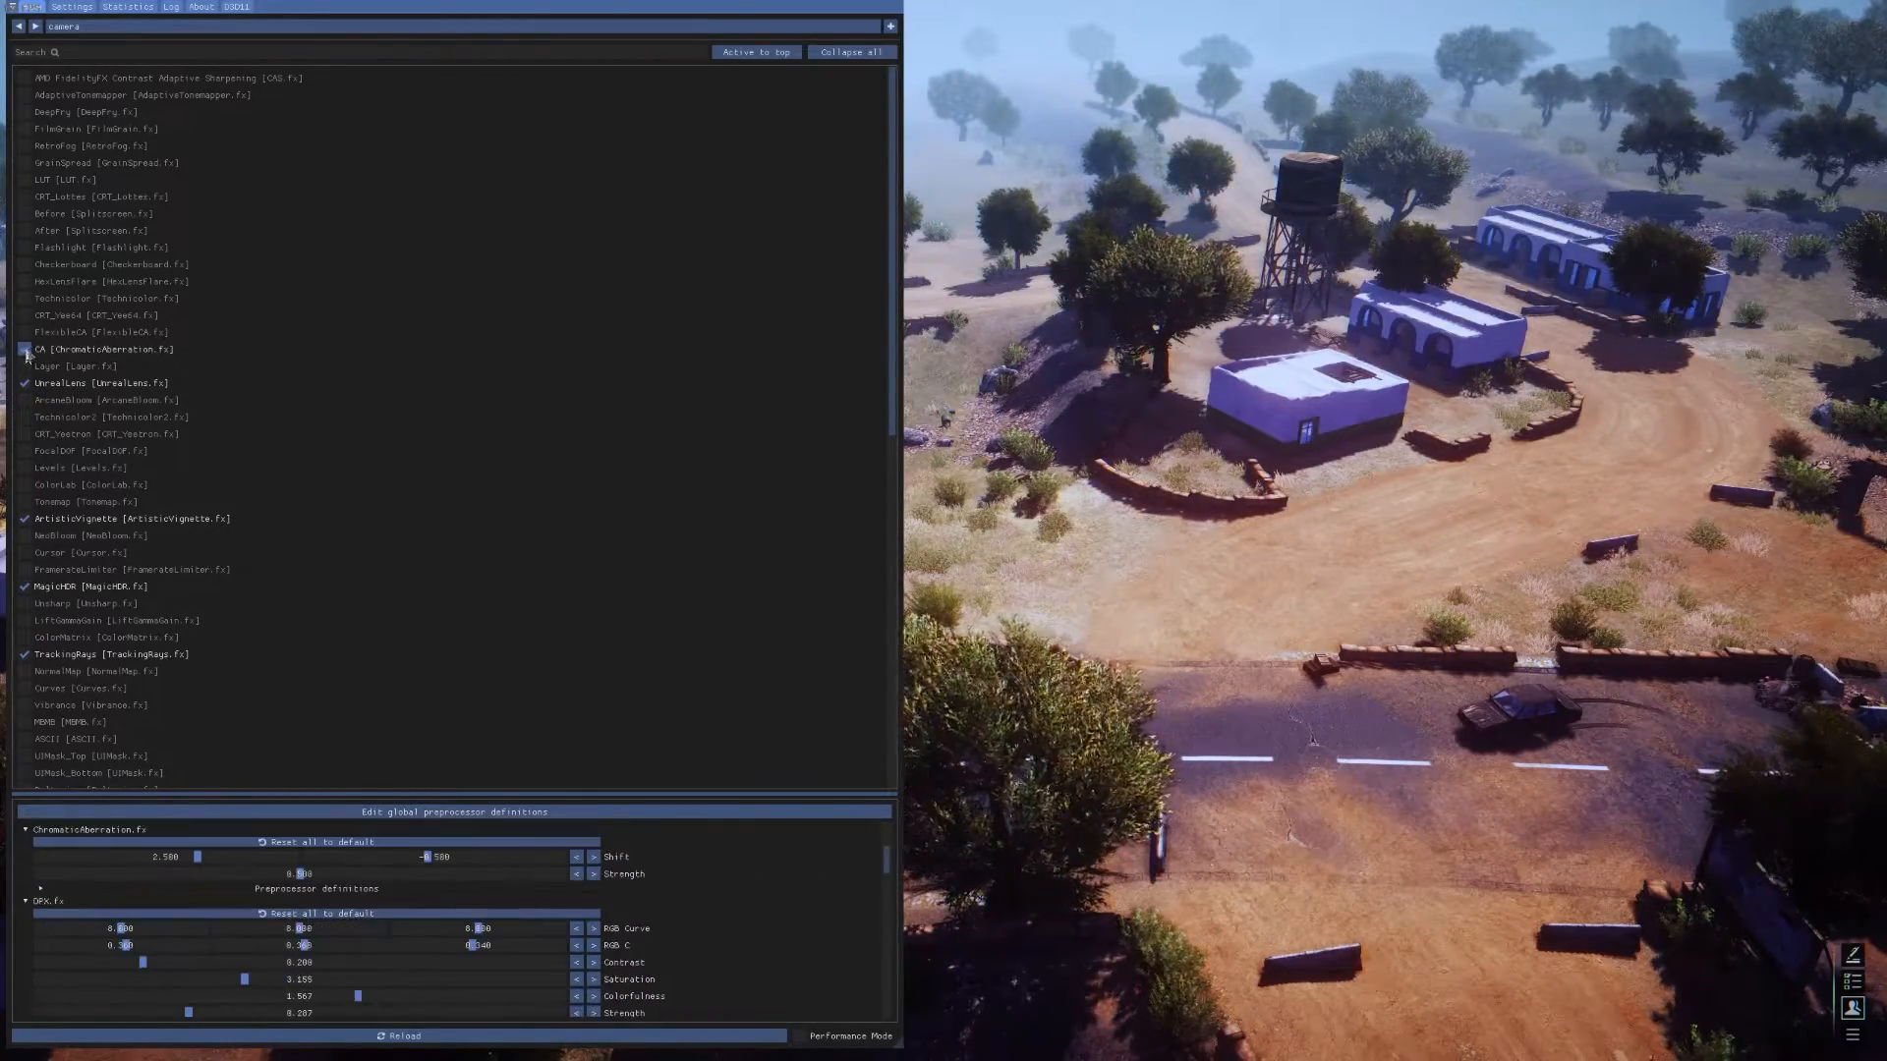
pyautogui.click(24, 281)
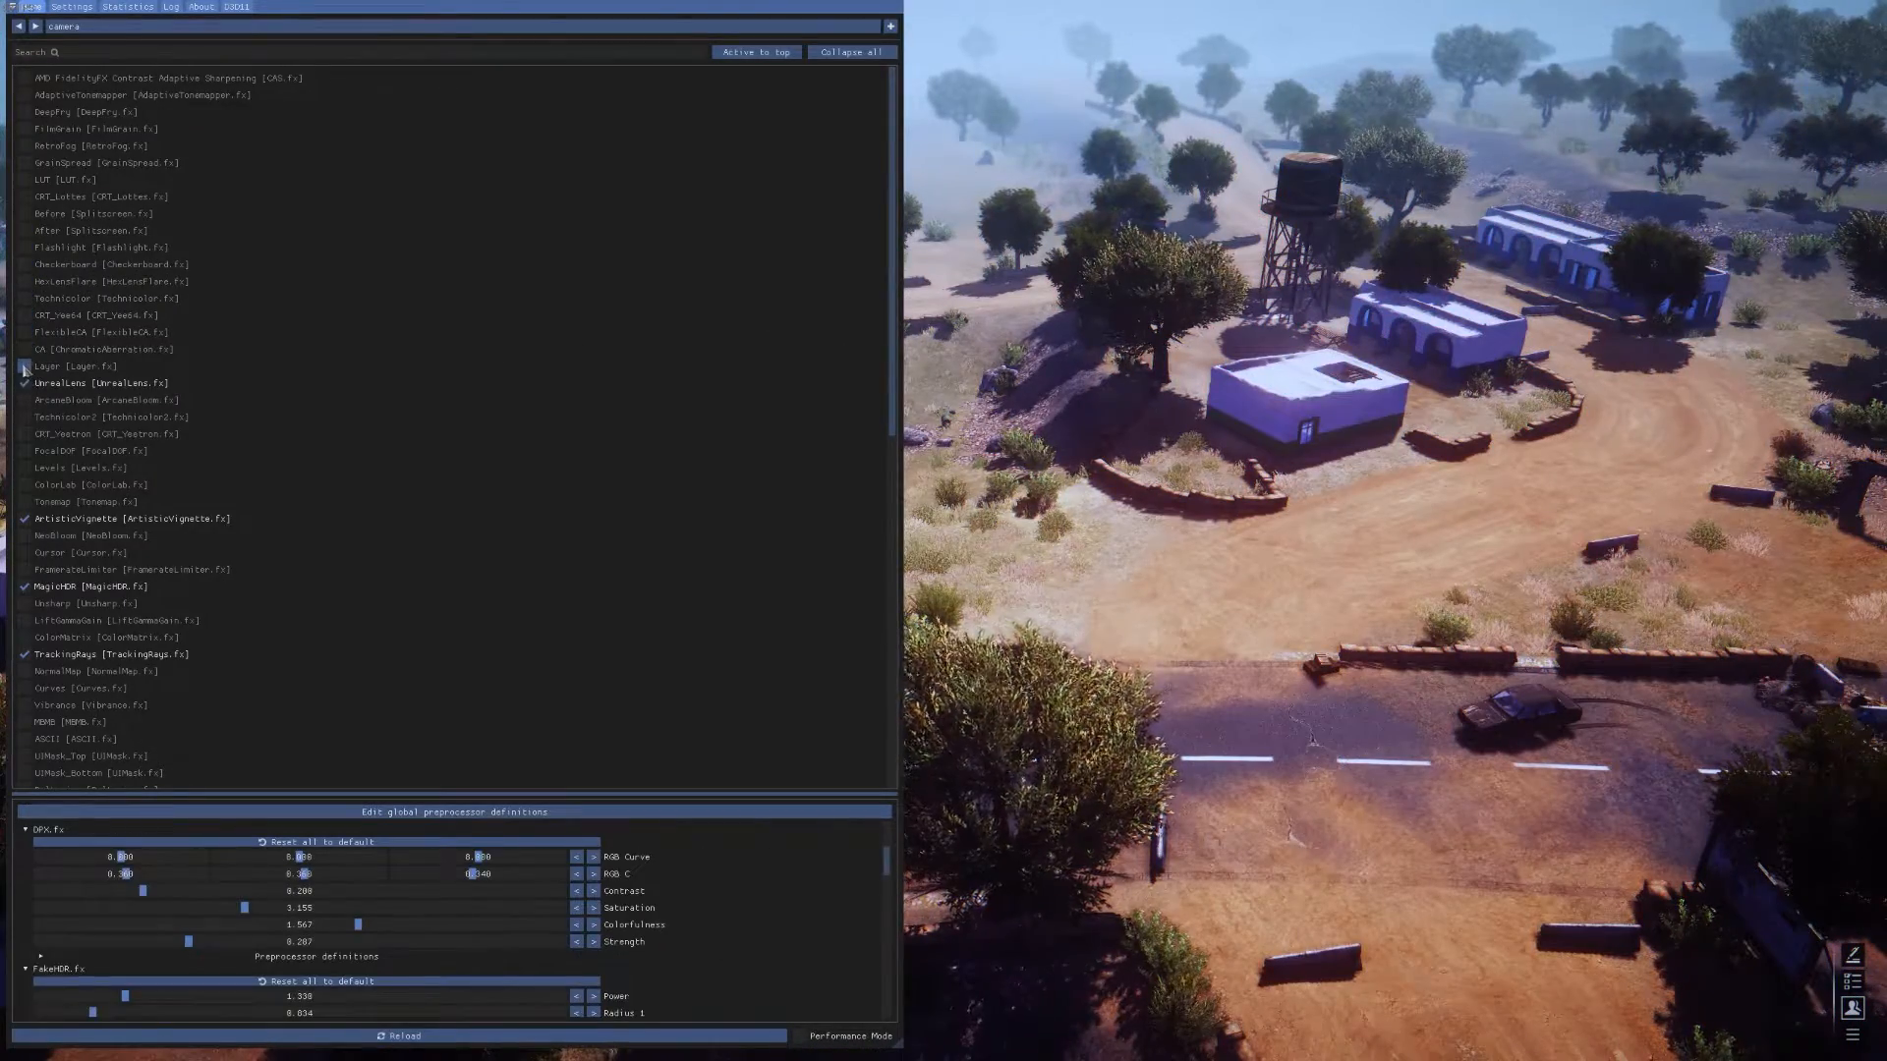
# Step: Try Technicolor2 and Layer, ending with UnrealLens off and ArtisticVignette, MagicHDR, TrackingRays active
pyautogui.click(90, 384)
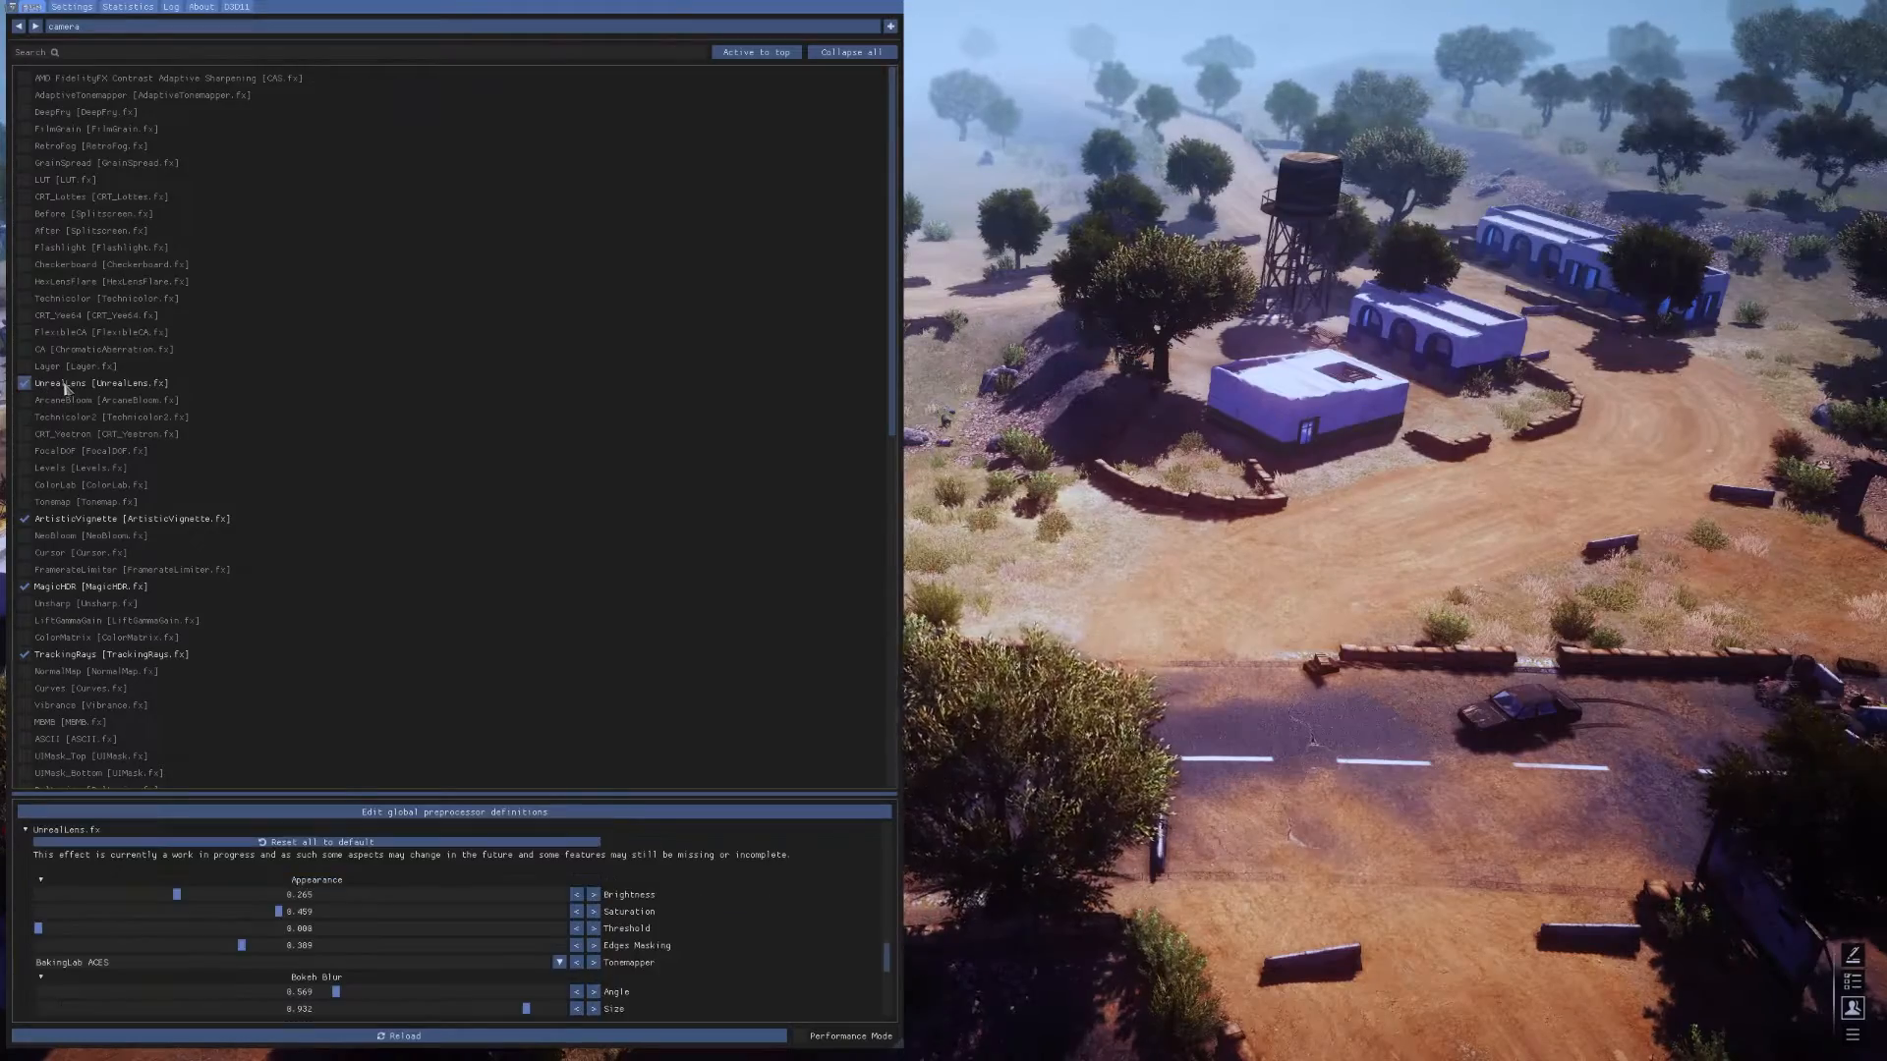
pyautogui.click(82, 653)
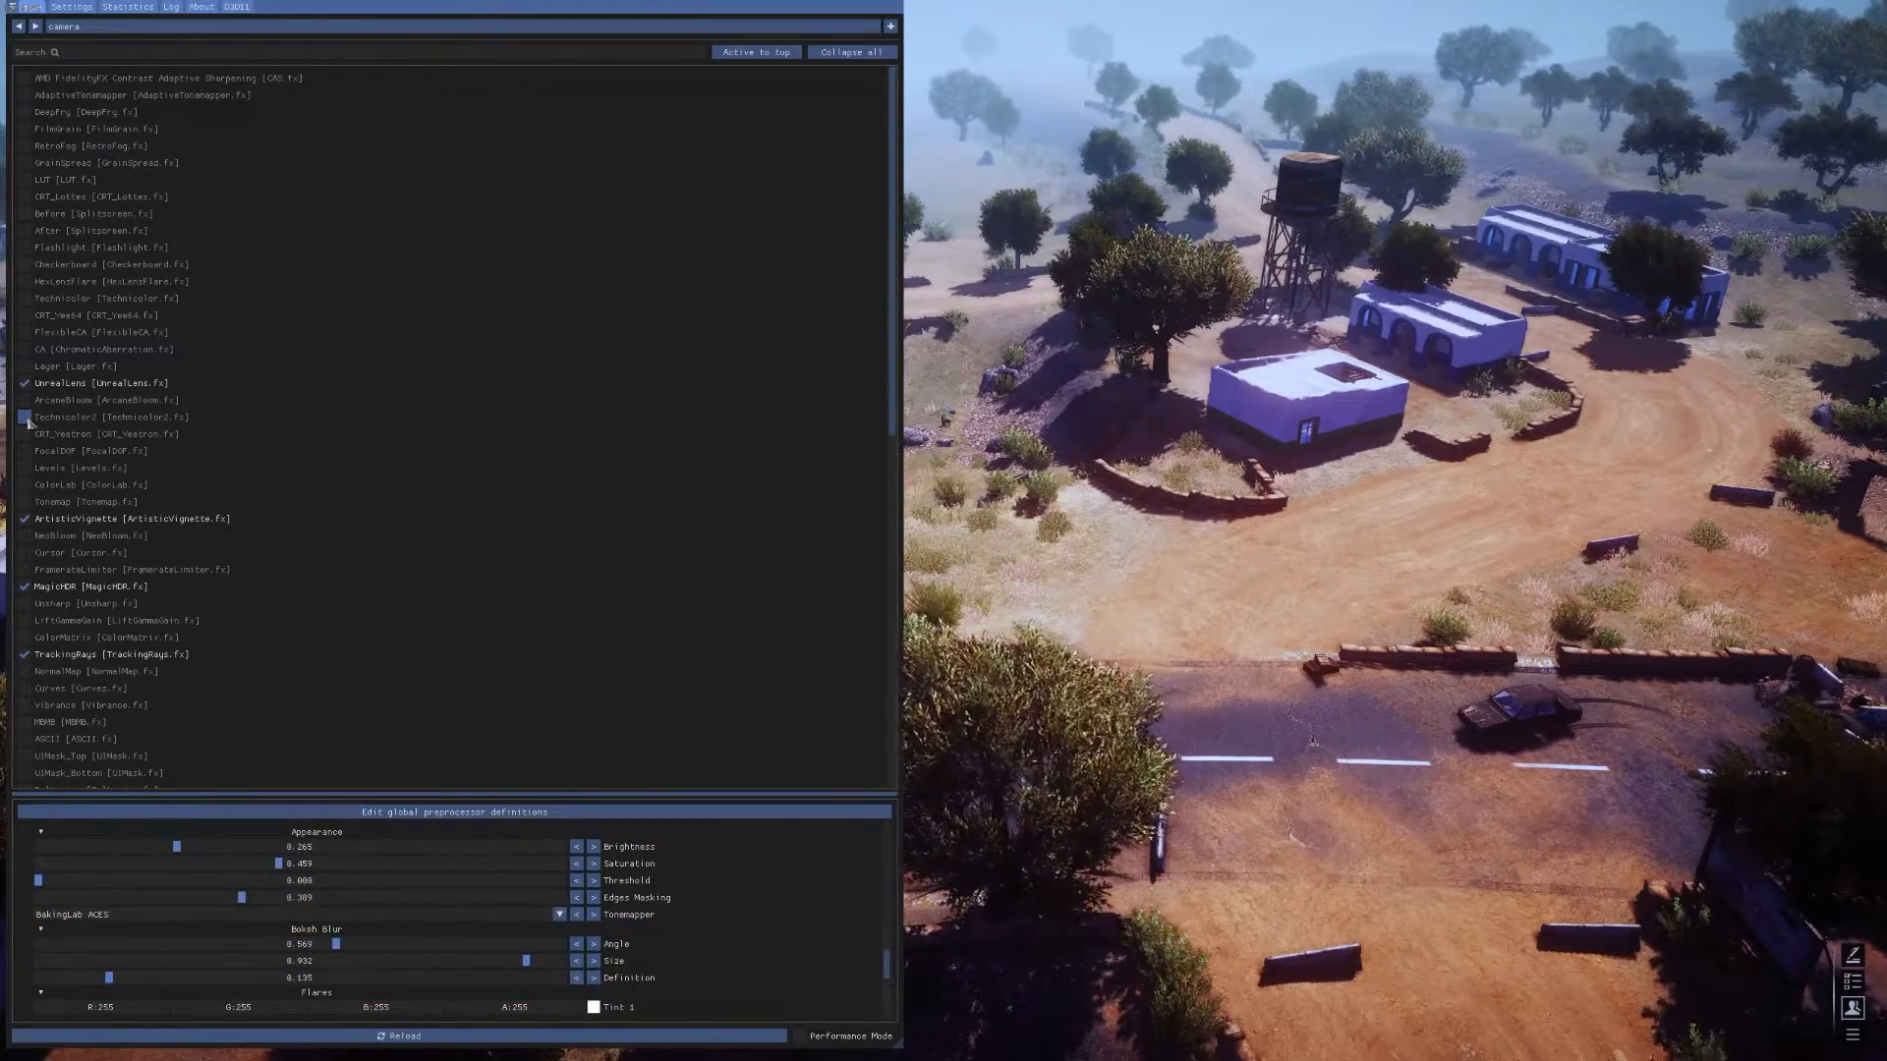
pyautogui.click(23, 417)
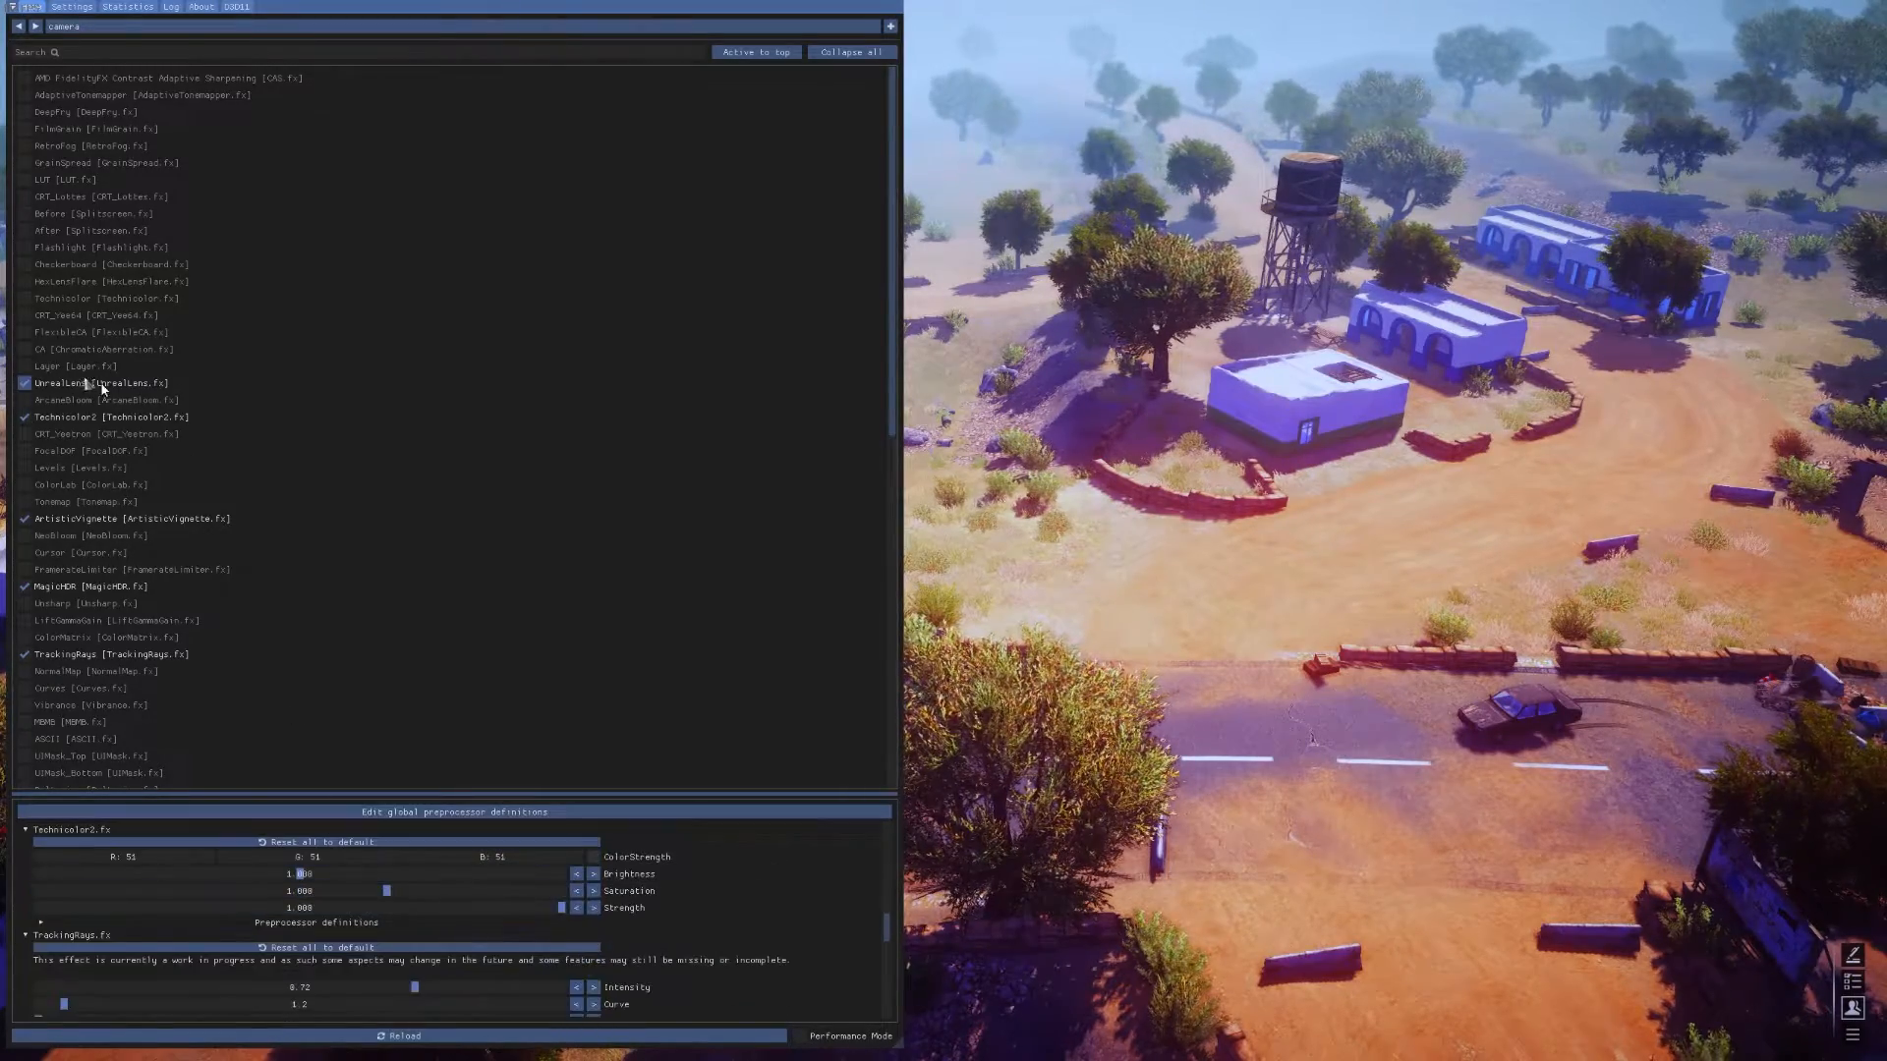
pyautogui.click(24, 365)
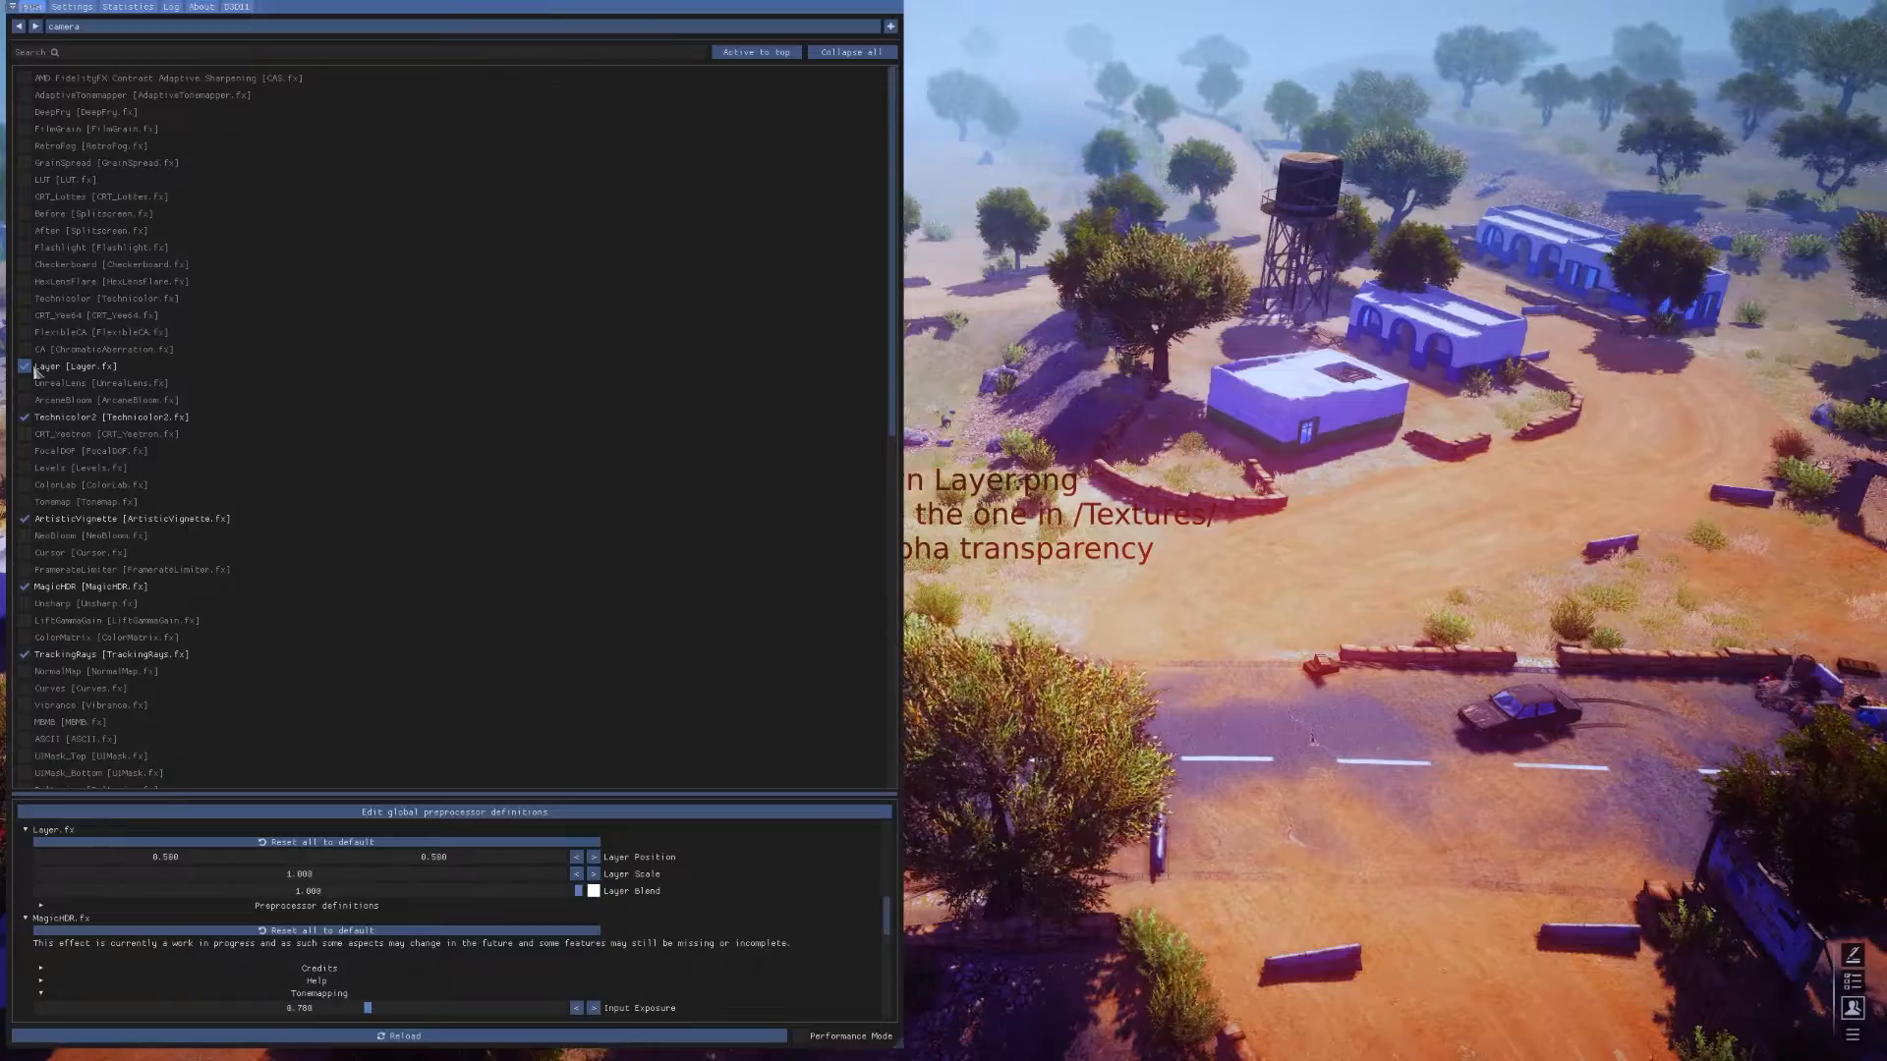
pyautogui.click(61, 383)
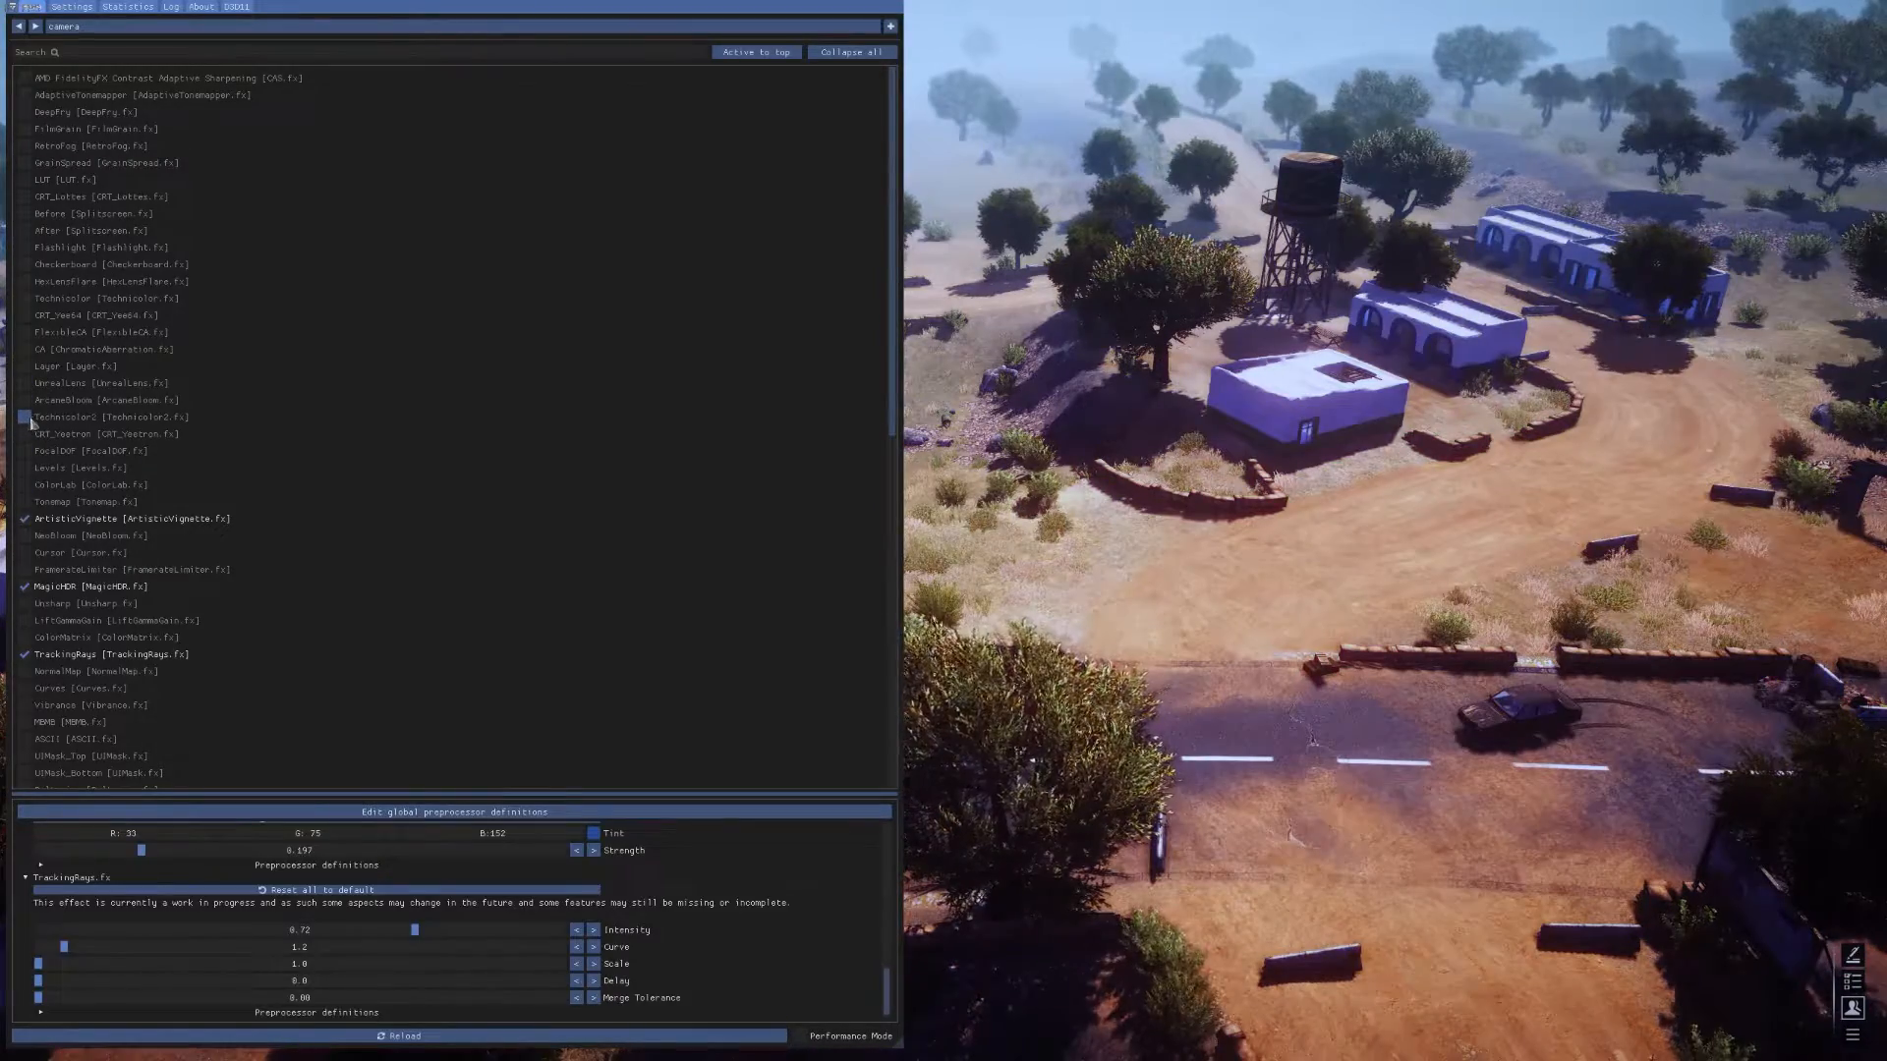
# Step: Re-enable UnrealLens and toggle MagicHDR and TrackingRays to compare, leaving all four effects active
pyautogui.click(61, 383)
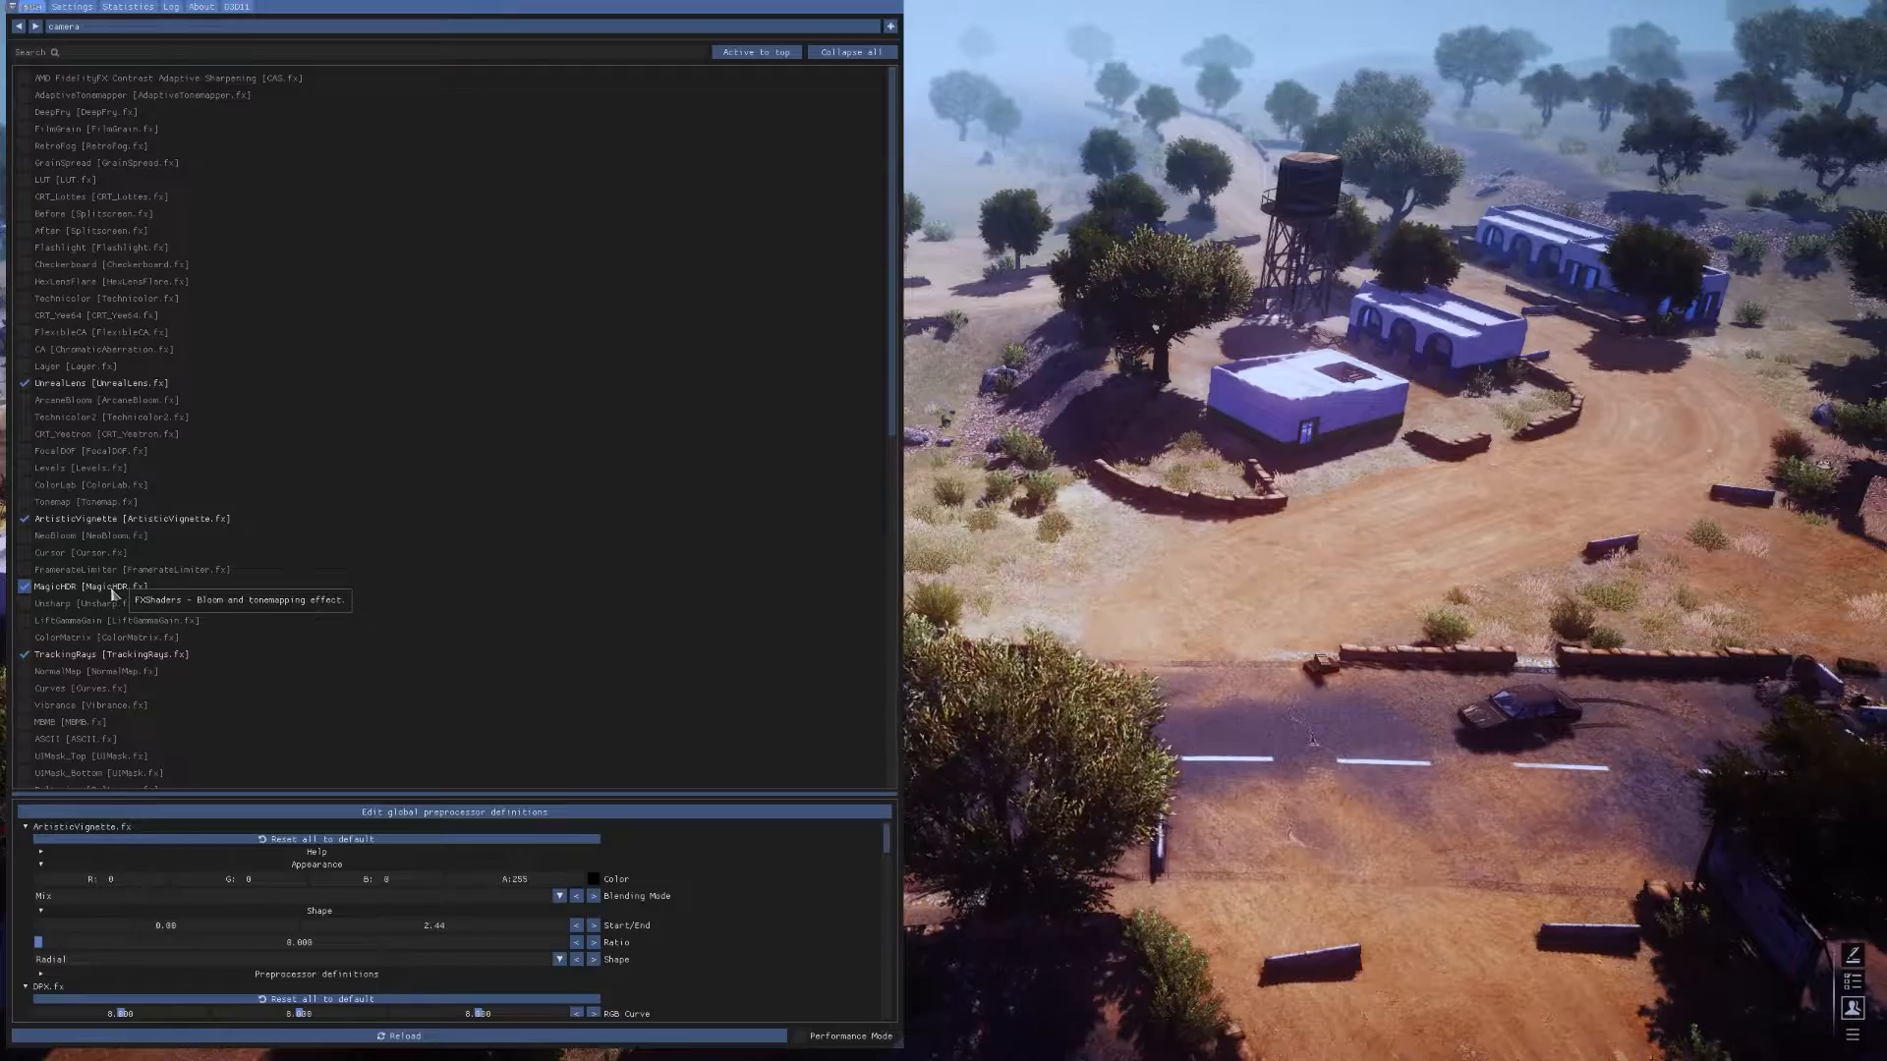
pyautogui.click(25, 586)
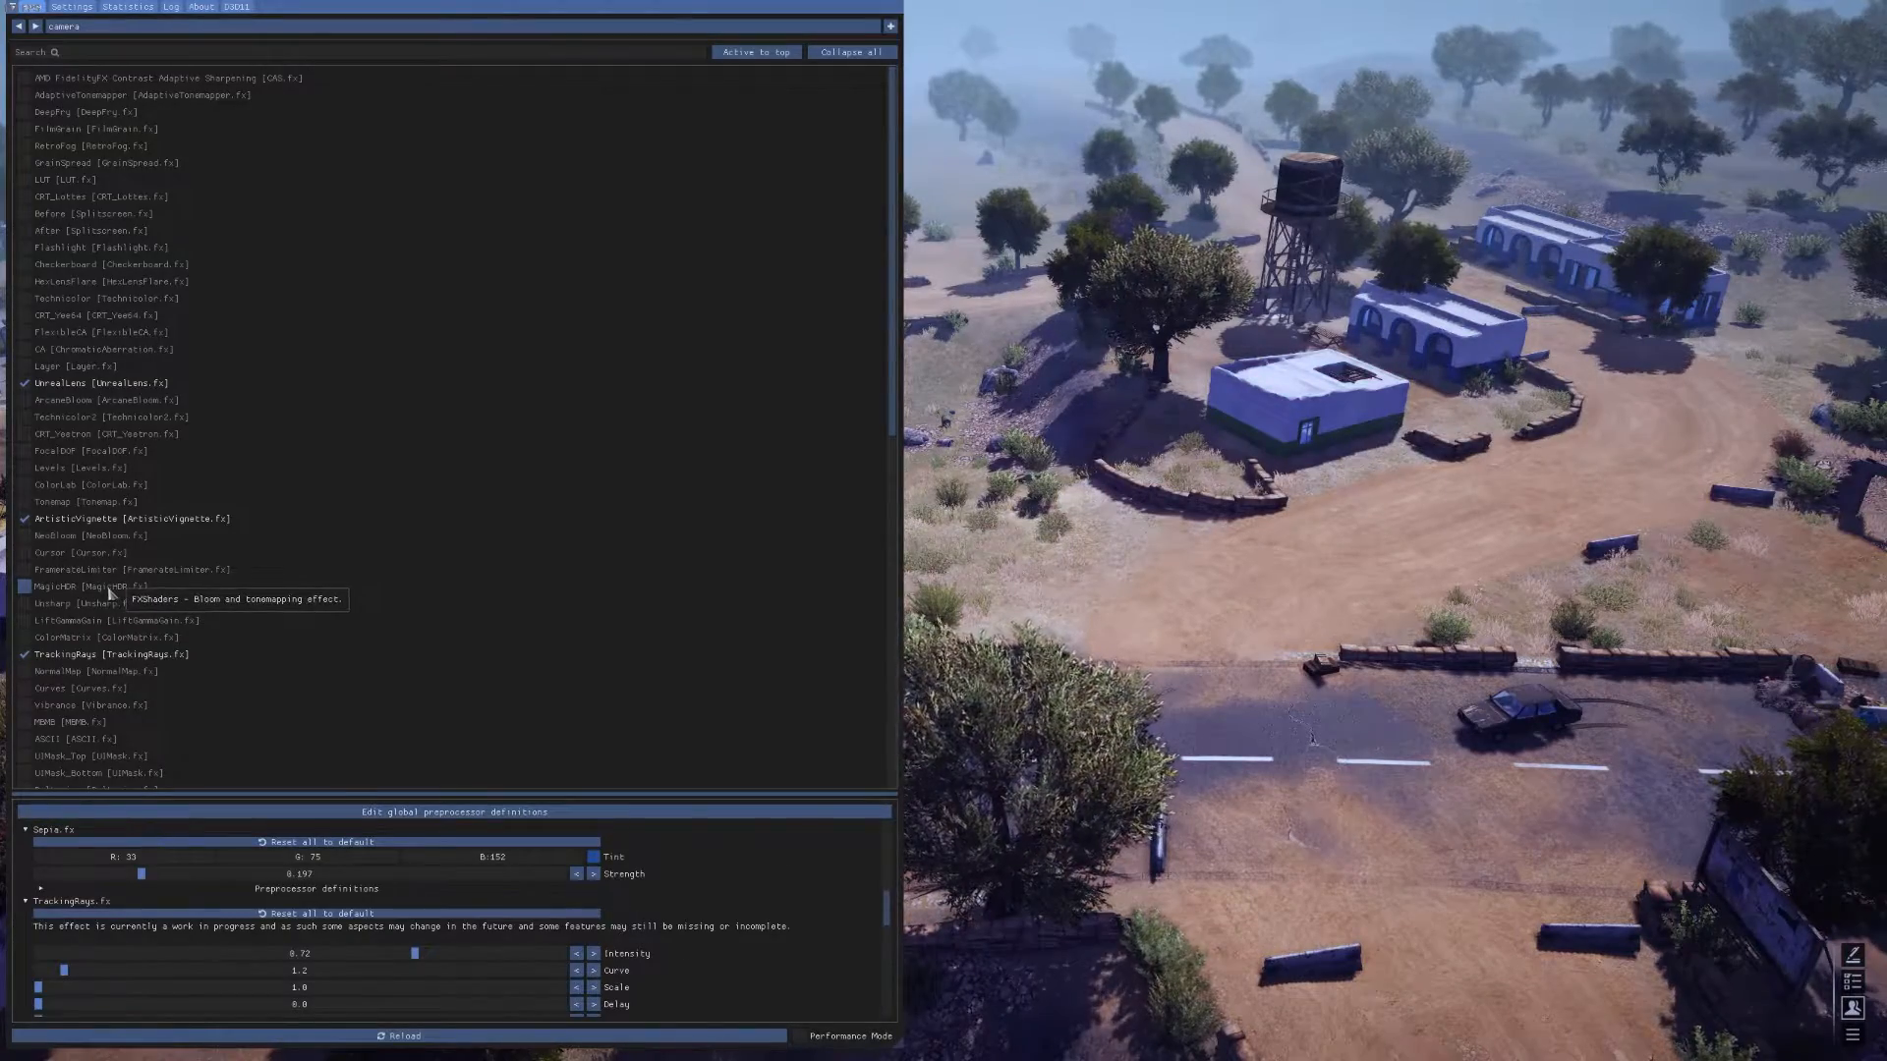
pyautogui.click(23, 586)
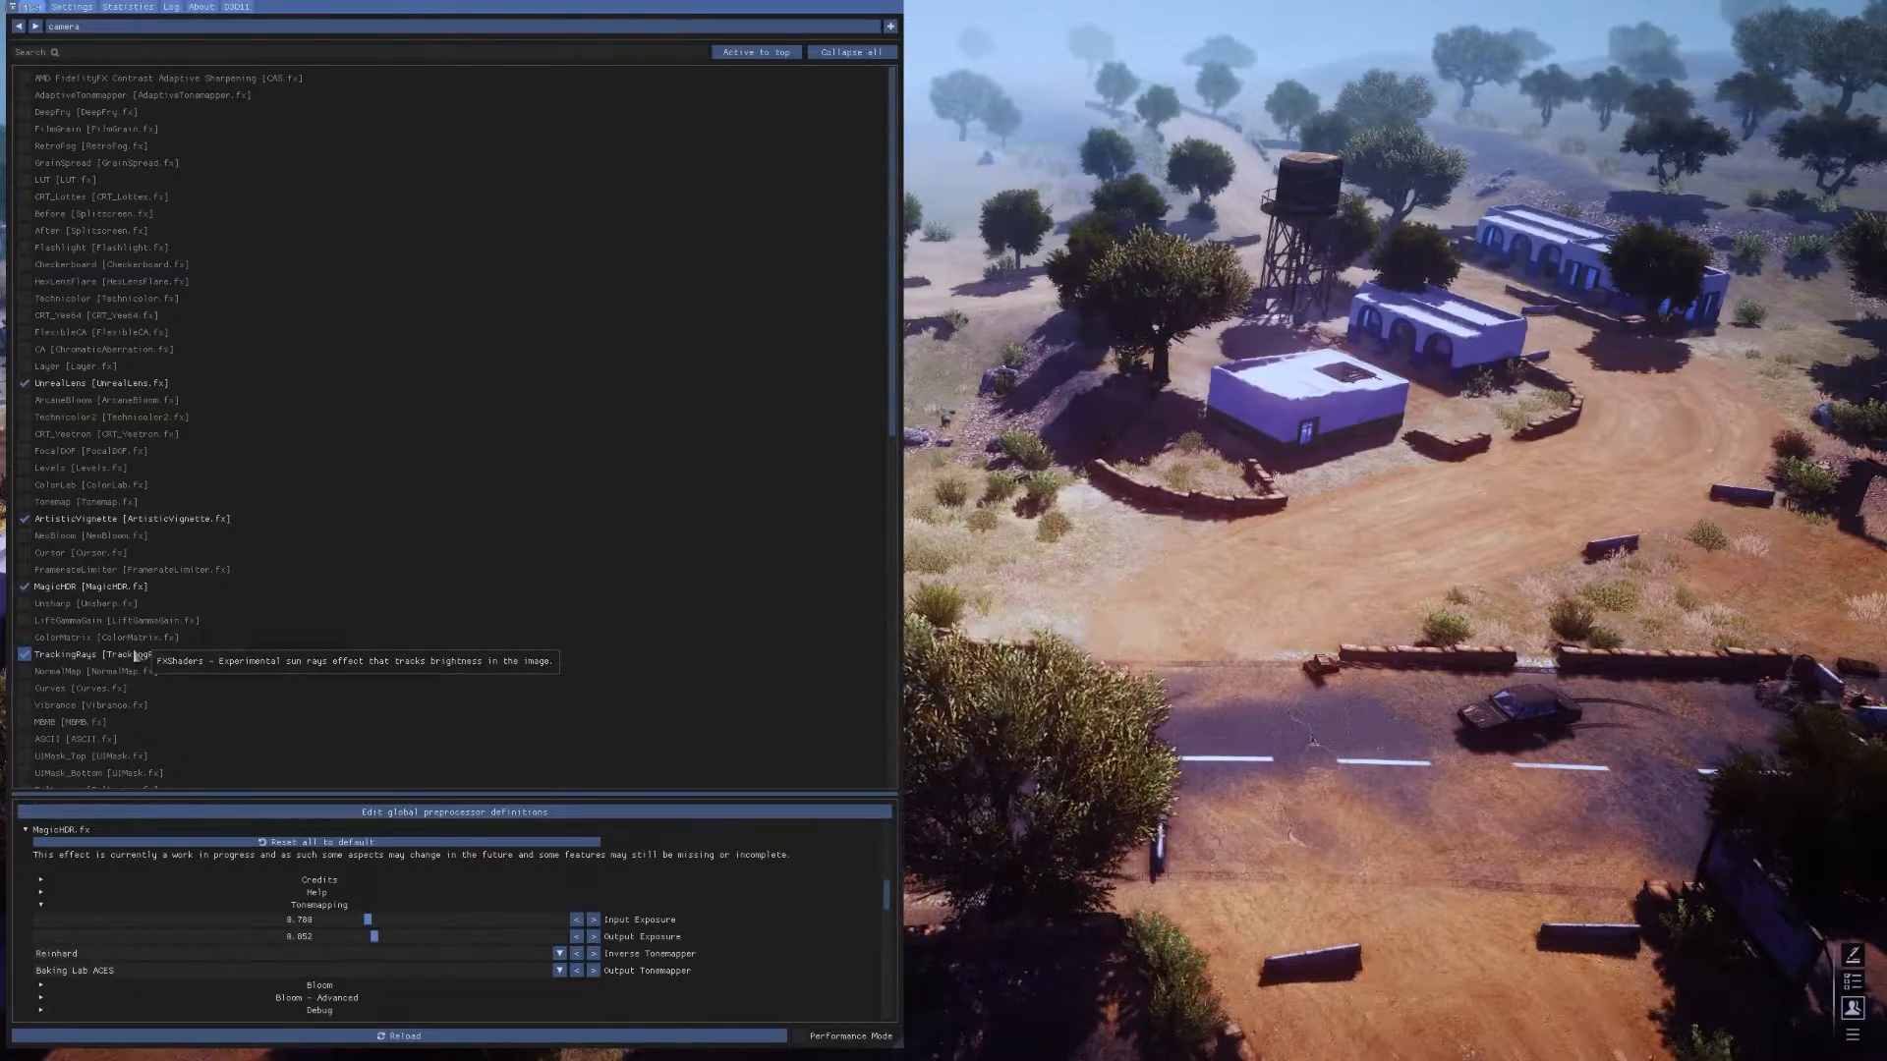
pyautogui.click(84, 653)
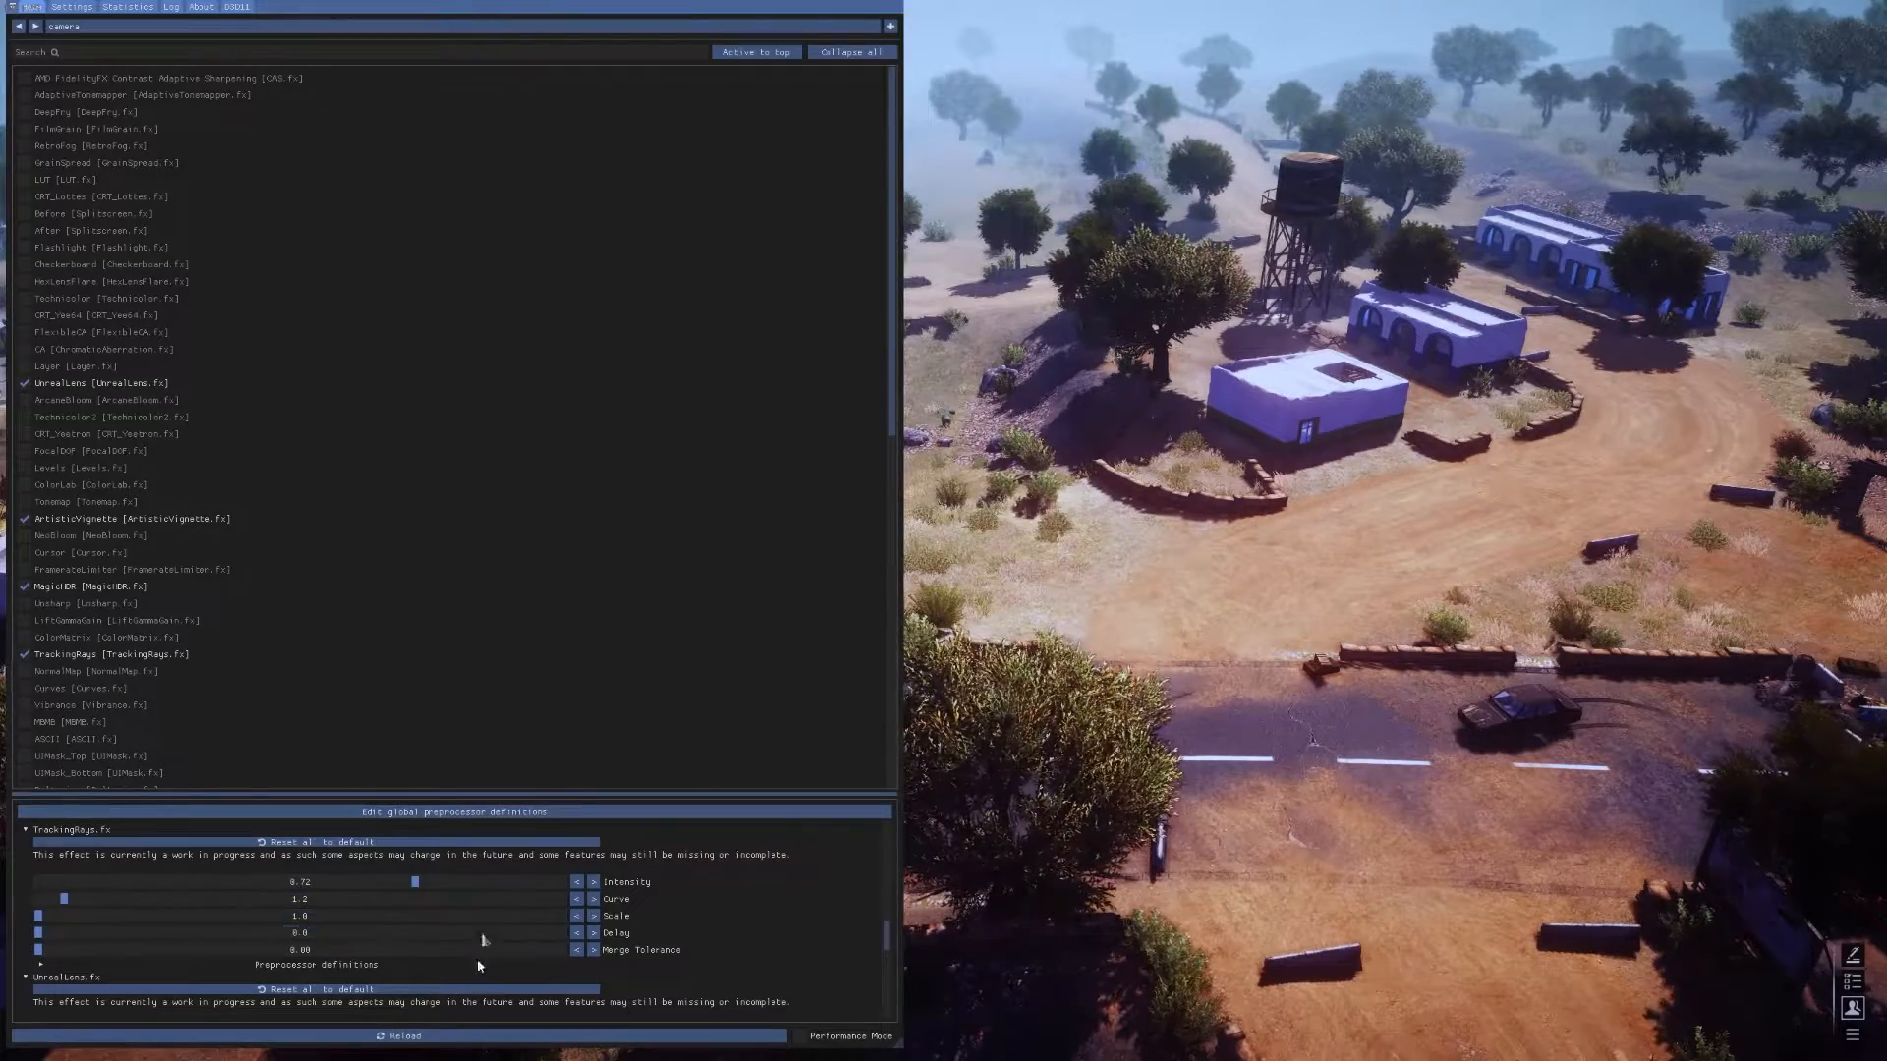
pyautogui.scroll(-3)
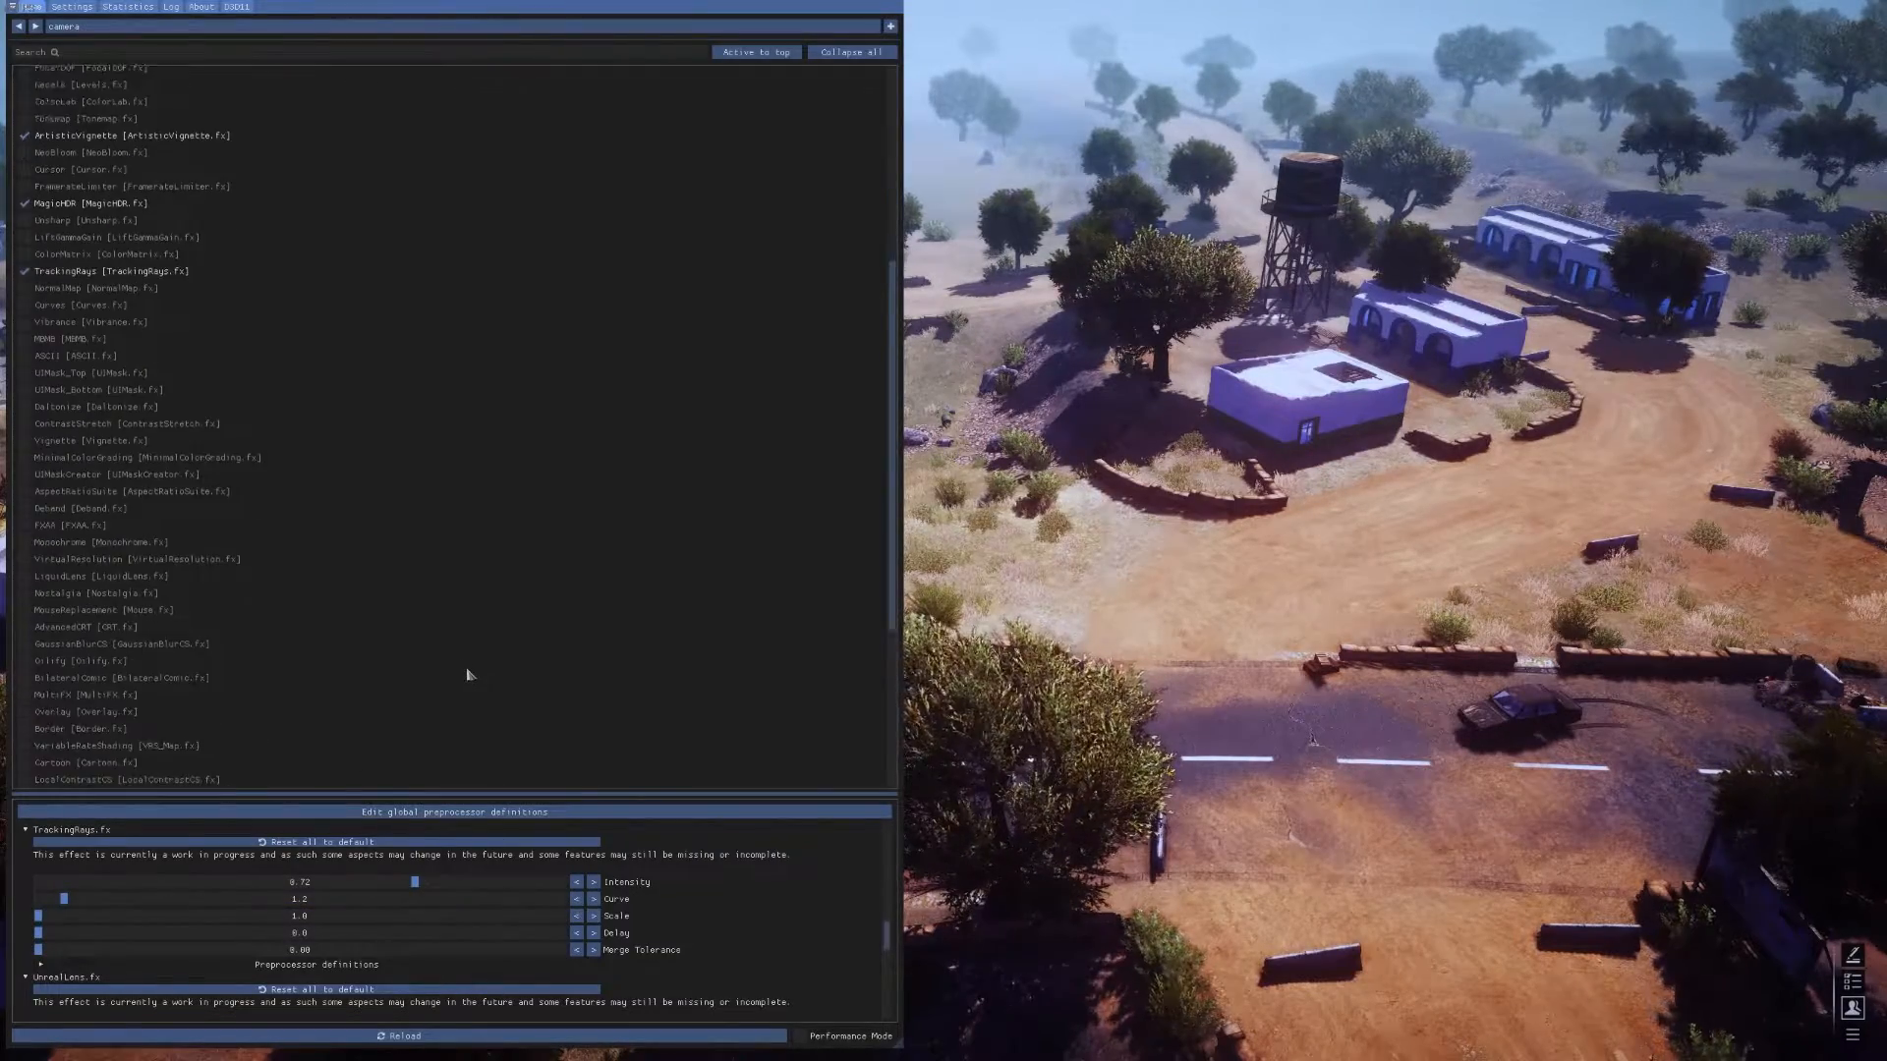
pyautogui.scroll(-3)
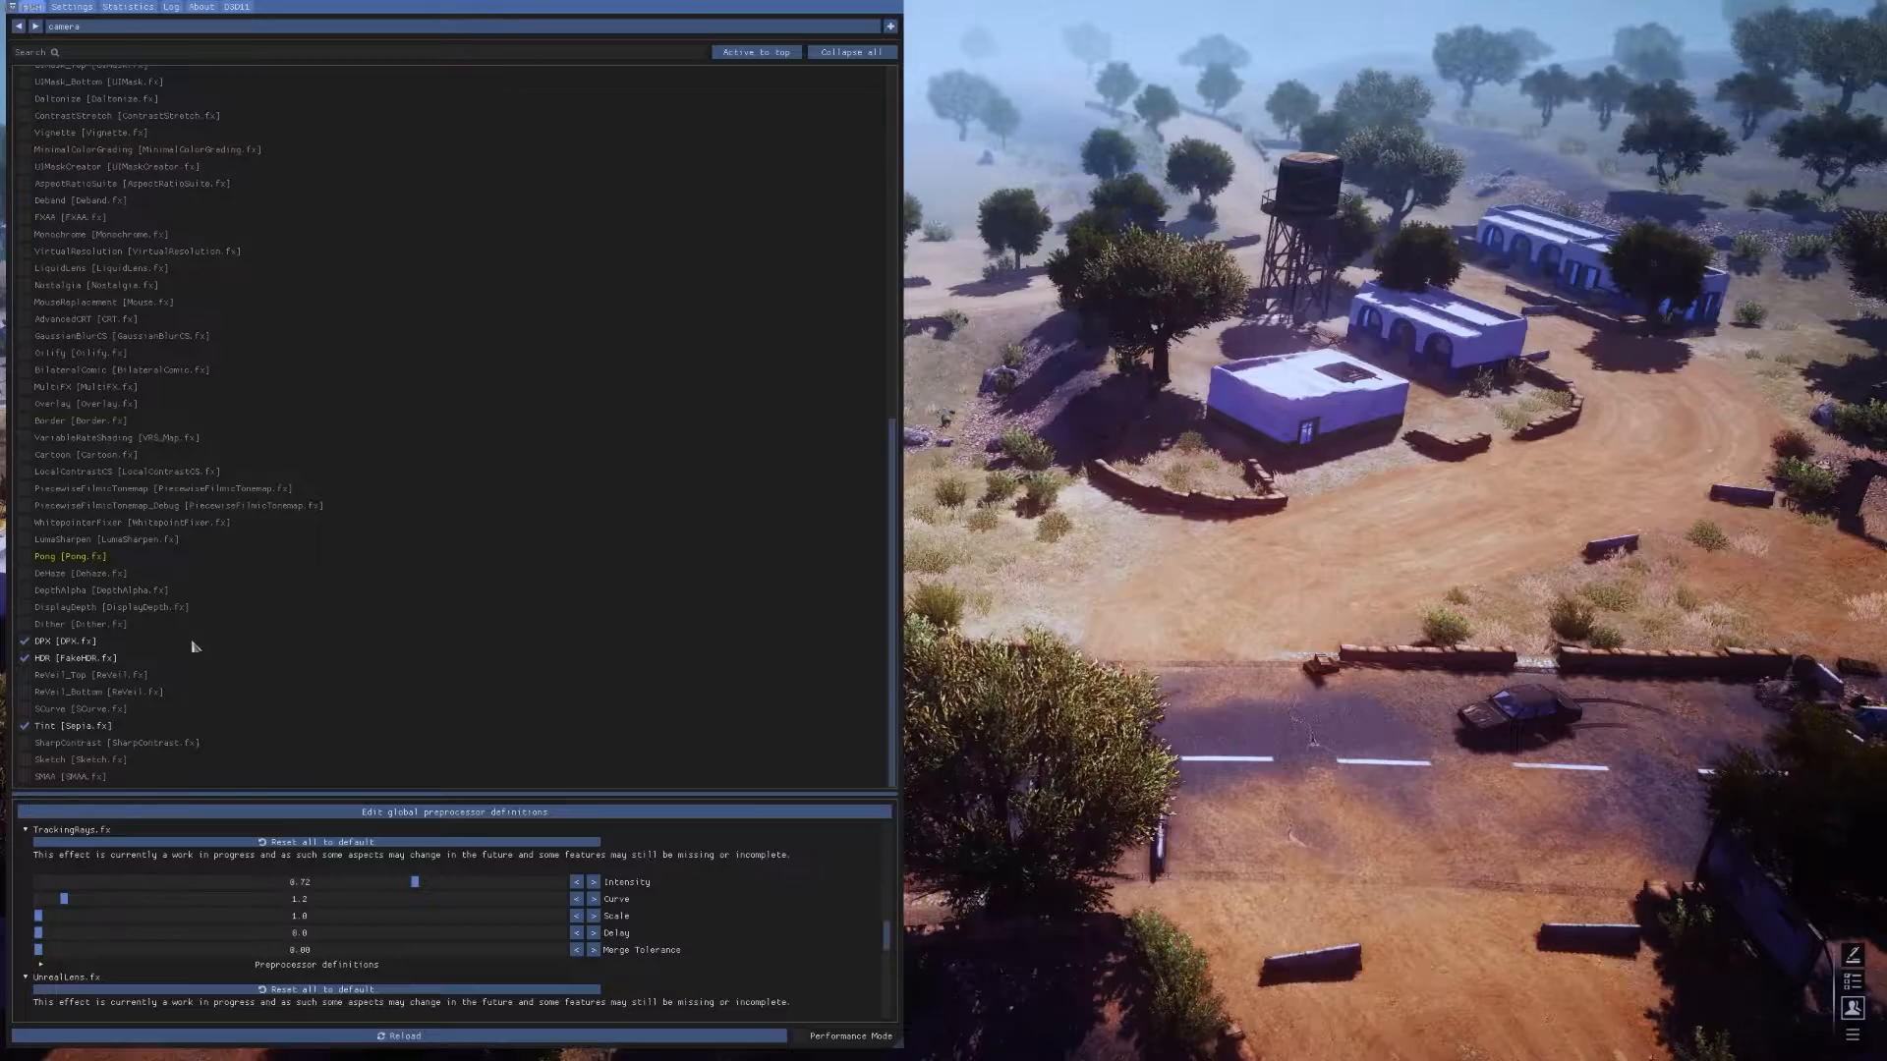
pyautogui.click(49, 641)
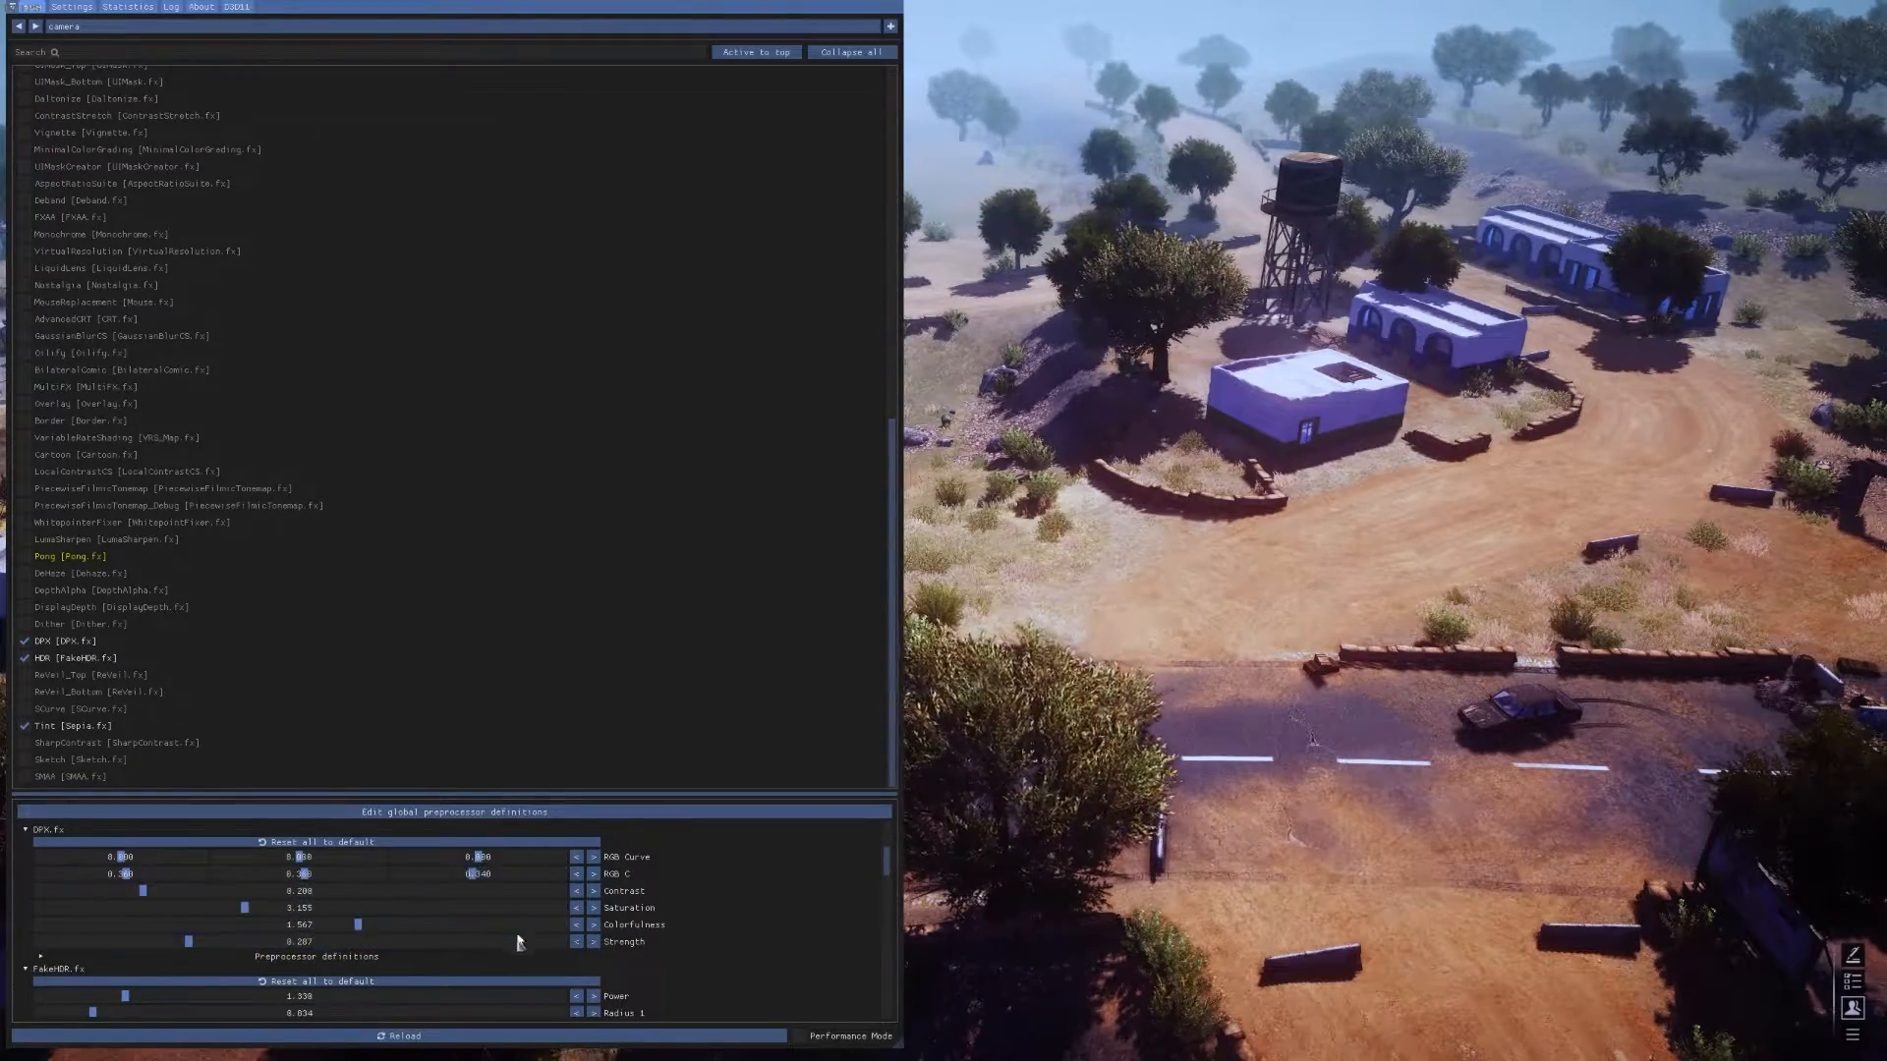
pyautogui.click(26, 658)
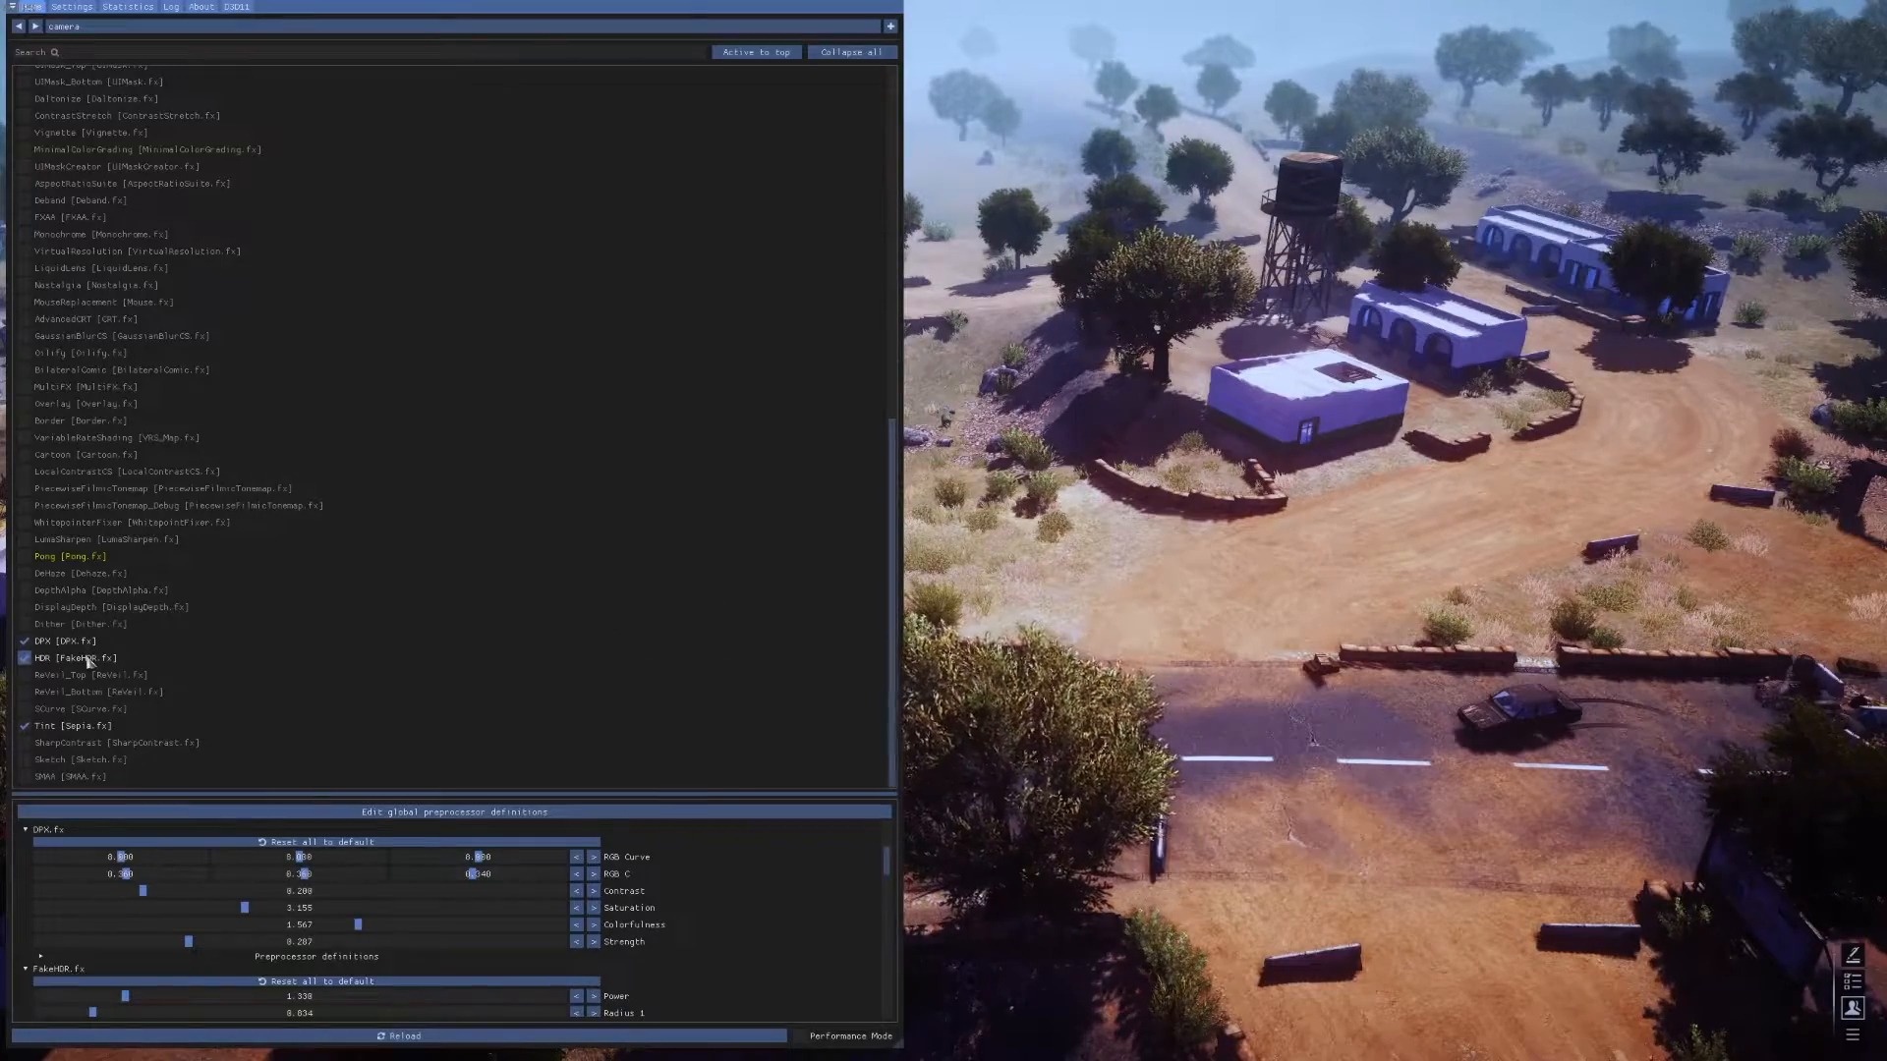
pyautogui.click(26, 658)
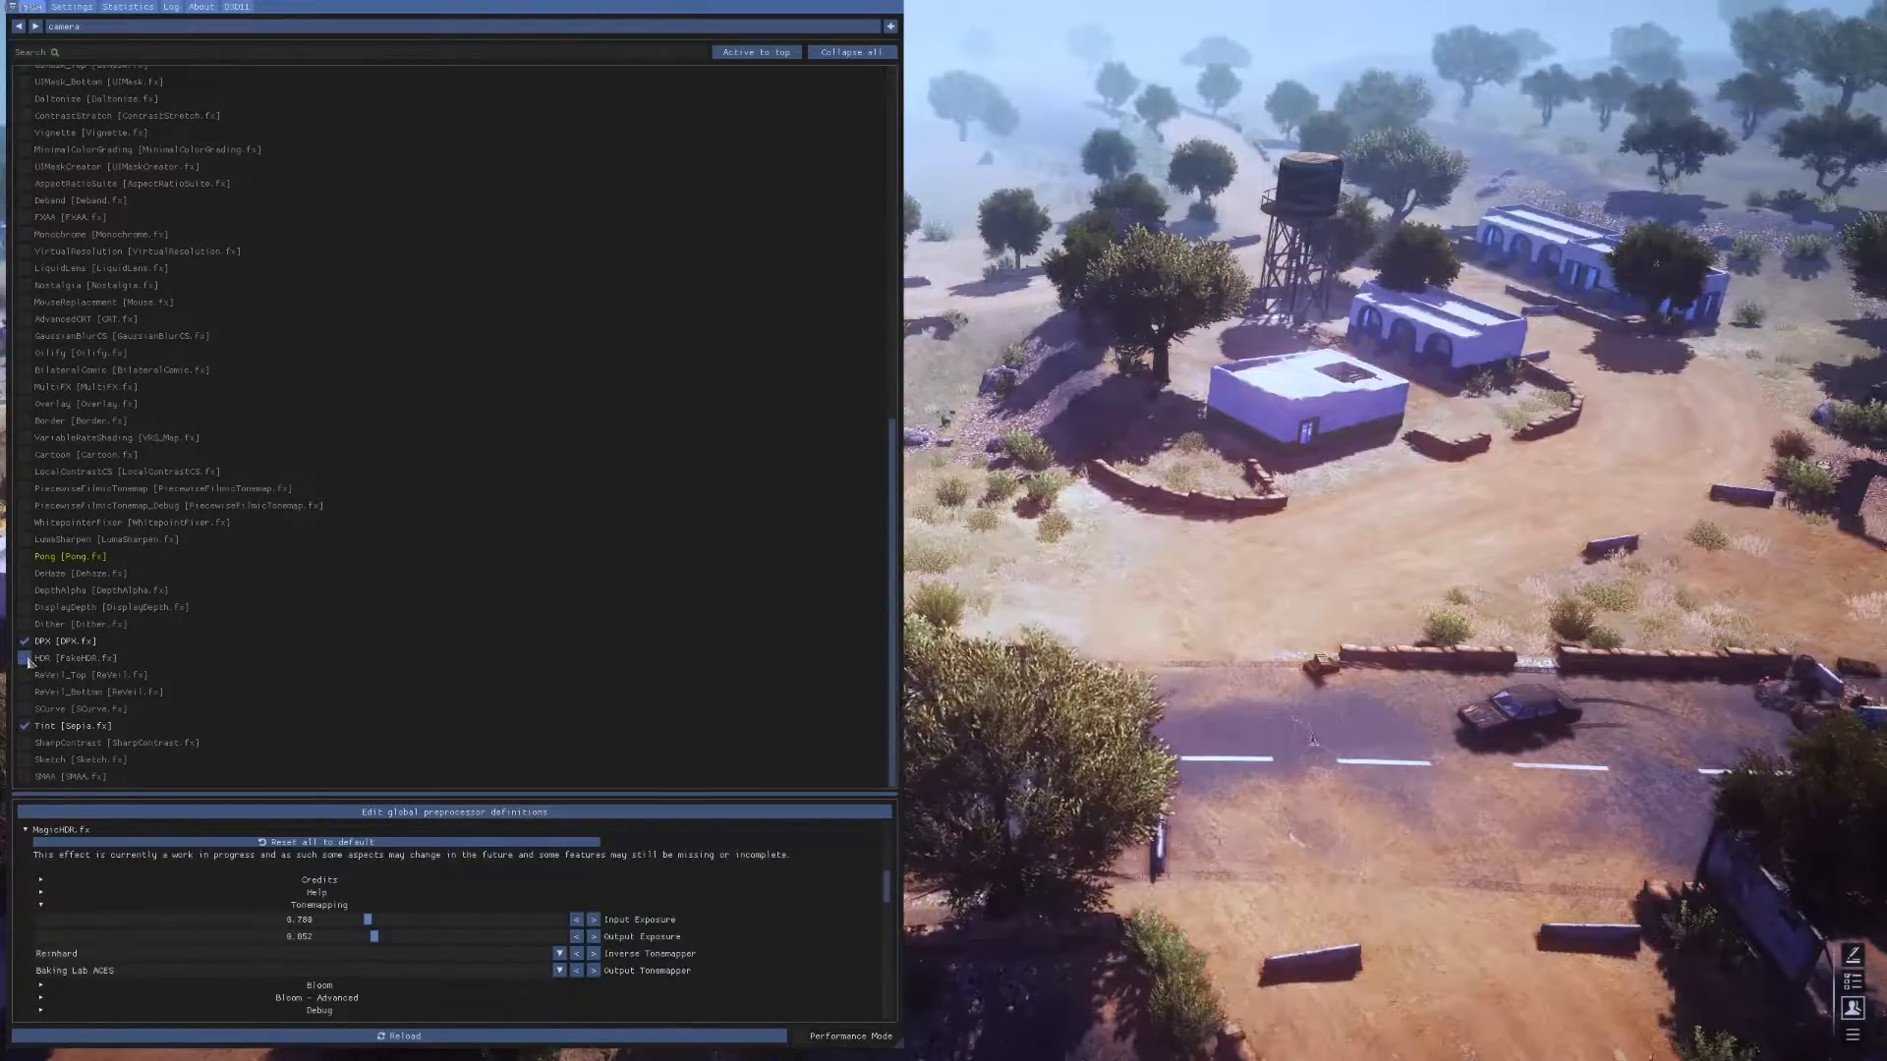
pyautogui.click(26, 658)
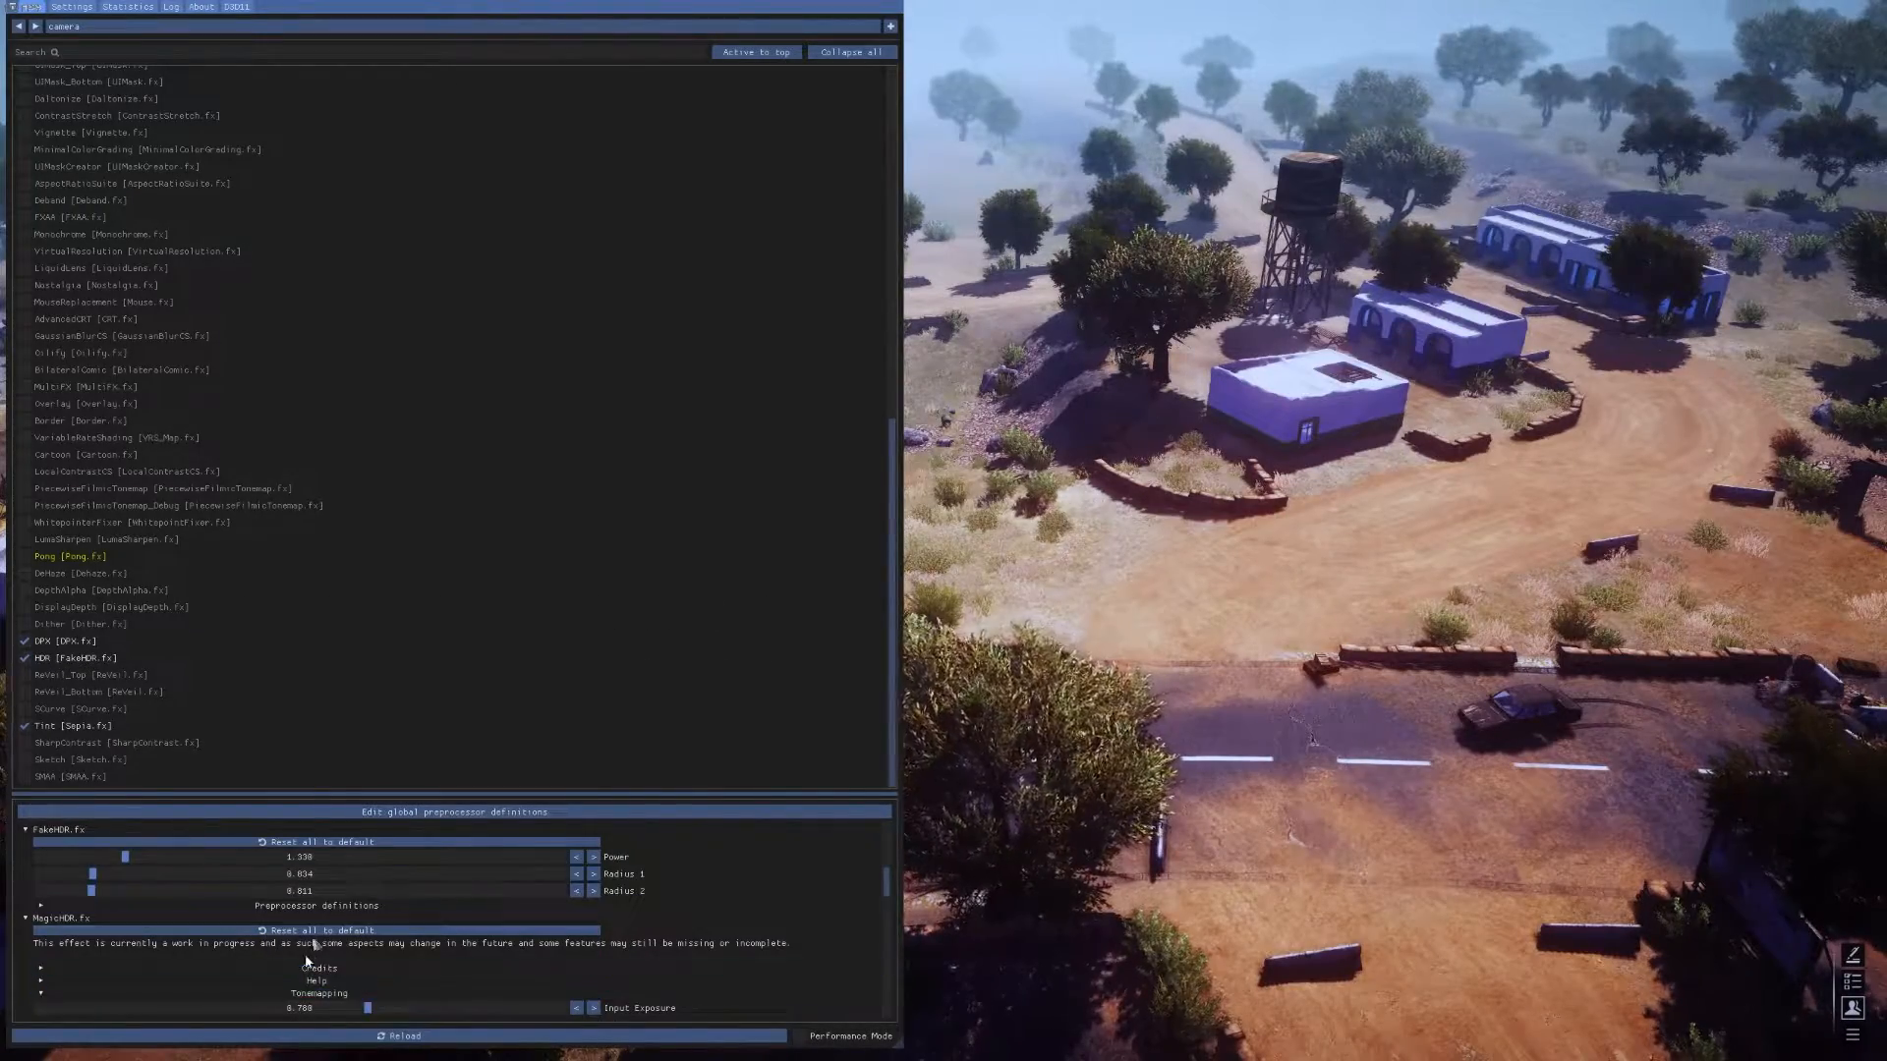